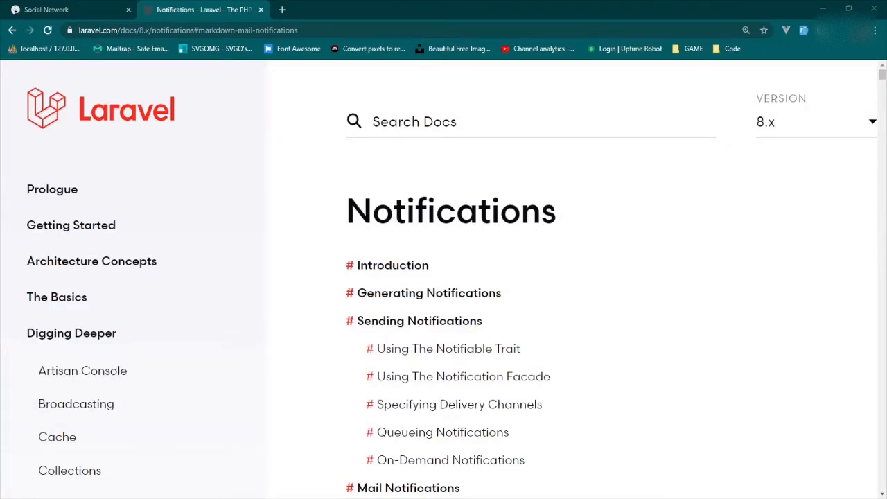
{"action": "mouse_move", "coordinate": [679, 370]}
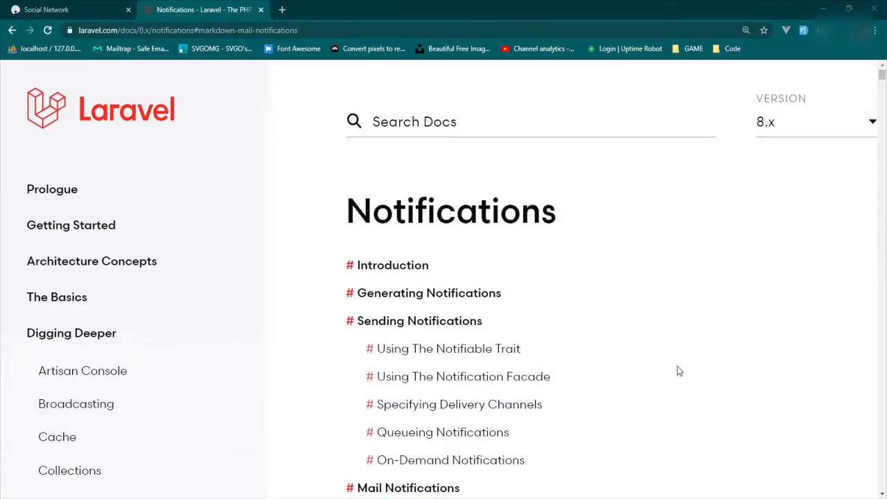
{"action": "mouse_move", "coordinate": [611, 270]}
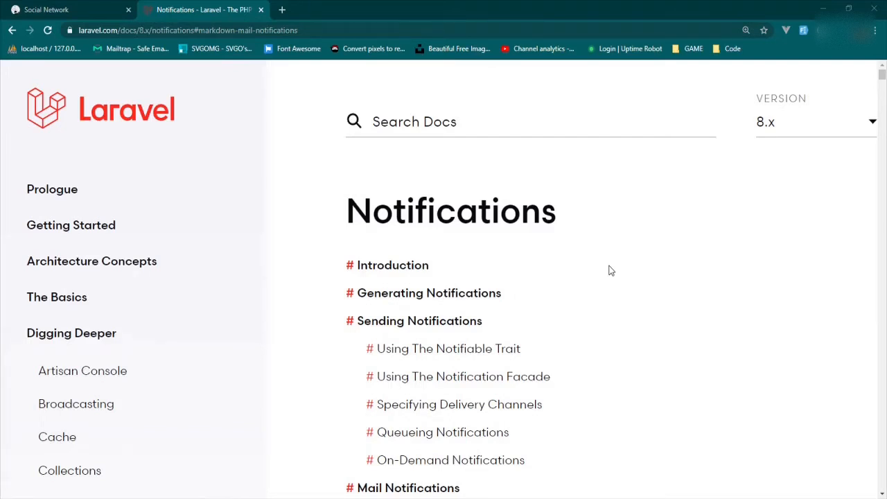
{"action": "mouse_move", "coordinate": [587, 255]}
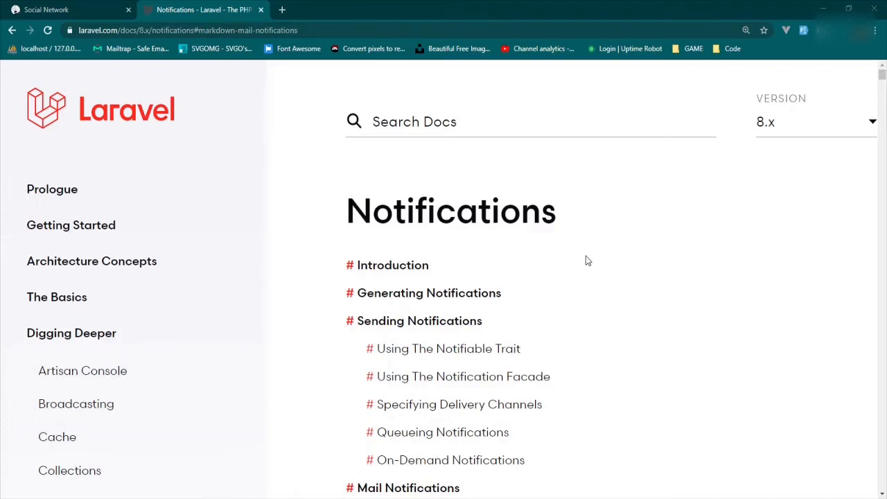
{"action": "mouse_move", "coordinate": [593, 247]}
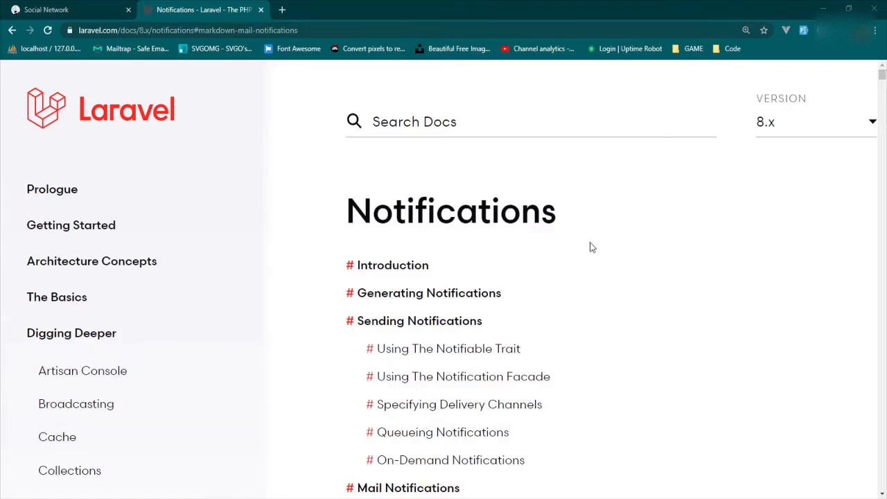
{"action": "mouse_move", "coordinate": [597, 283]}
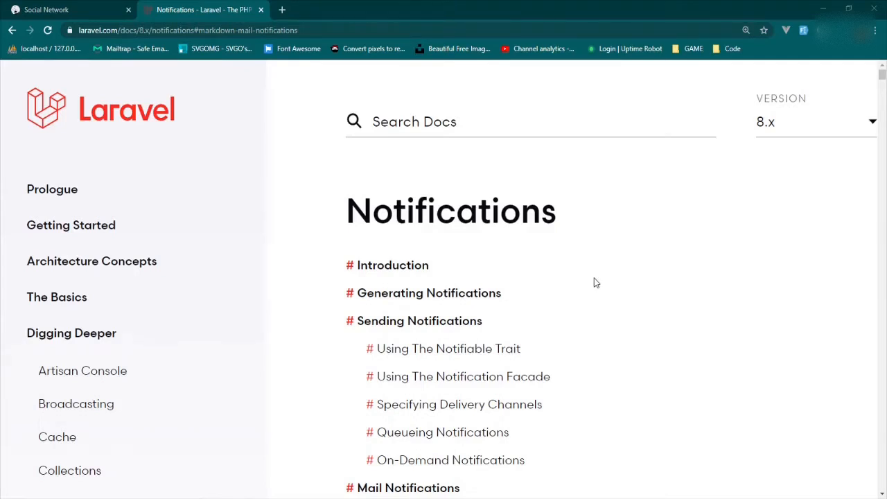
{"action": "mouse_move", "coordinate": [579, 247]}
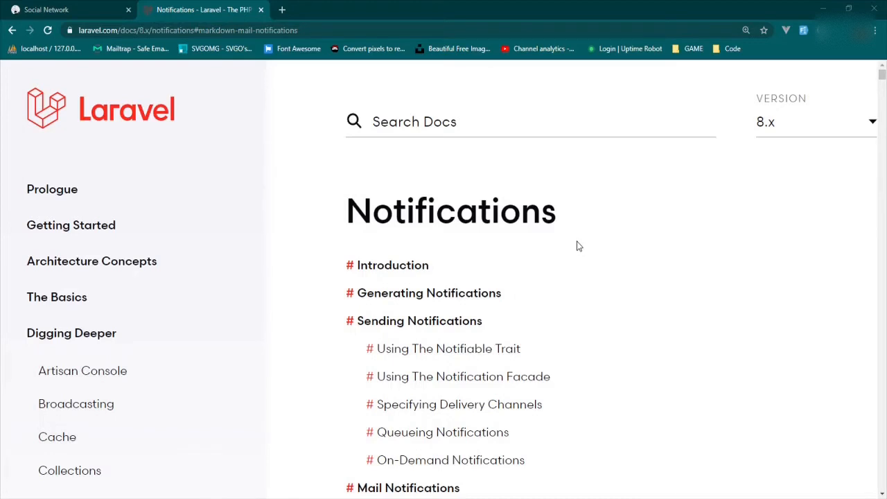
Switch to the Social Network tab showing the Friends page with two friends
{"action": "left_click", "coordinate": [66, 10]}
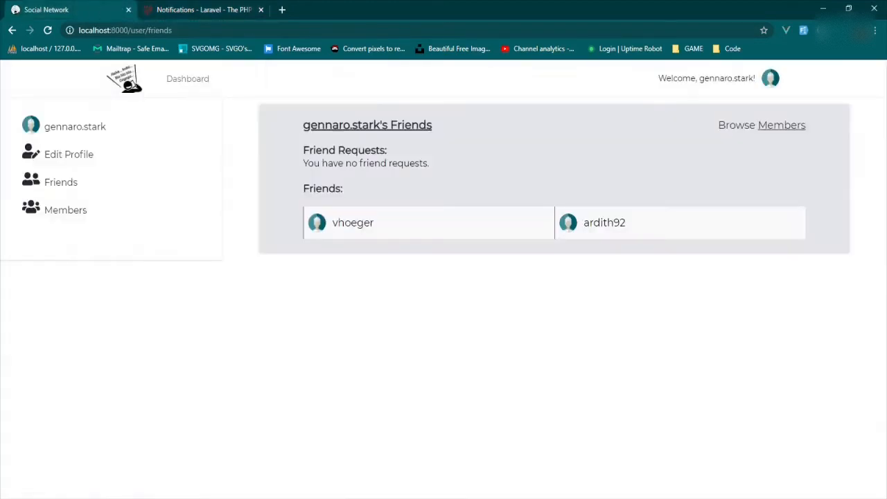
{"action": "mouse_move", "coordinate": [793, 86]}
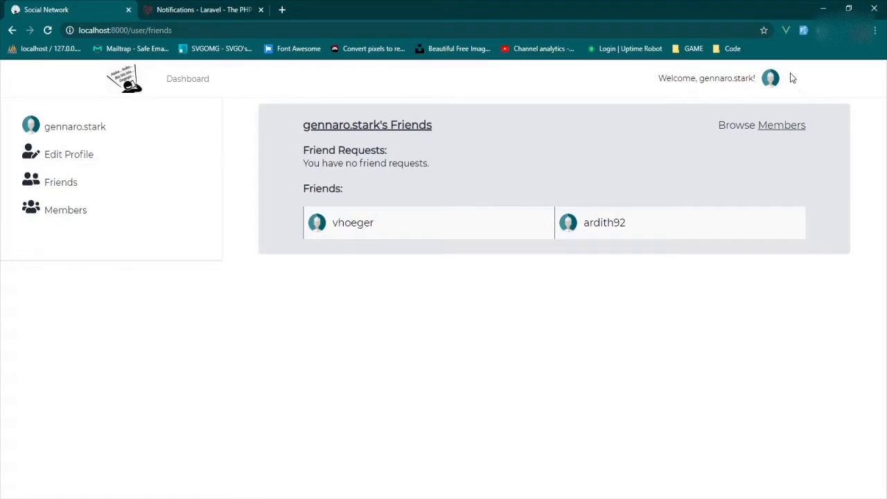
{"action": "mouse_move", "coordinate": [771, 78]}
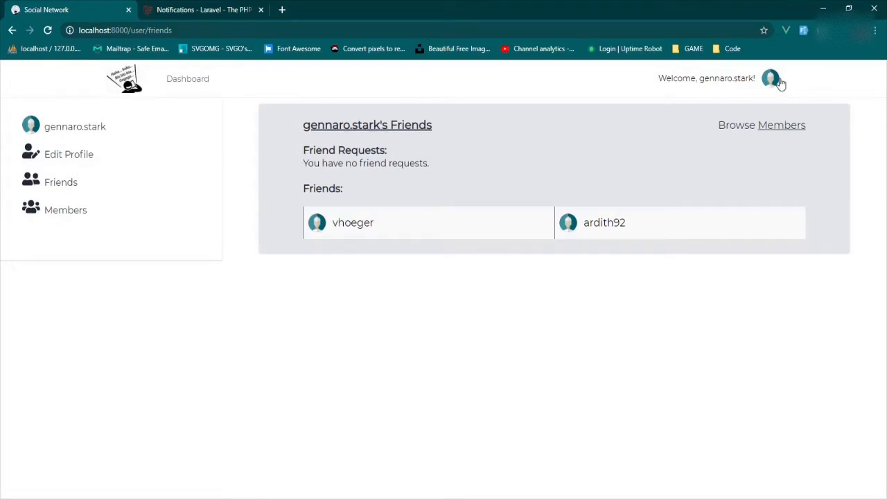
{"action": "mouse_move", "coordinate": [726, 55]}
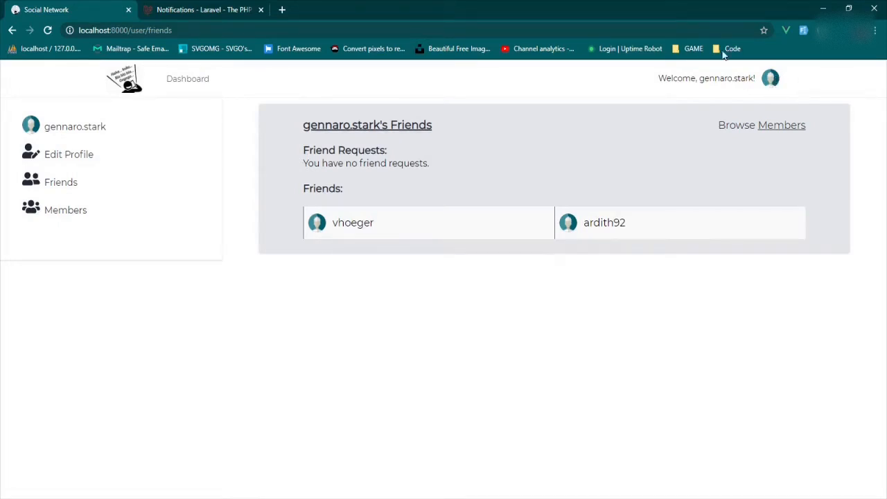
Return to the Laravel Notifications docs and scroll to Markdown Mail Notifications > Generating The Message
{"action": "left_click", "coordinate": [201, 9]}
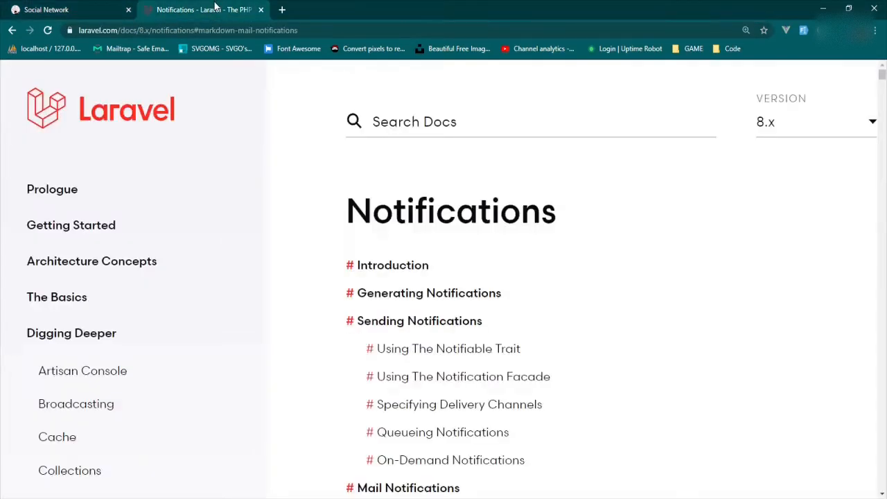
{"action": "mouse_move", "coordinate": [578, 294]}
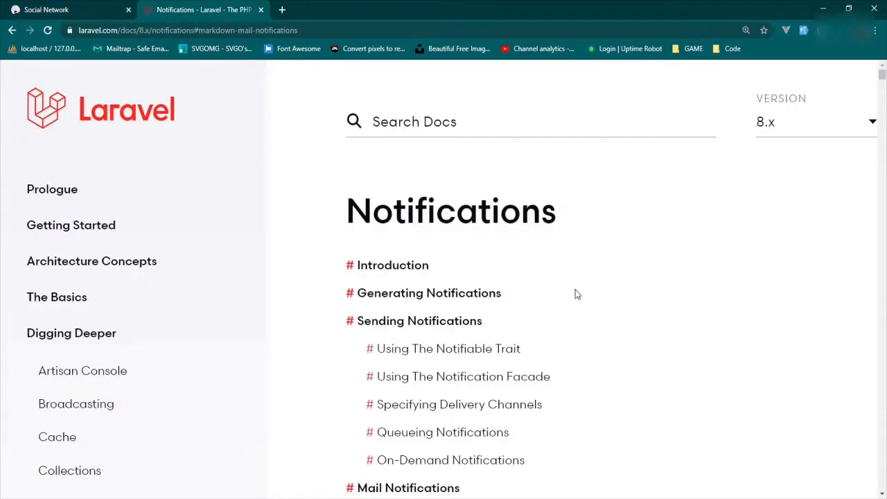
{"action": "scroll", "scroll_direction": "down", "scroll_amount": 3}
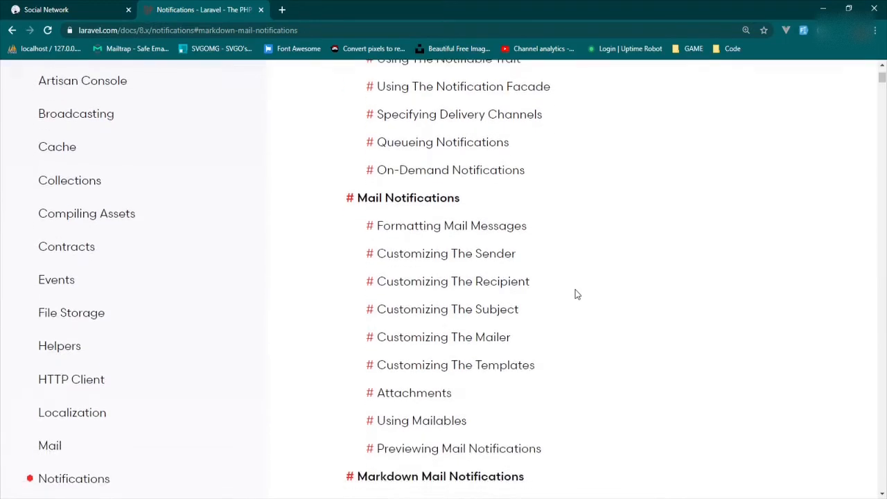
{"action": "scroll", "scroll_direction": "down", "scroll_amount": 3}
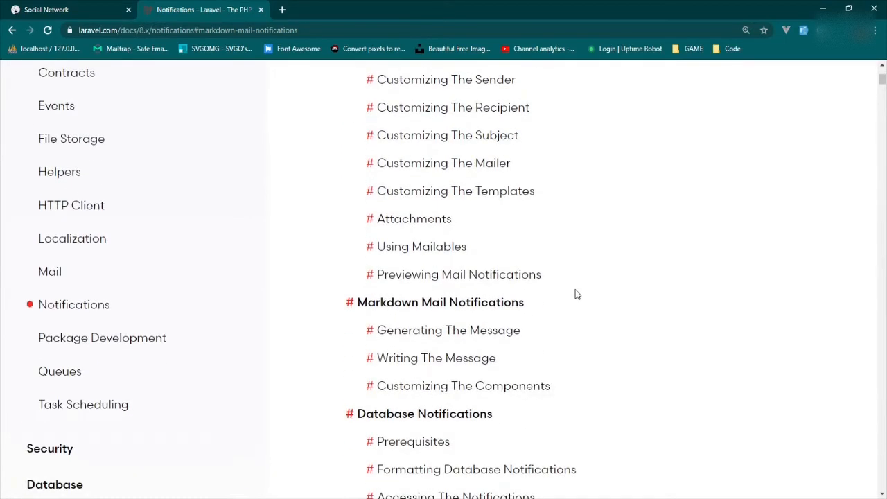
{"action": "scroll", "scroll_direction": "down", "scroll_amount": 3}
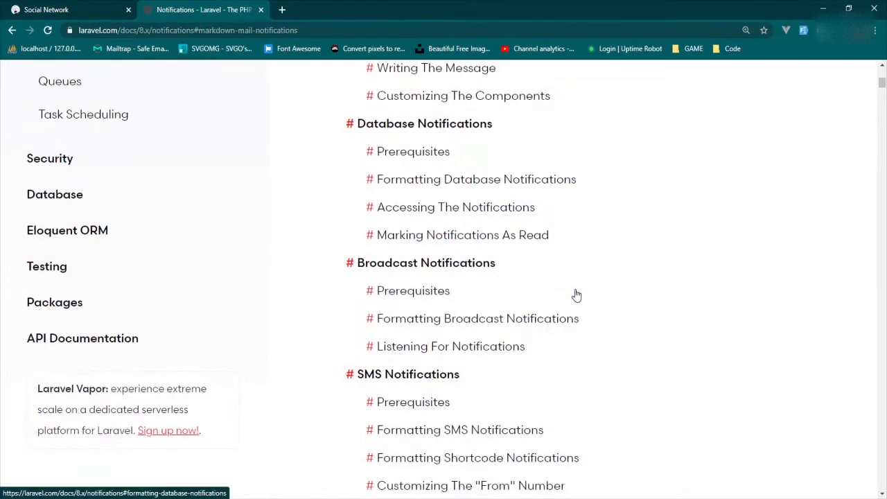
{"action": "scroll", "scroll_direction": "down", "scroll_amount": 3}
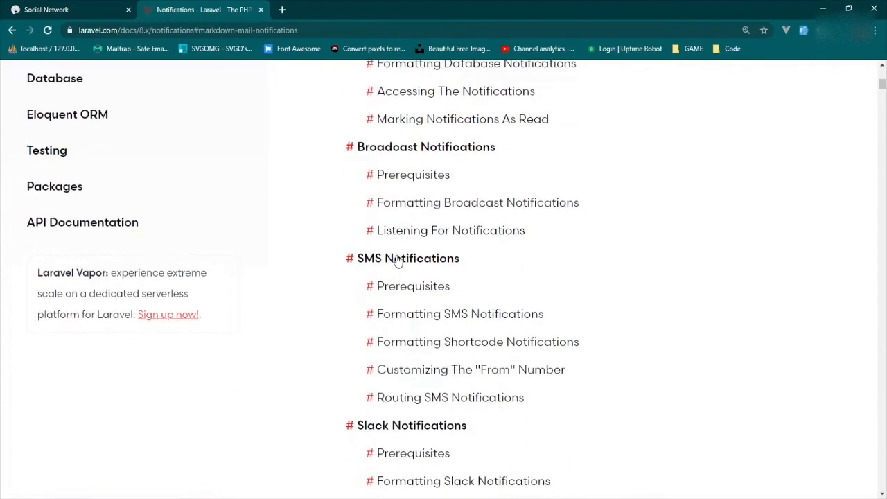
{"action": "scroll", "scroll_direction": "down", "scroll_amount": 3}
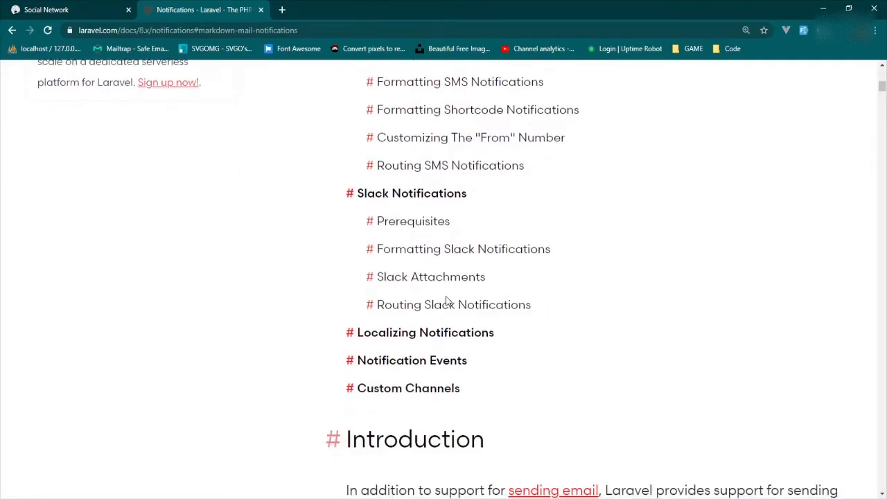
{"action": "scroll", "scroll_direction": "up", "scroll_amount": 3}
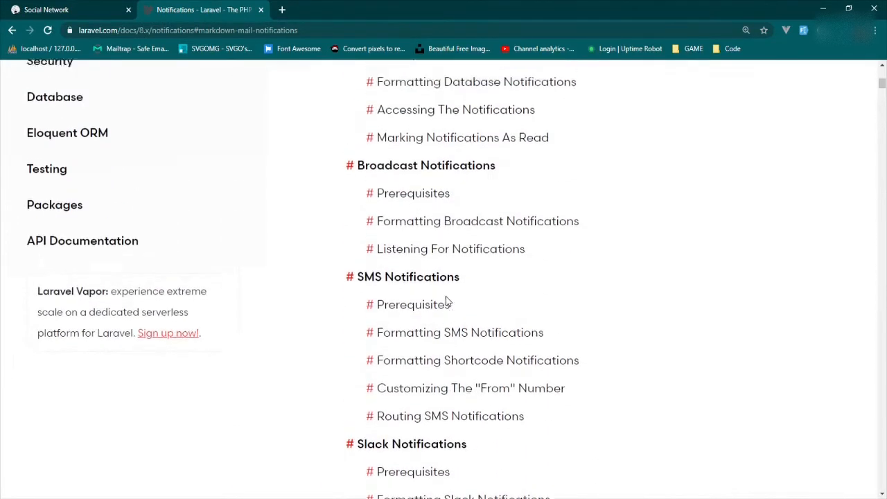
{"action": "scroll", "scroll_direction": "up", "scroll_amount": 3}
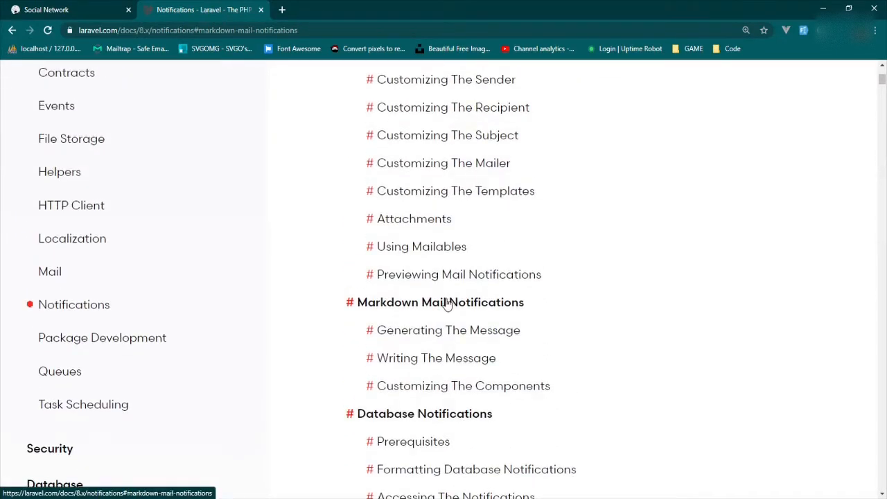
{"action": "mouse_move", "coordinate": [418, 308]}
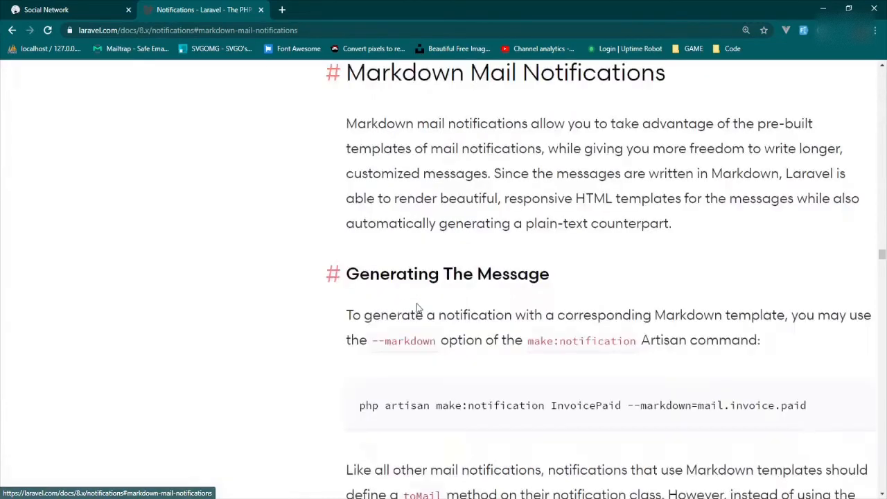
{"action": "mouse_move", "coordinate": [524, 298]}
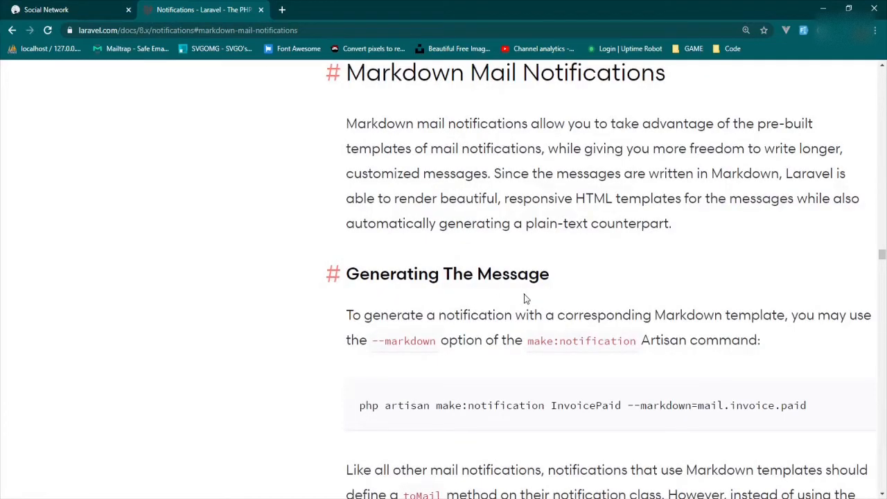
{"action": "scroll", "scroll_direction": "down", "scroll_amount": 3}
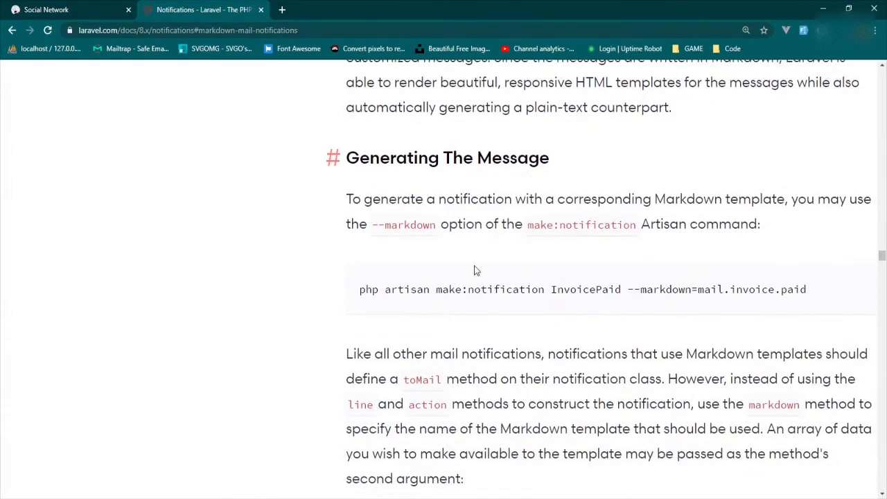
{"action": "mouse_move", "coordinate": [815, 293]}
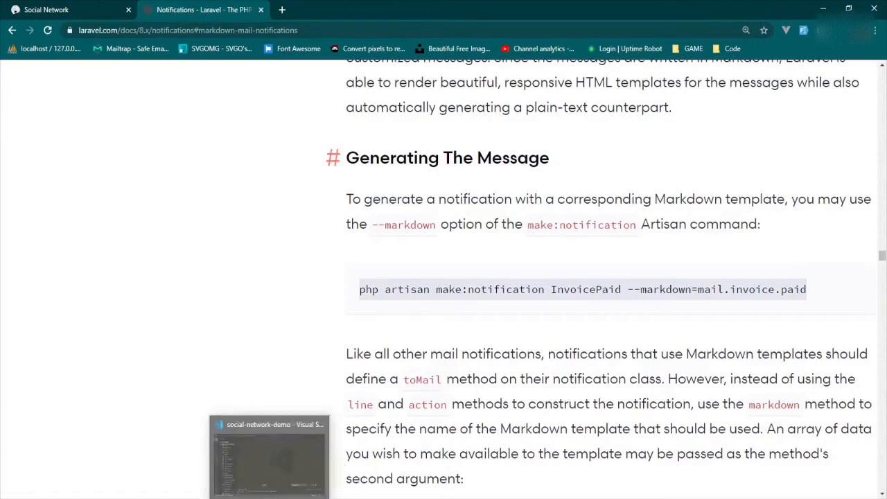
Compose php artisan make:notification SomeonePosted --markdown=mail.posts.posted in the terminal
{"action": "left_click", "coordinate": [268, 457]}
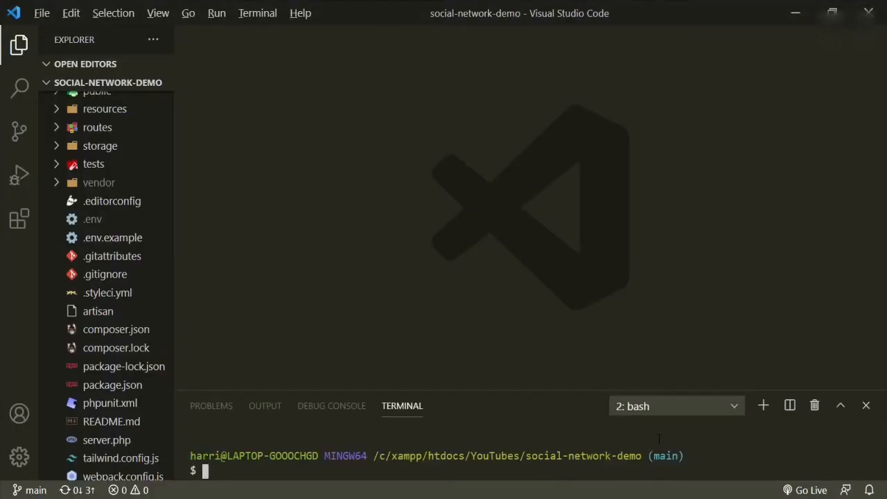
{"action": "type", "text": "php artisan make:notification InvoicePaid --markdown=mail.invoice.paid"}
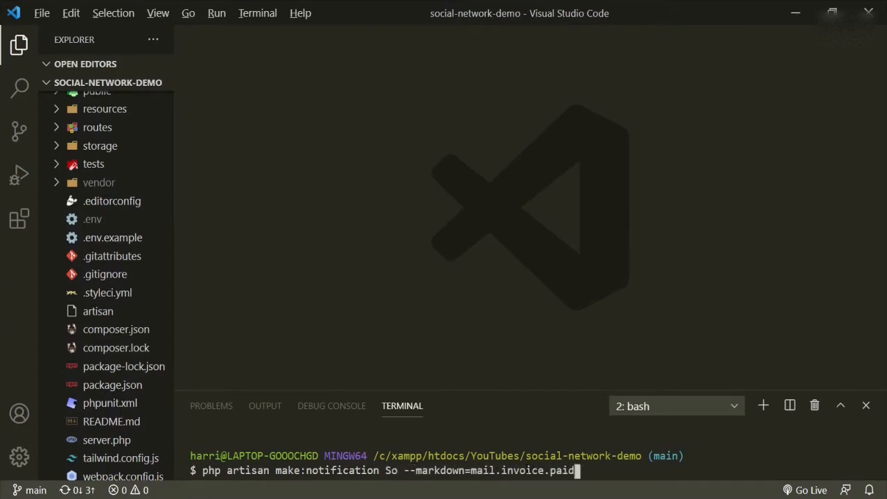
{"action": "type", "text": "meone"}
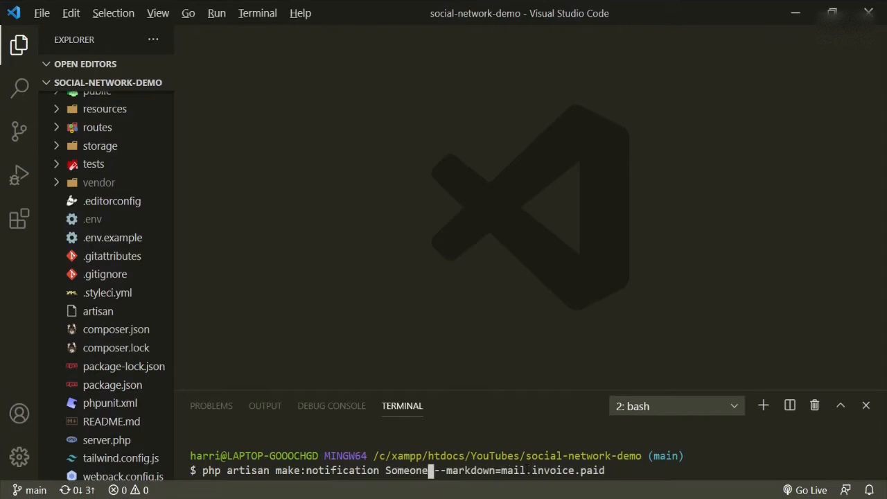
{"action": "type", "text": "Posted"}
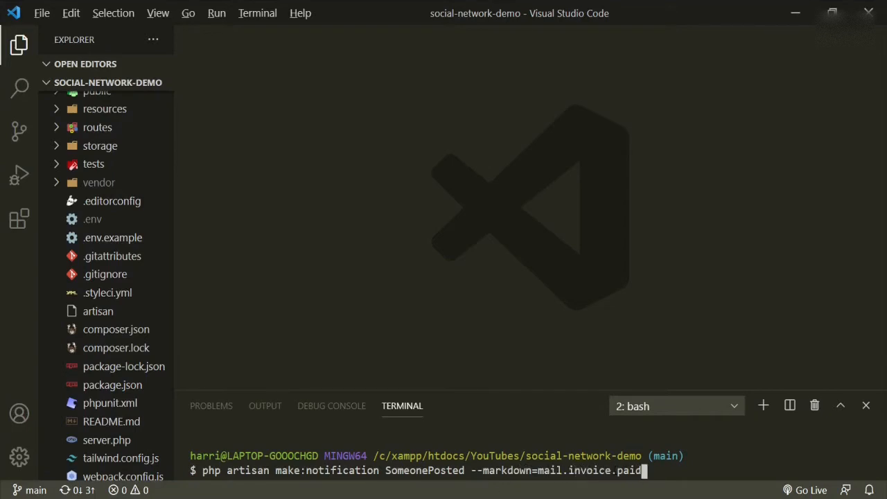
{"action": "key", "text": "BackSpace"}
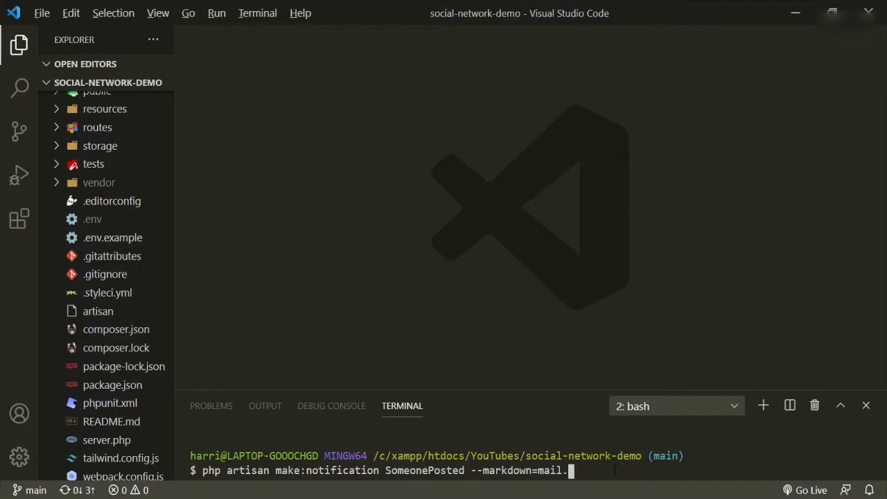
{"action": "type", "text": "posts"}
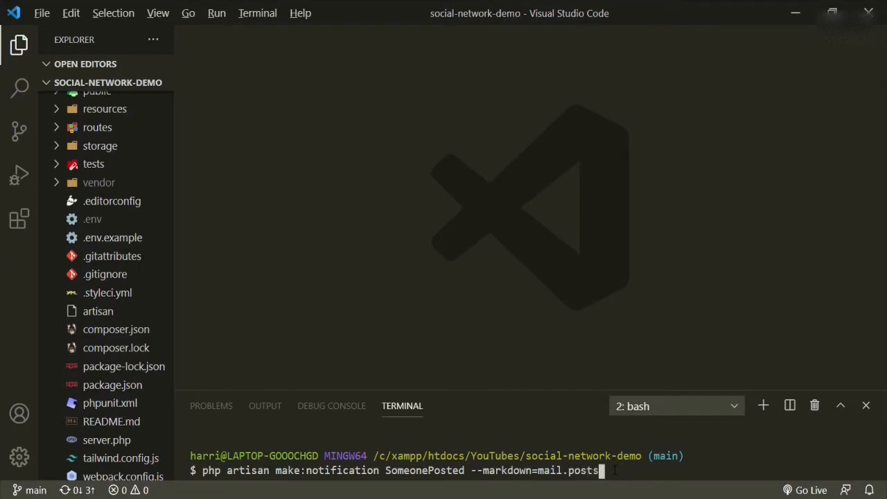
{"action": "type", "text": "."}
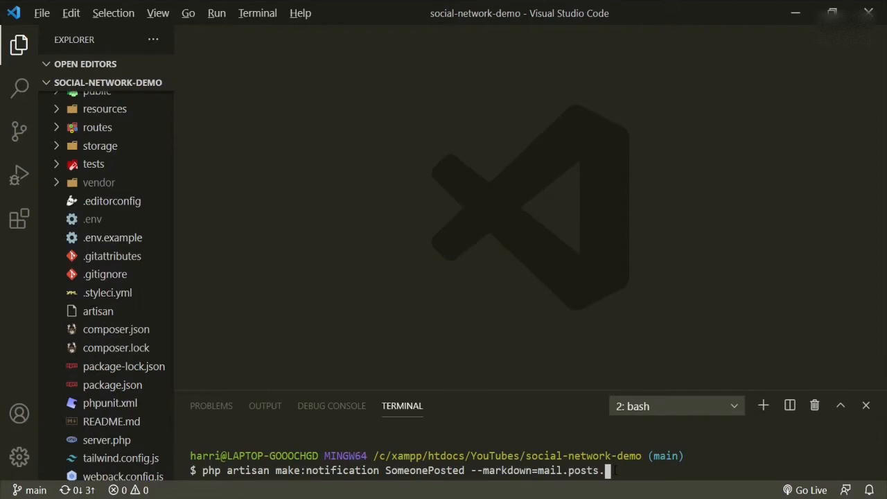
{"action": "type", "text": "post"}
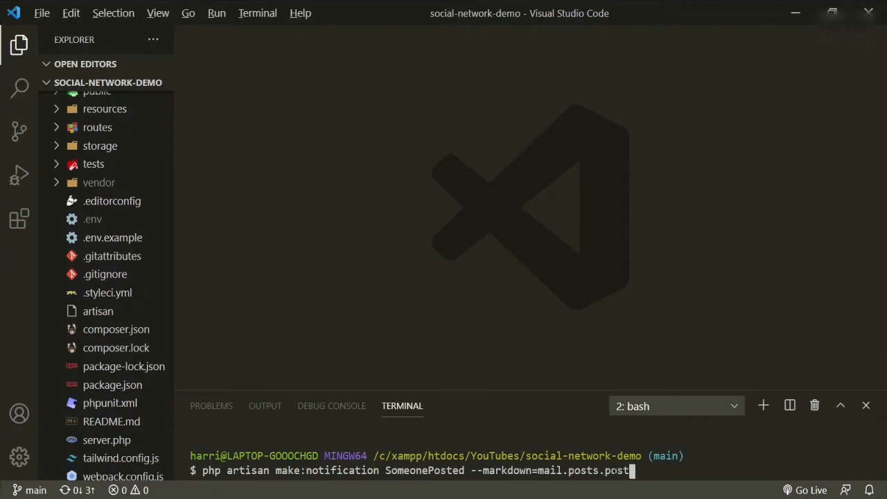
{"action": "type", "text": "ed"}
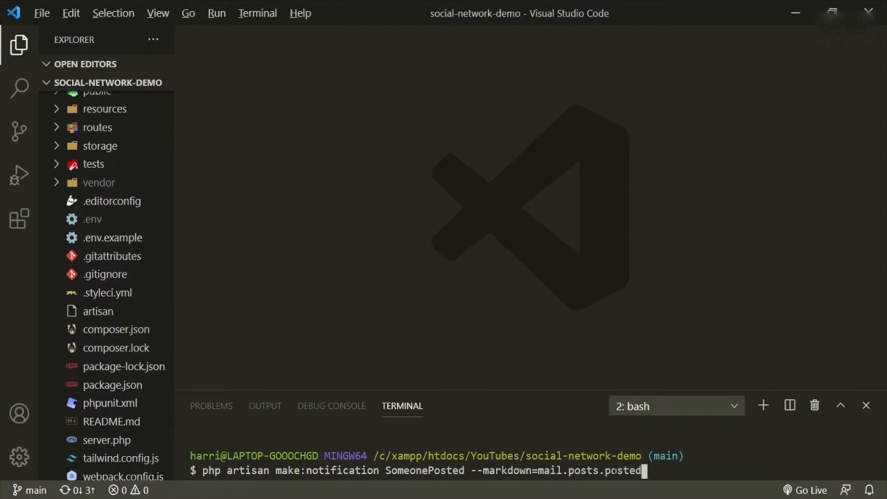
Run the command to create the SomeonePosted notification, then clear the terminal
{"action": "key", "text": "Return"}
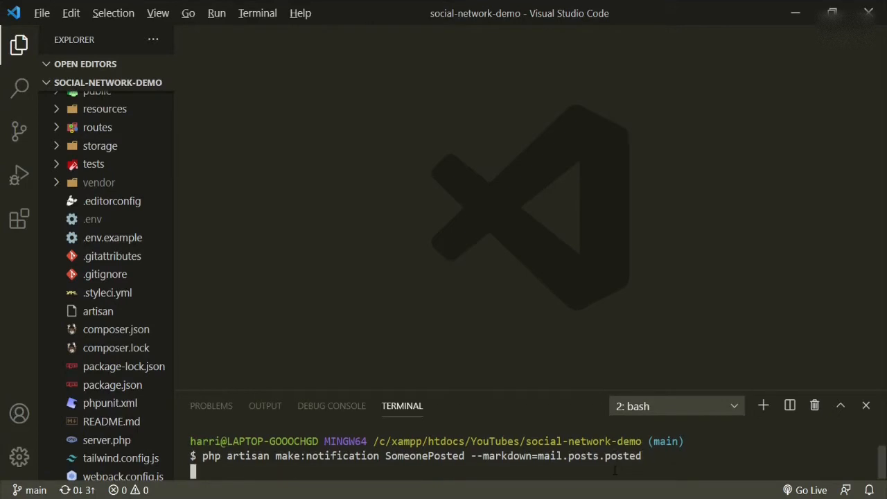
{"action": "key", "text": "Return"}
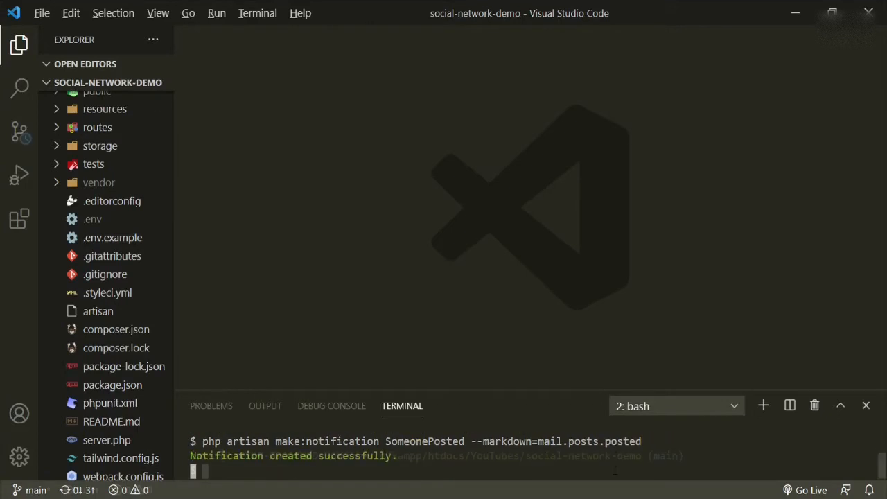
{"action": "key", "text": "Return"}
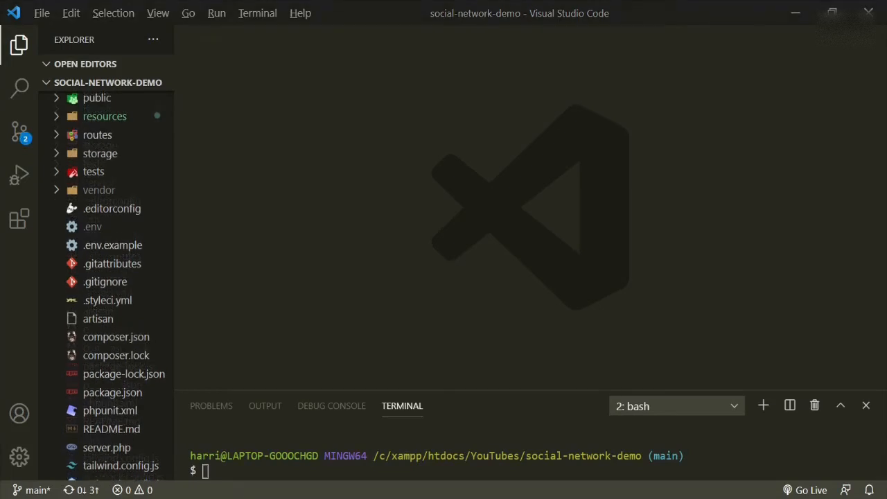
{"action": "mouse_move", "coordinate": [155, 175]}
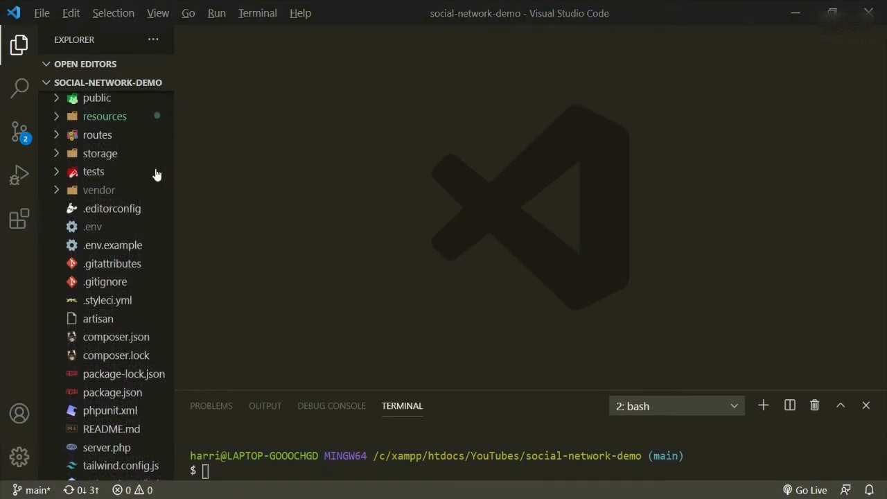
Scroll through SomeonePosted.php to review its toMail method
{"action": "scroll", "scroll_direction": "up", "scroll_amount": 3}
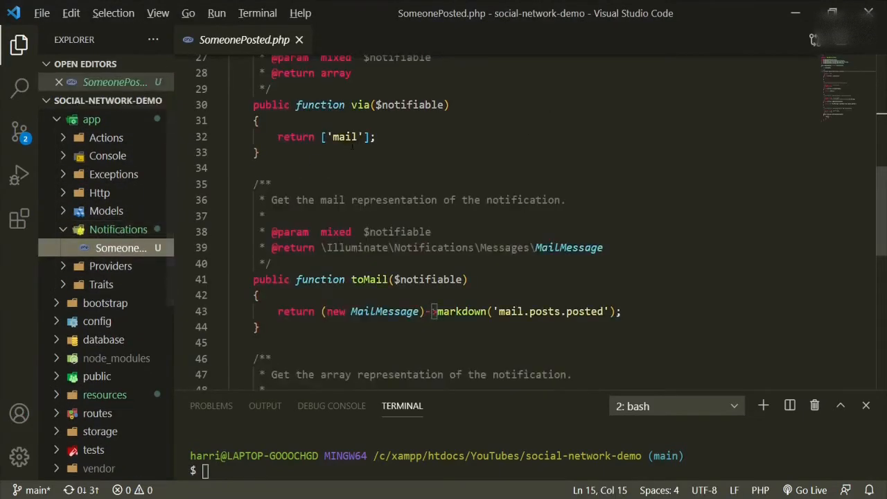
{"action": "scroll", "scroll_direction": "down", "scroll_amount": 3}
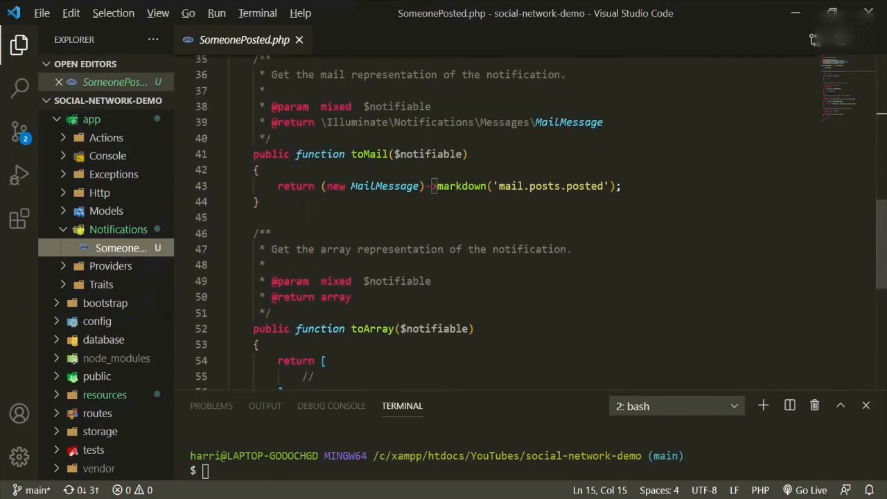
{"action": "scroll", "scroll_direction": "up", "scroll_amount": 3}
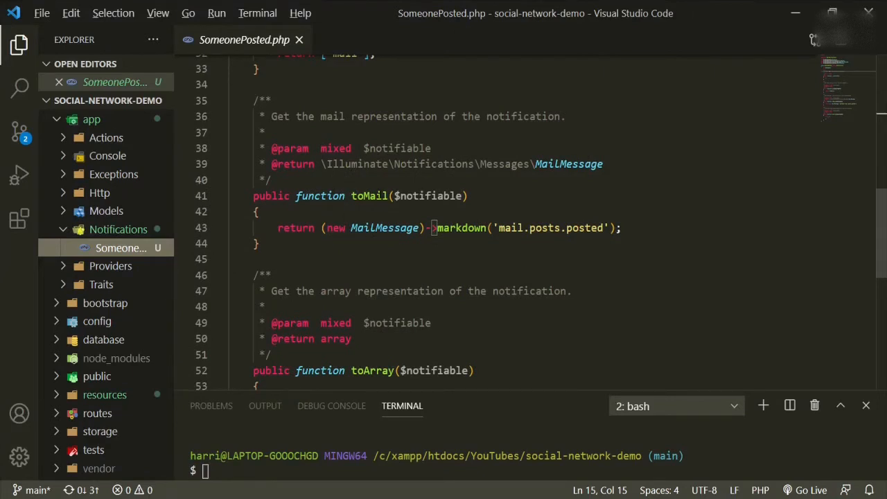
{"action": "scroll", "scroll_direction": "up", "scroll_amount": 3}
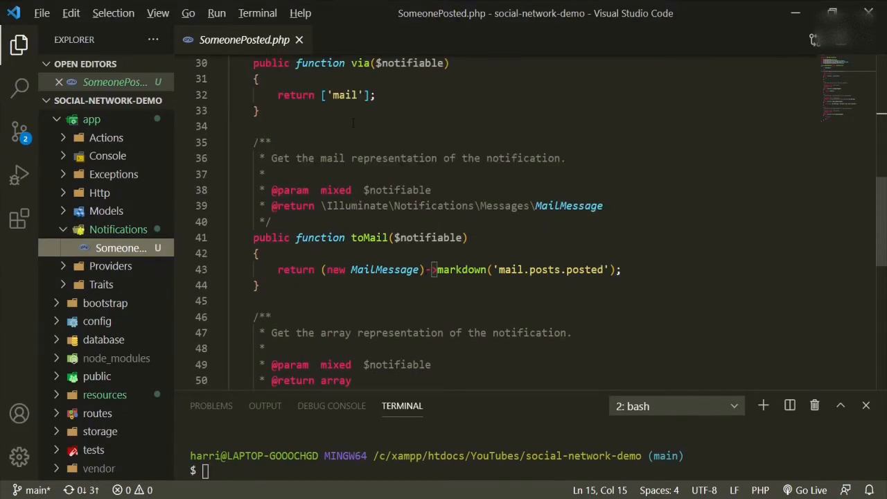
{"action": "scroll", "scroll_direction": "up", "scroll_amount": 3}
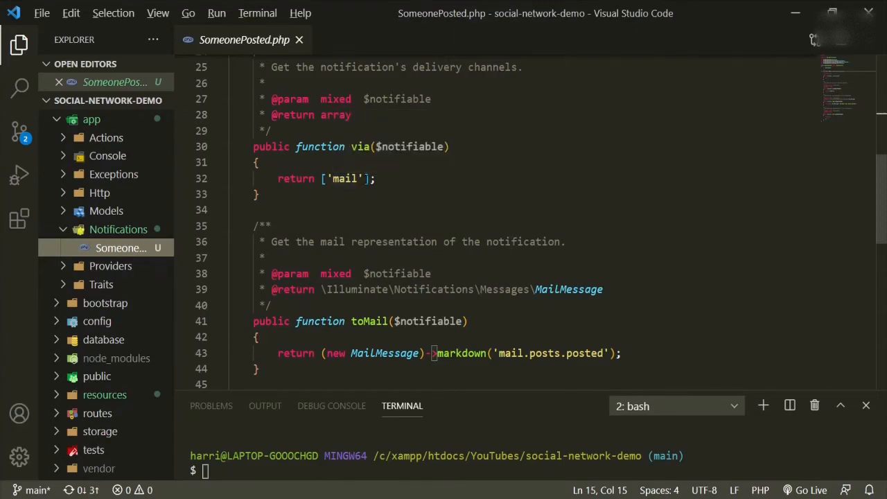
{"action": "mouse_move", "coordinate": [357, 145]}
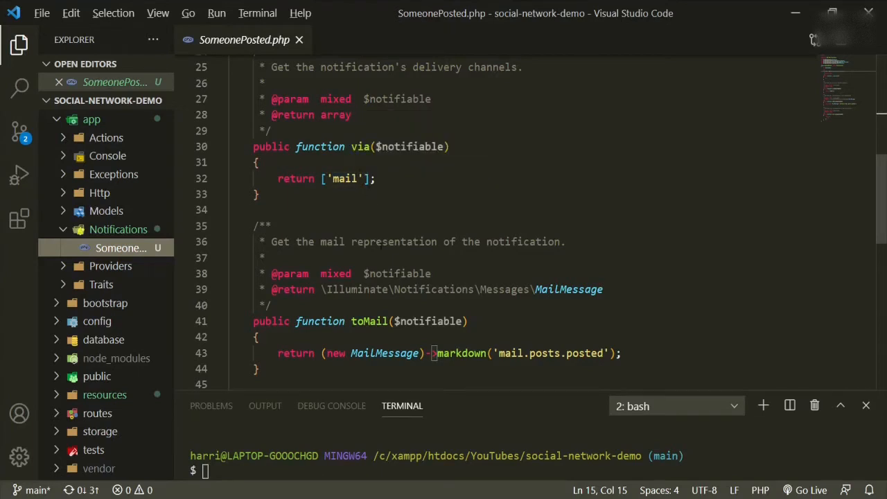
{"action": "scroll", "scroll_direction": "down", "scroll_amount": 3}
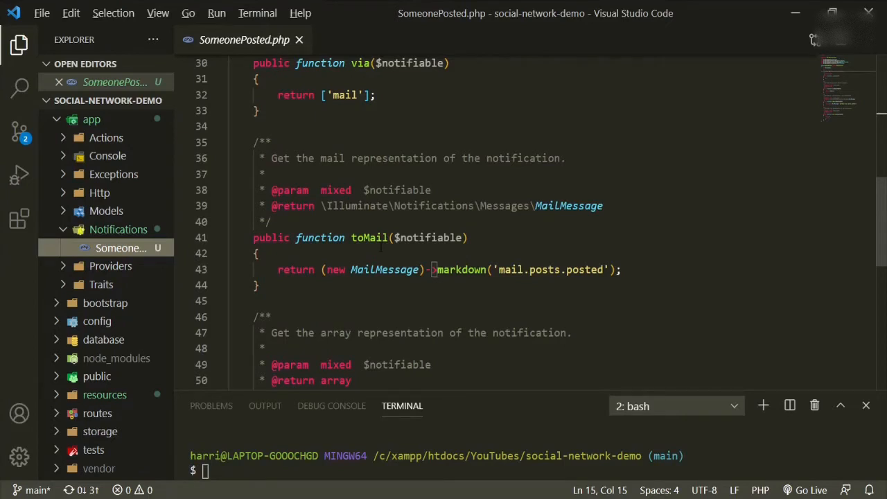
{"action": "mouse_move", "coordinate": [198, 371]}
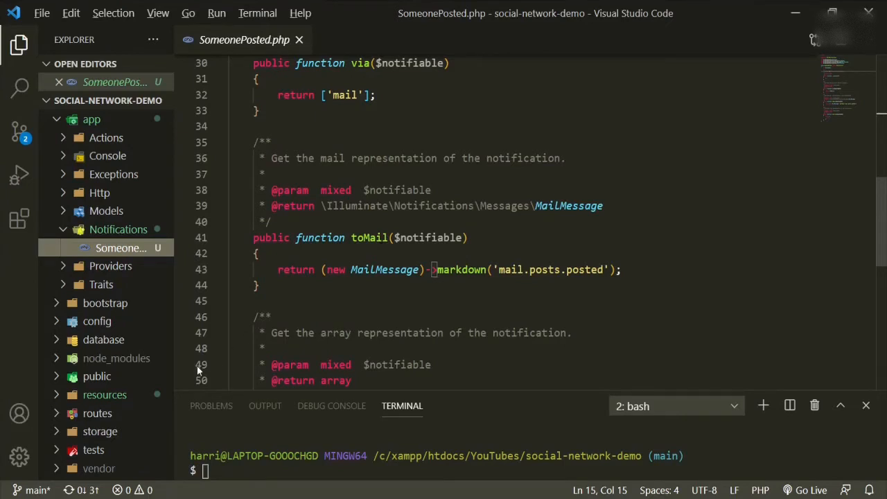
Expand resources > views > mail/posts in Explorer and open posted.blade.php
{"action": "left_click", "coordinate": [105, 393]}
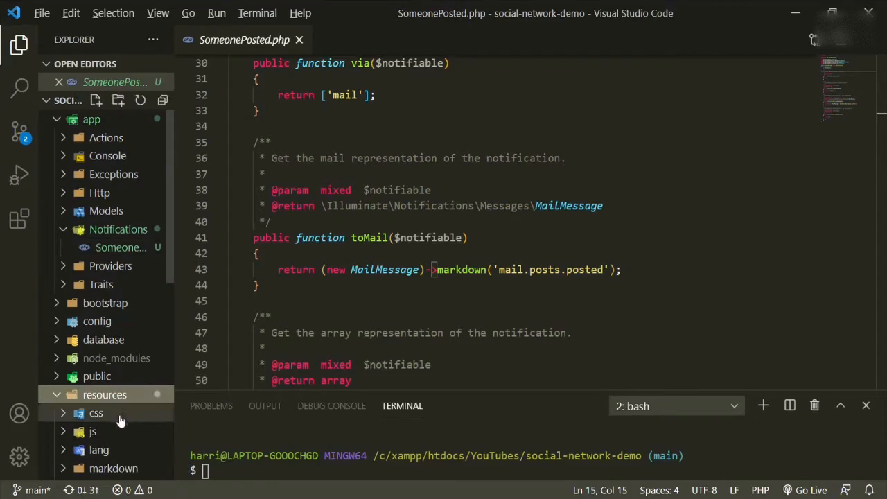
{"action": "left_click", "coordinate": [101, 402]}
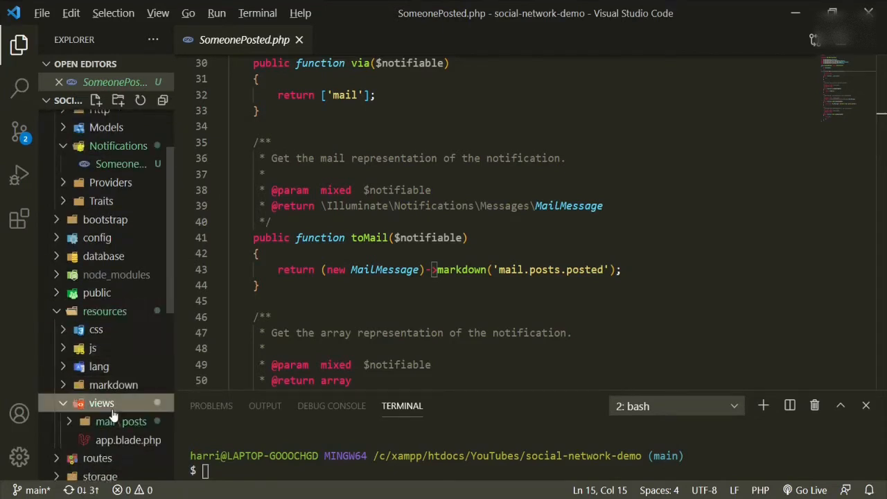
{"action": "mouse_move", "coordinate": [117, 451]}
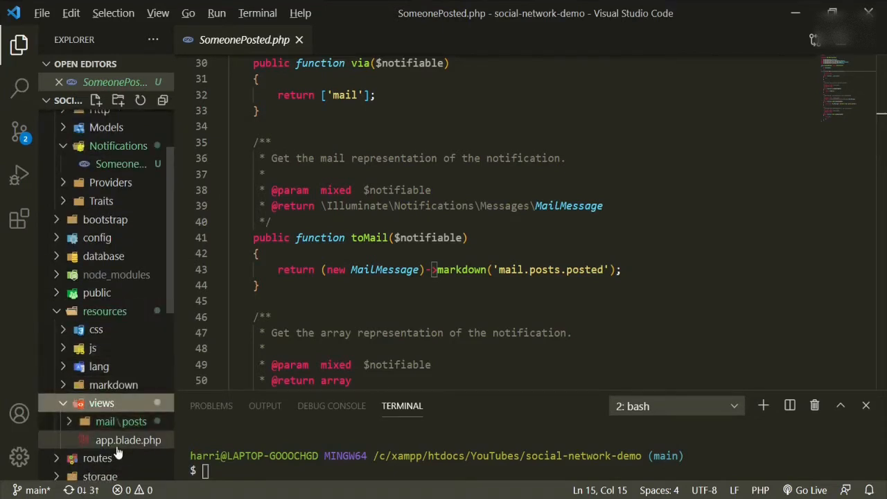
{"action": "left_click", "coordinate": [127, 440]}
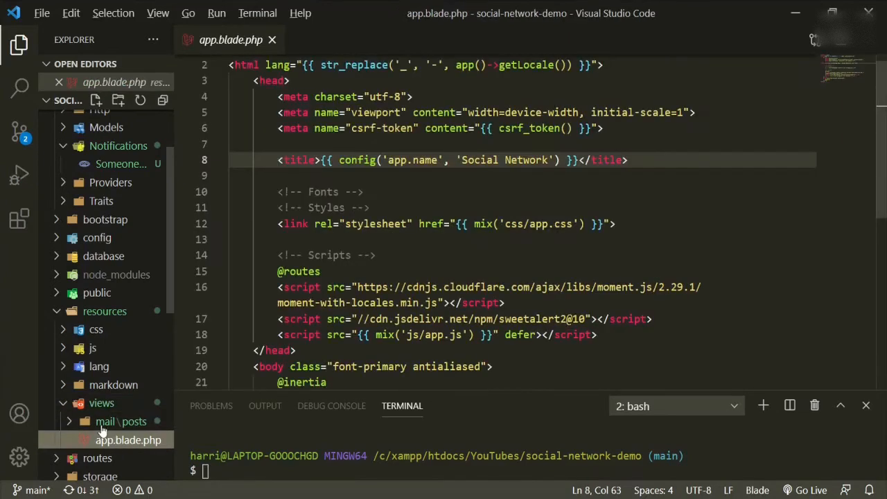
{"action": "left_click", "coordinate": [122, 421]}
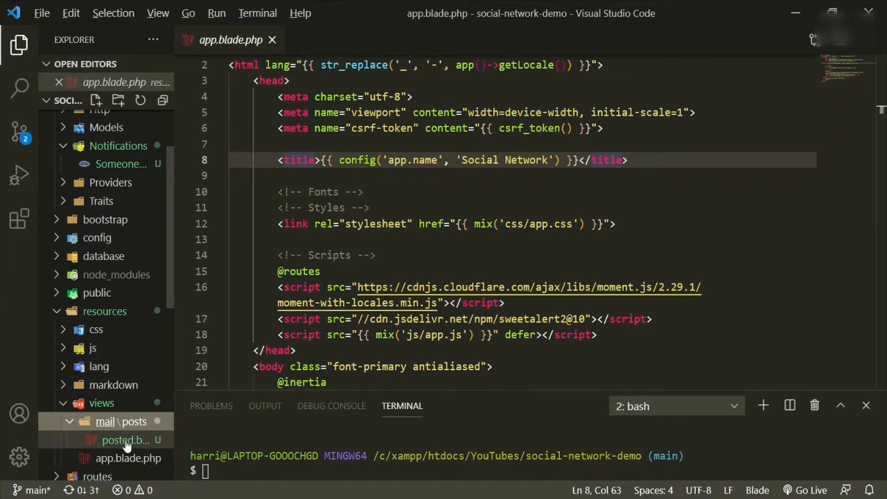
{"action": "left_click", "coordinate": [125, 440]}
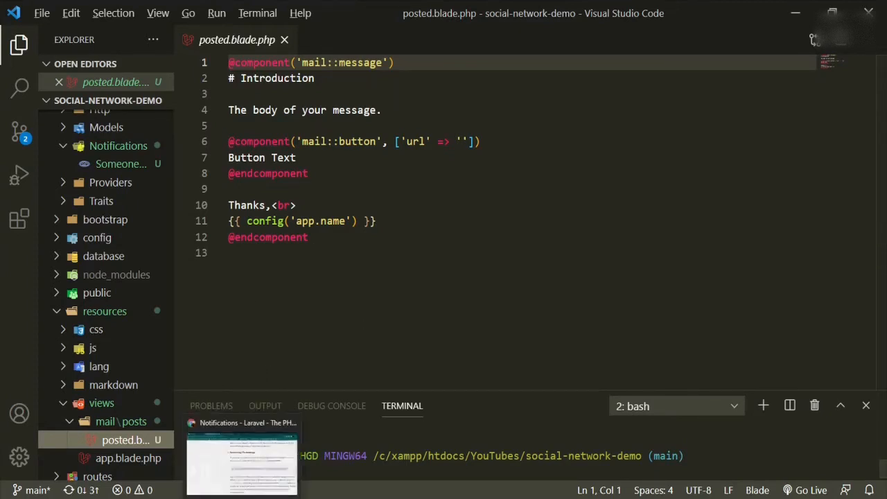
Switch to Mailtrap's Demo inbox and choose Laravel from the Integrations dropdown
{"action": "left_click", "coordinate": [241, 457]}
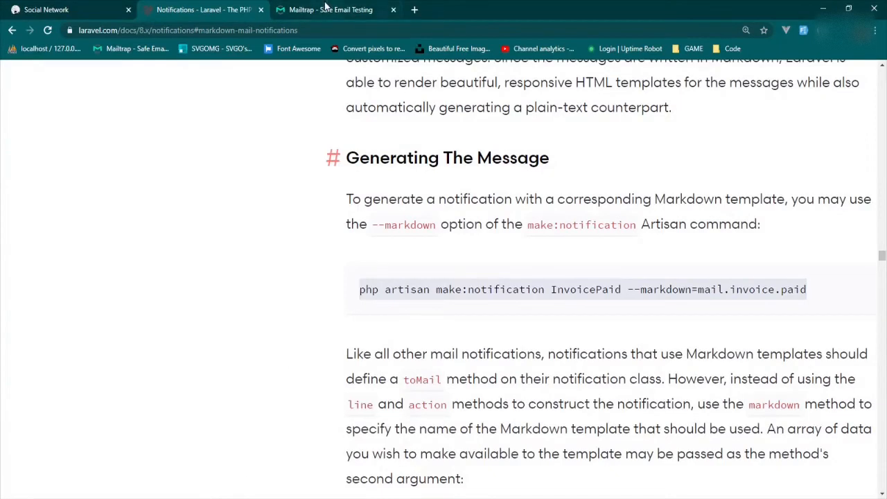
{"action": "left_click", "coordinate": [332, 10]}
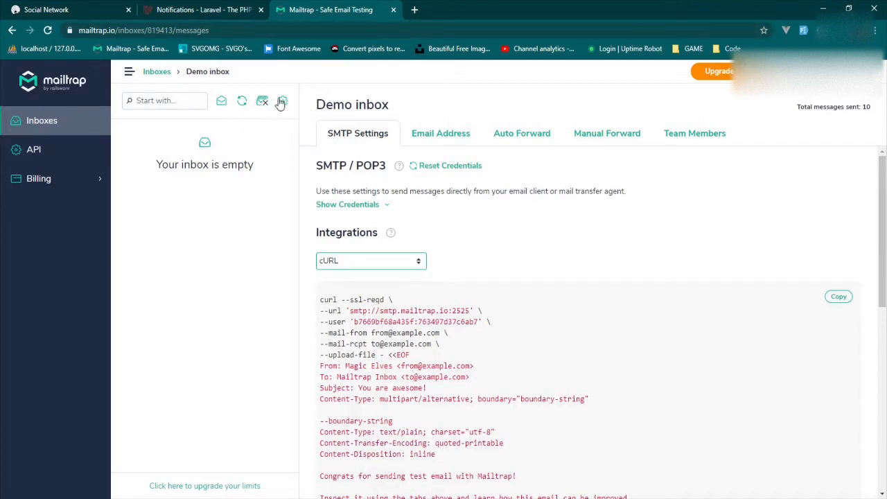
{"action": "mouse_move", "coordinate": [262, 82]}
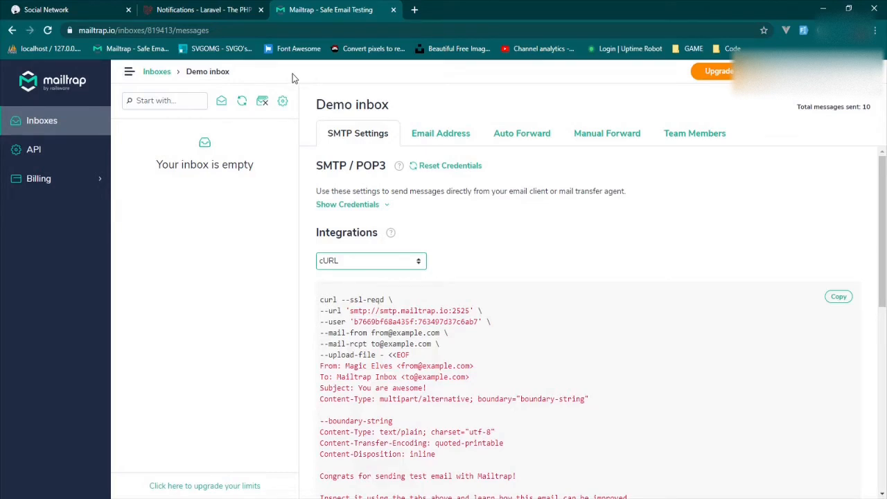
{"action": "mouse_move", "coordinate": [311, 86]}
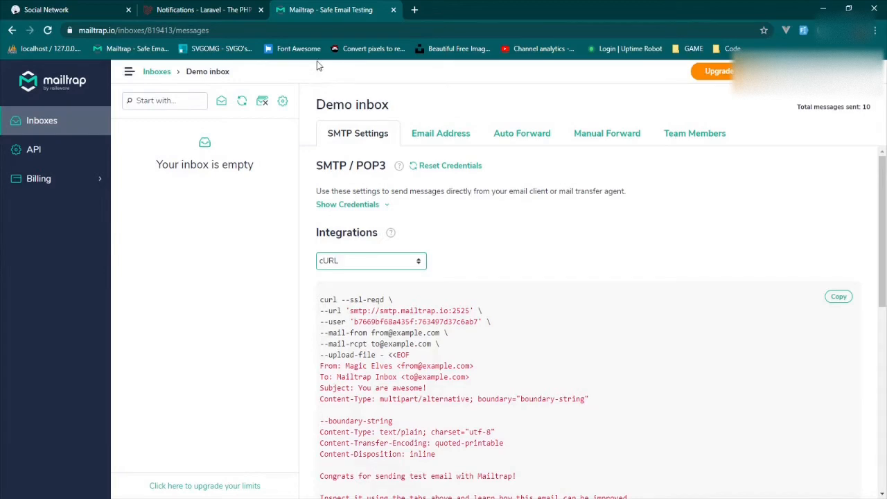
{"action": "mouse_move", "coordinate": [396, 97]}
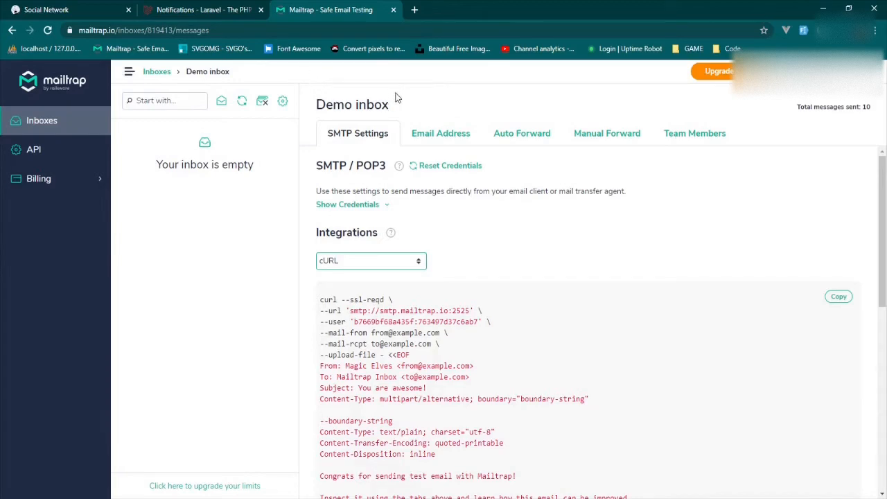
{"action": "mouse_move", "coordinate": [451, 277]}
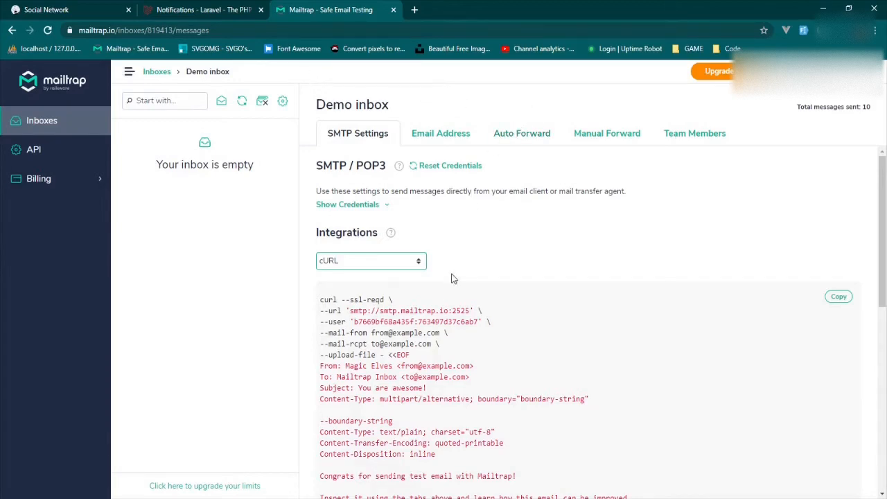
{"action": "left_click", "coordinate": [372, 260]}
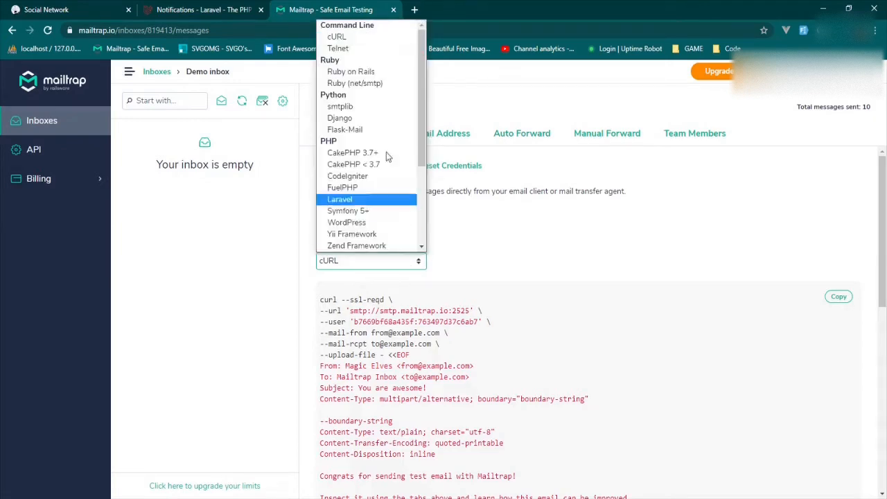
{"action": "left_click", "coordinate": [340, 200]}
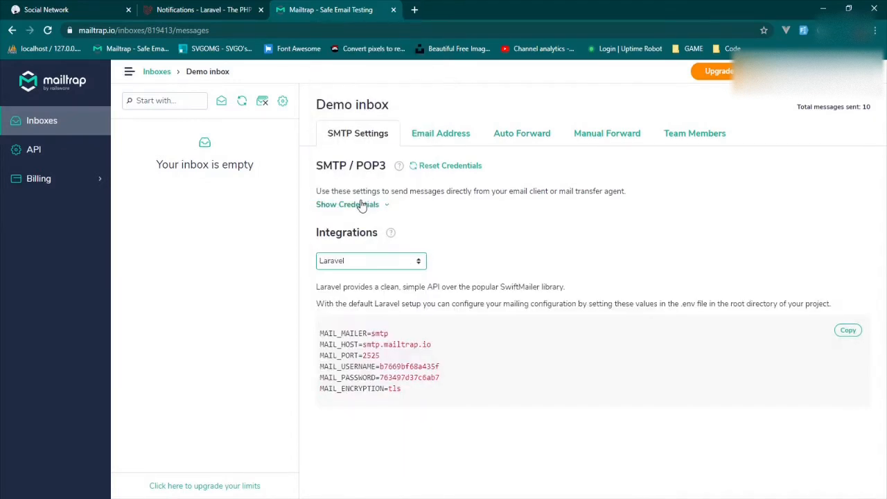
{"action": "mouse_move", "coordinate": [413, 394]}
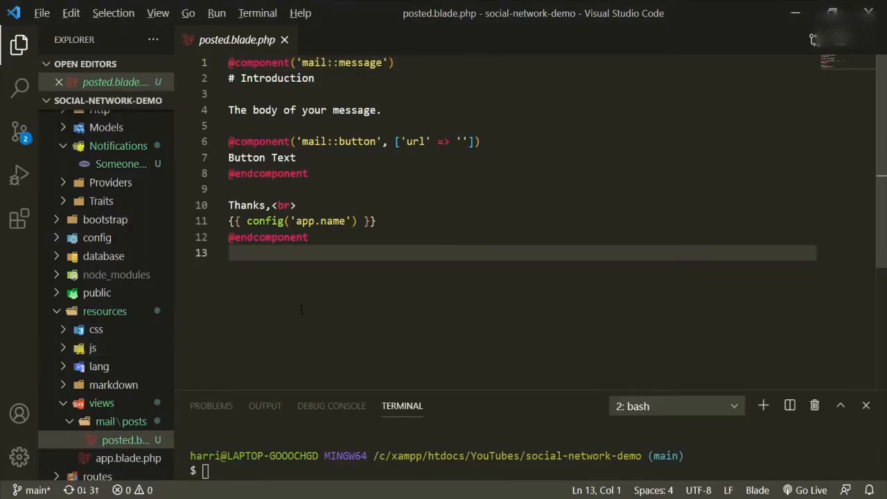
Paste Mailtrap's SMTP host, port 2525, credentials and tls over the .env MAIL_ lines
{"action": "key", "text": "ctrl+p"}
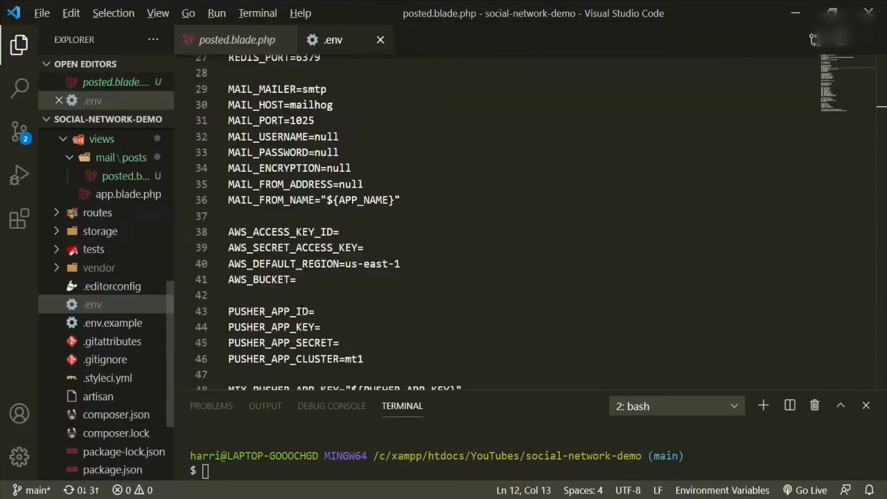
{"action": "scroll", "scroll_direction": "up", "scroll_amount": 3}
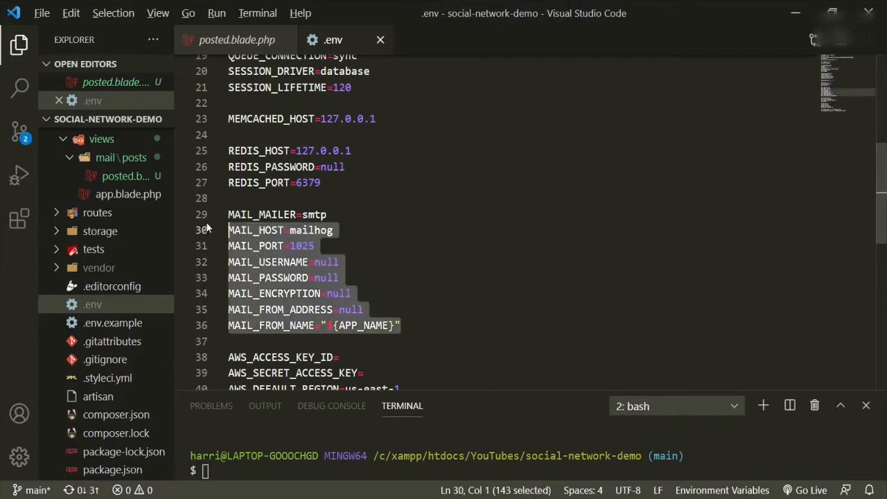
{"action": "right_click", "coordinate": [277, 235]}
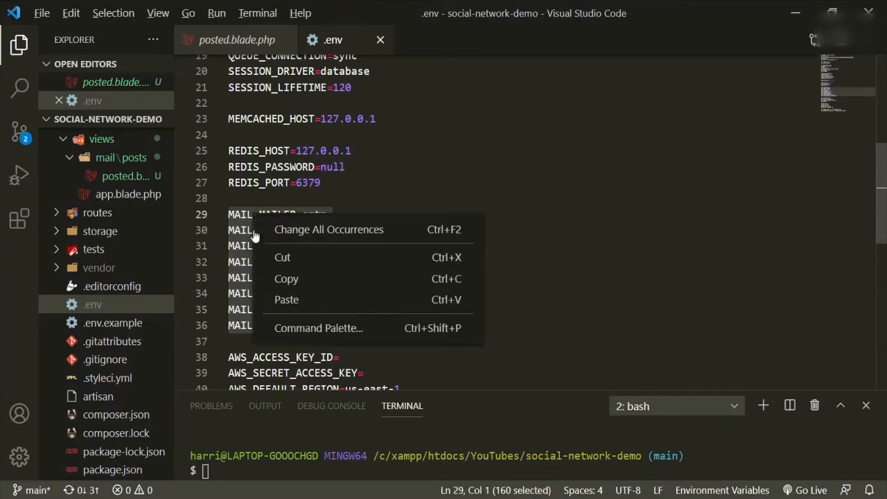
{"action": "left_click", "coordinate": [285, 299]}
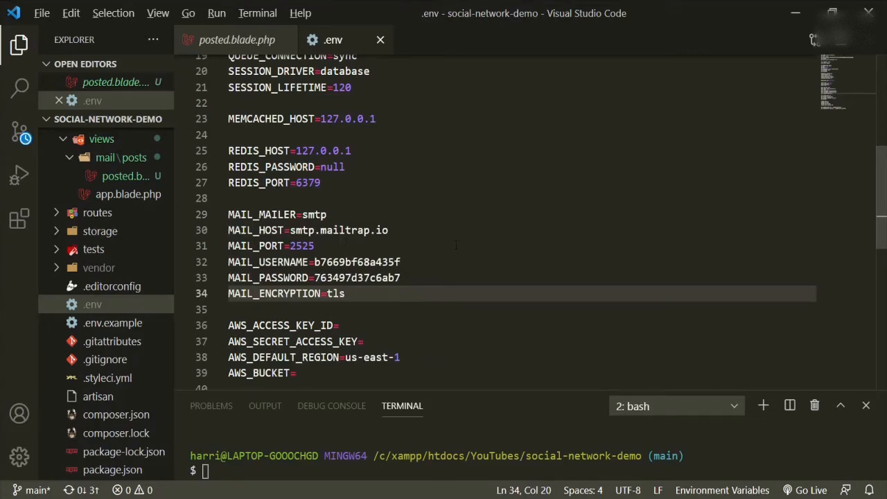
{"action": "mouse_move", "coordinate": [454, 245]}
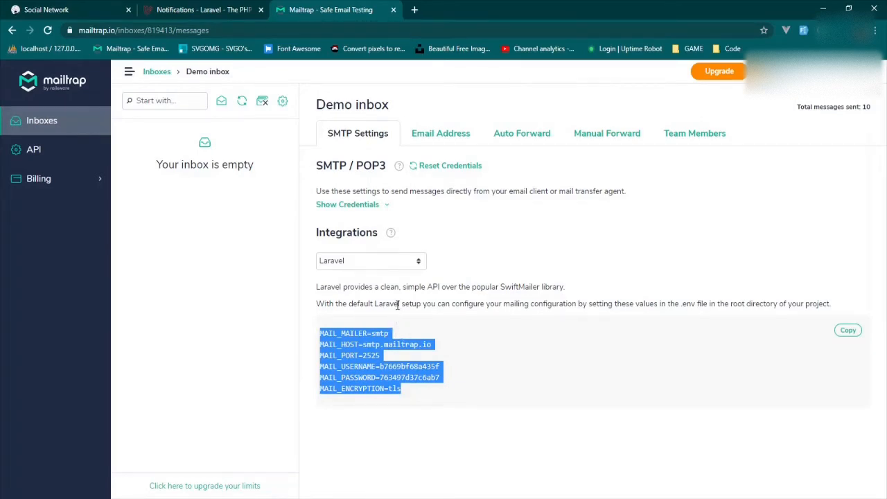
{"action": "mouse_move", "coordinate": [397, 155]}
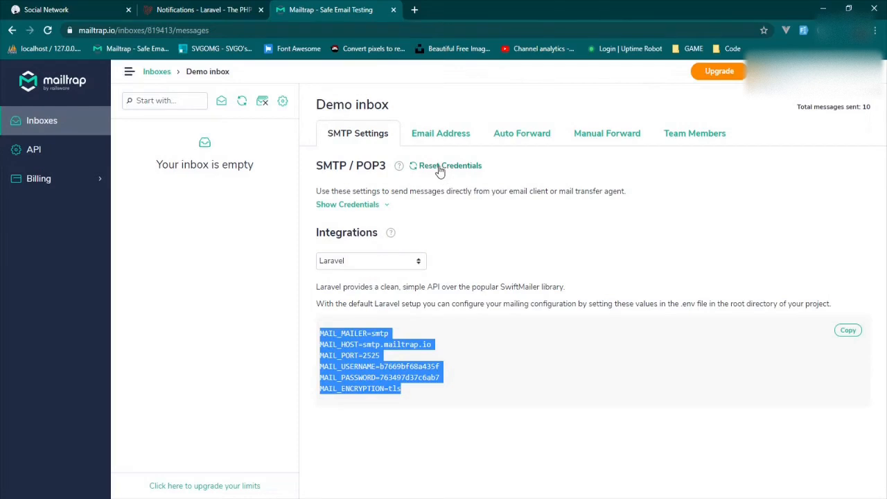
{"action": "mouse_move", "coordinate": [407, 390]}
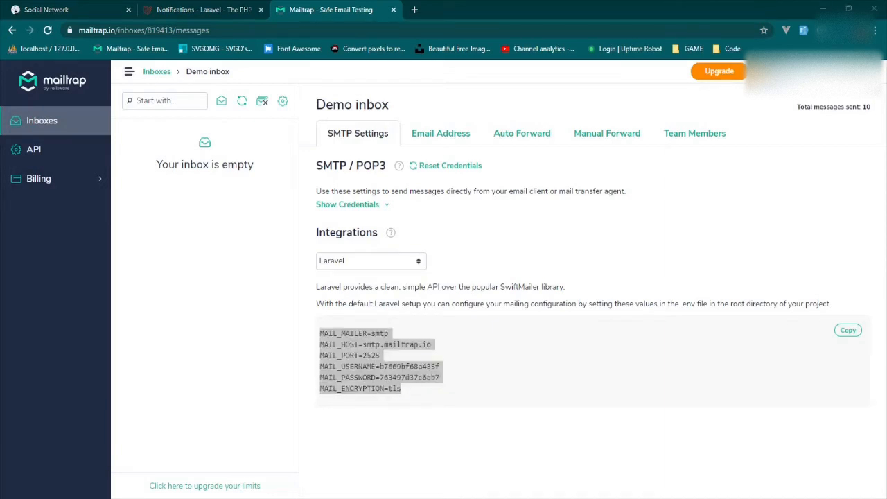
{"action": "mouse_move", "coordinate": [377, 328]}
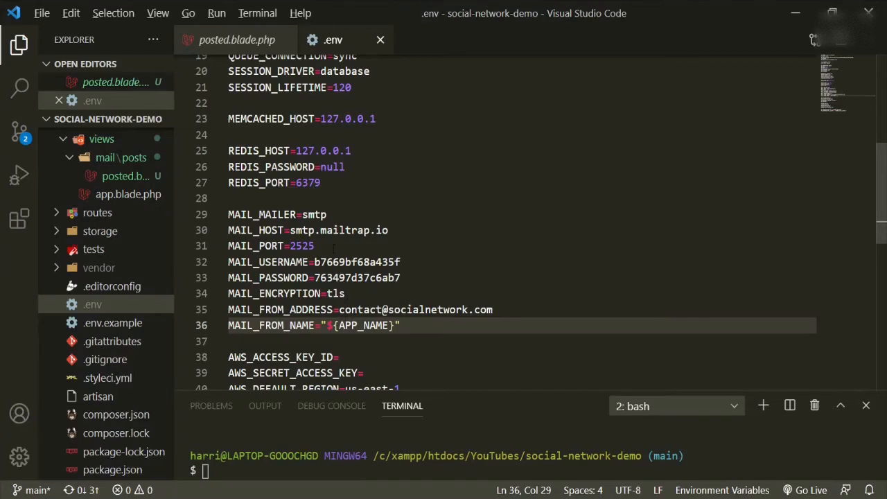
Scroll through .env to verify the mail settings and APP_NAME Social Network
{"action": "scroll", "scroll_direction": "up", "scroll_amount": 3}
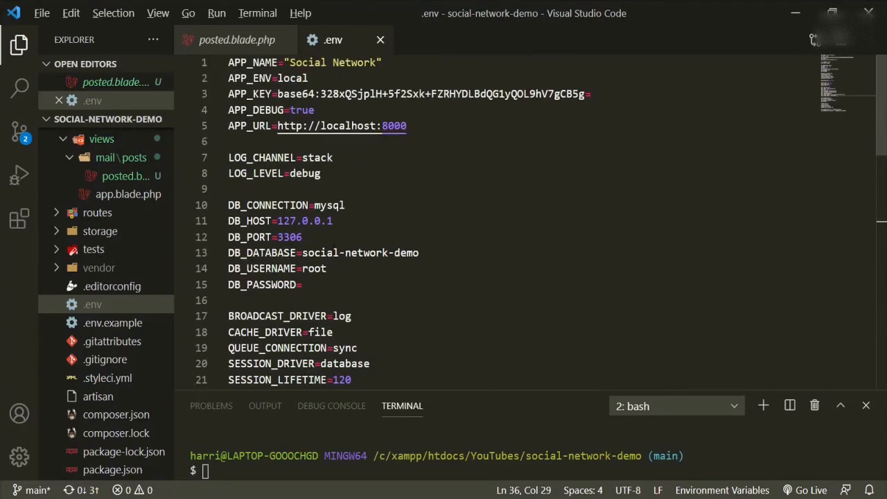
{"action": "scroll", "scroll_direction": "down", "scroll_amount": 3}
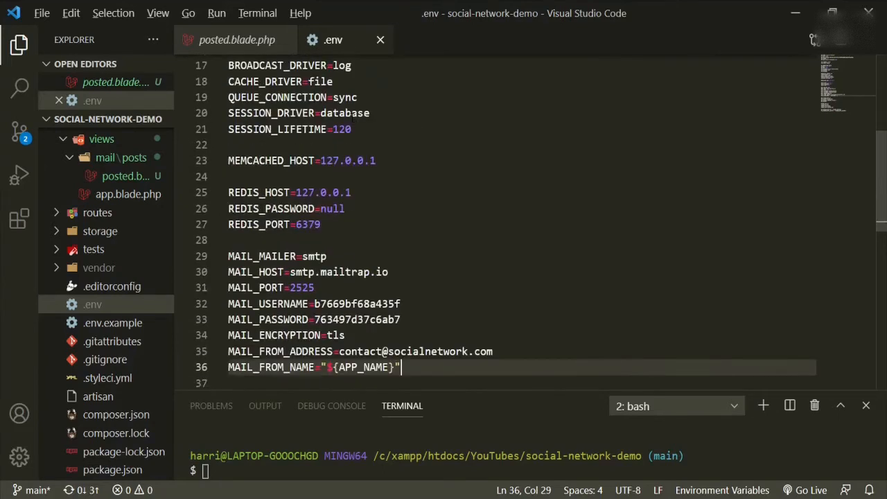
{"action": "scroll", "scroll_direction": "down", "scroll_amount": 3}
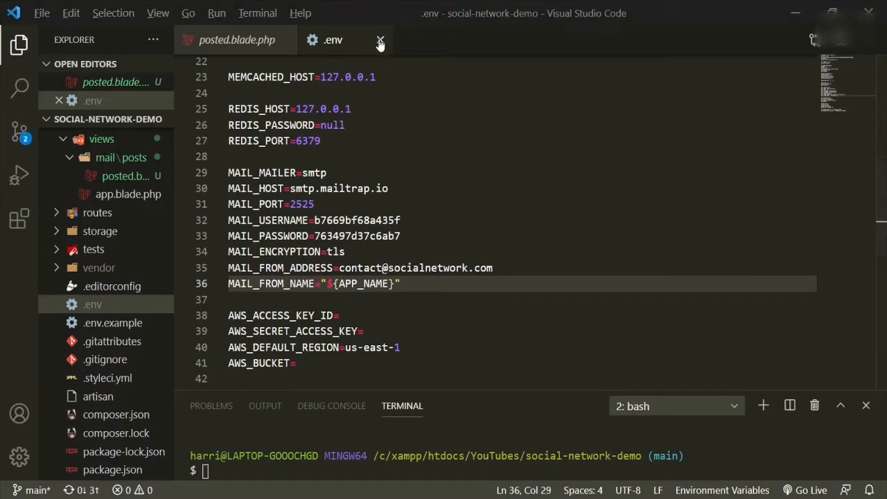
Close the .env and template tabs and add a public $user property to SomeonePosted
{"action": "left_click", "coordinate": [379, 39]}
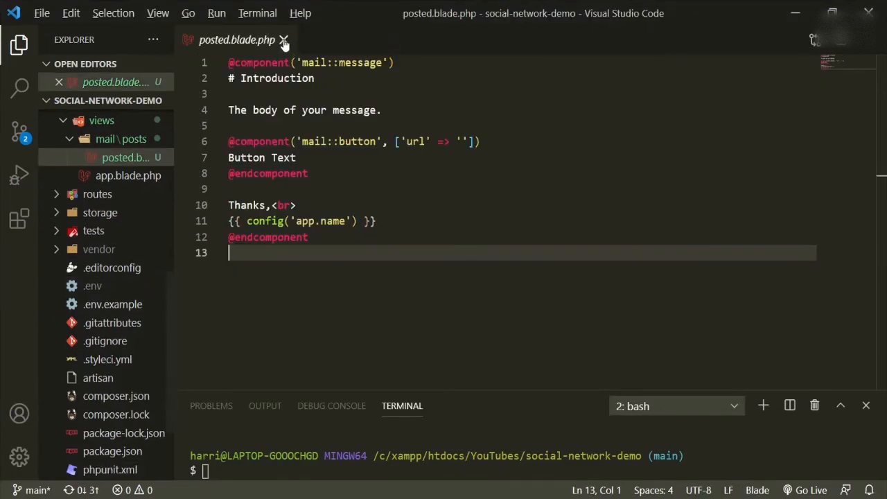
{"action": "left_click", "coordinate": [282, 38]}
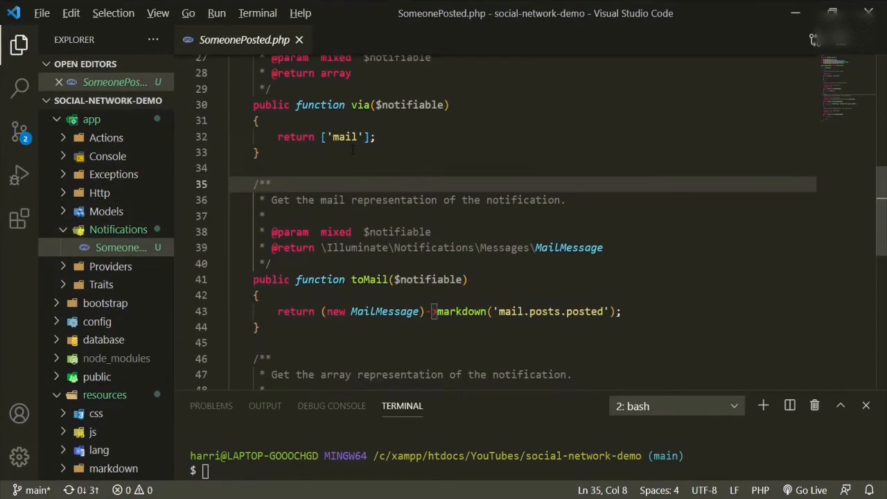
{"action": "scroll", "scroll_direction": "up", "scroll_amount": 3}
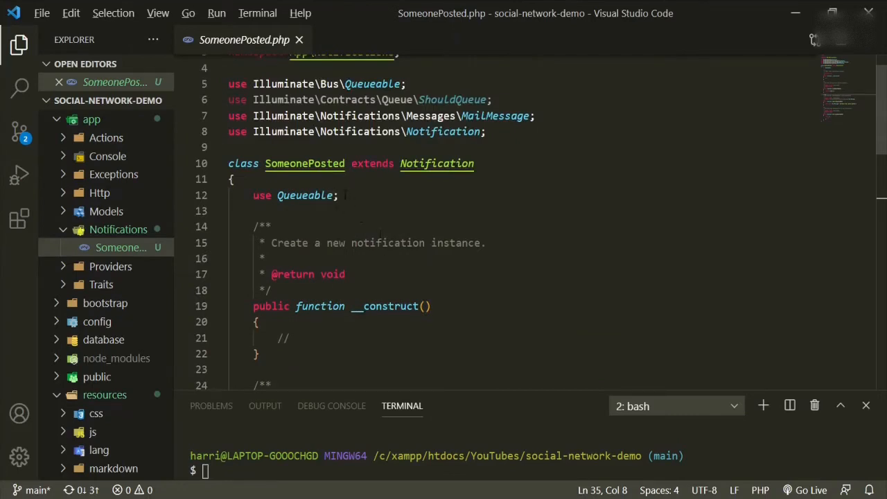
{"action": "left_click", "coordinate": [340, 194]}
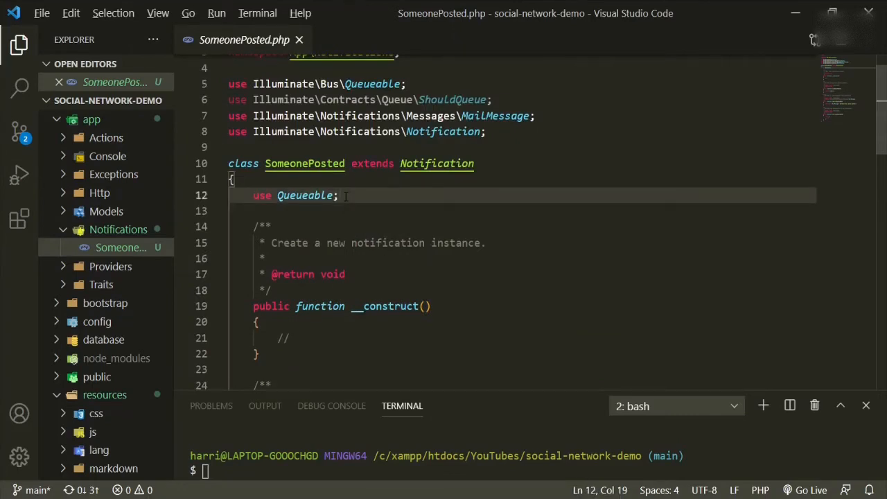
{"action": "key", "text": "Enter"}
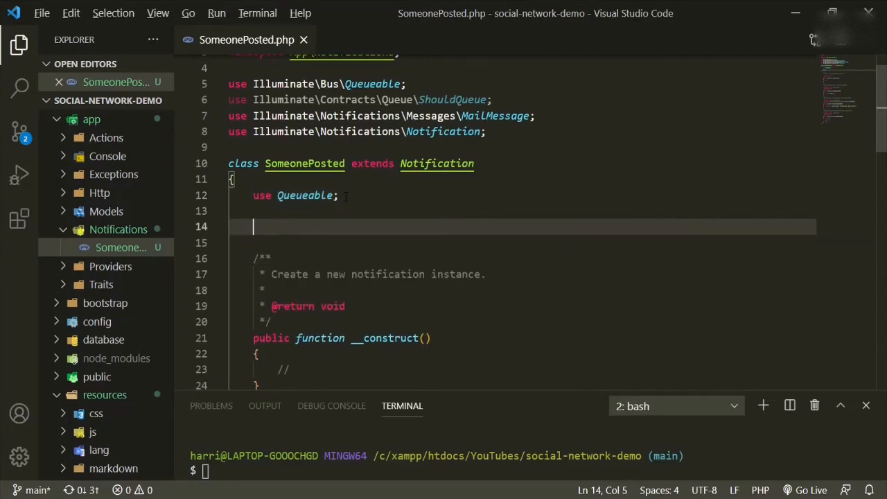
{"action": "type", "text": "public"}
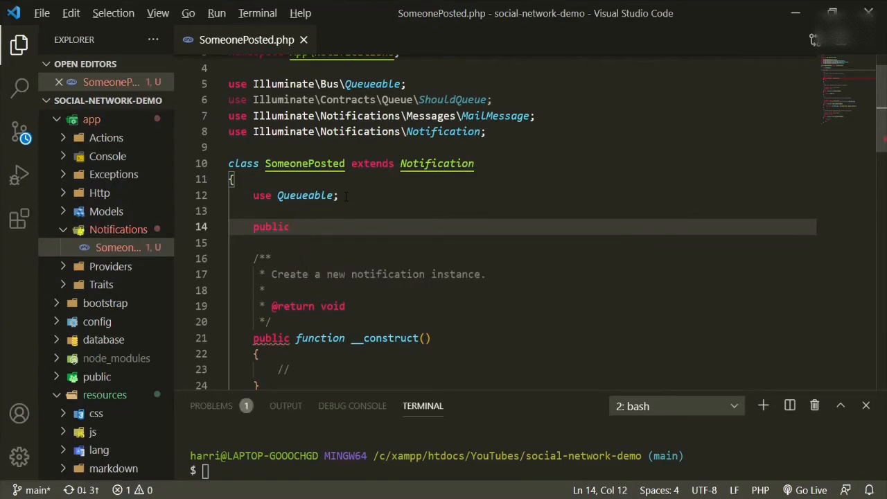
{"action": "type", "text": "$"}
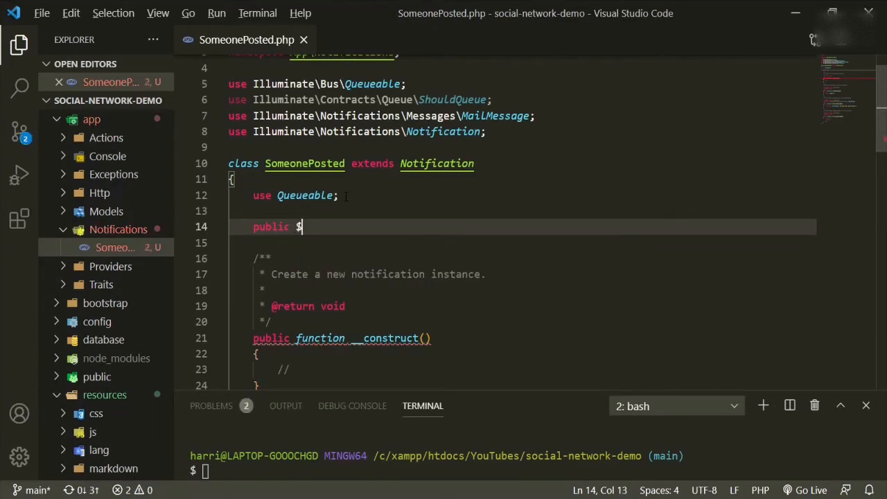
{"action": "type", "text": "$user;"}
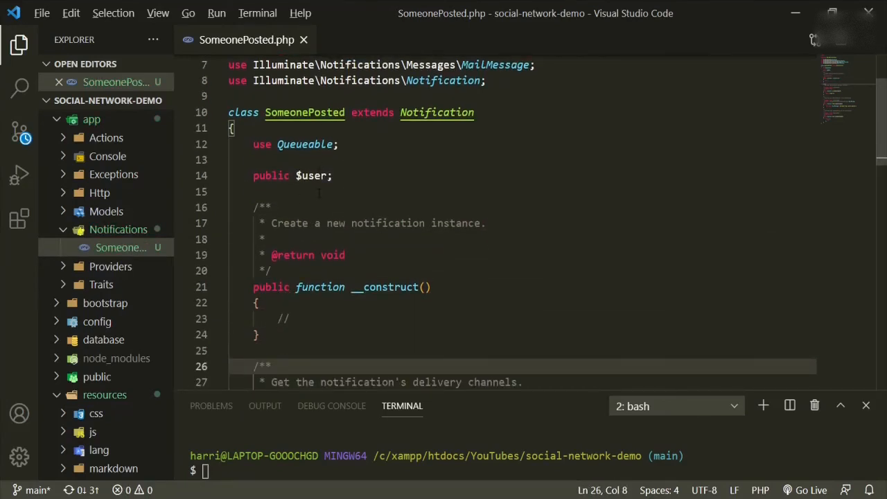
Give __construct a $user parameter and assign $this->user = $user
{"action": "left_click", "coordinate": [256, 302]}
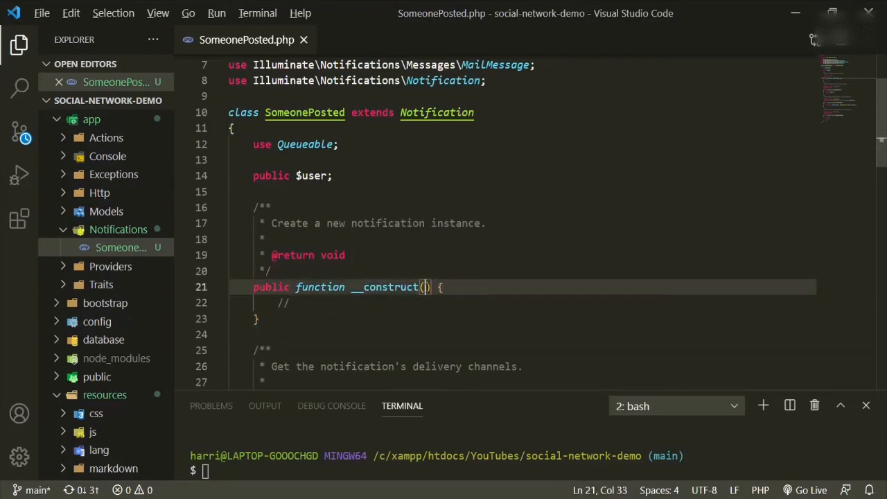
{"action": "type", "text": "$user"}
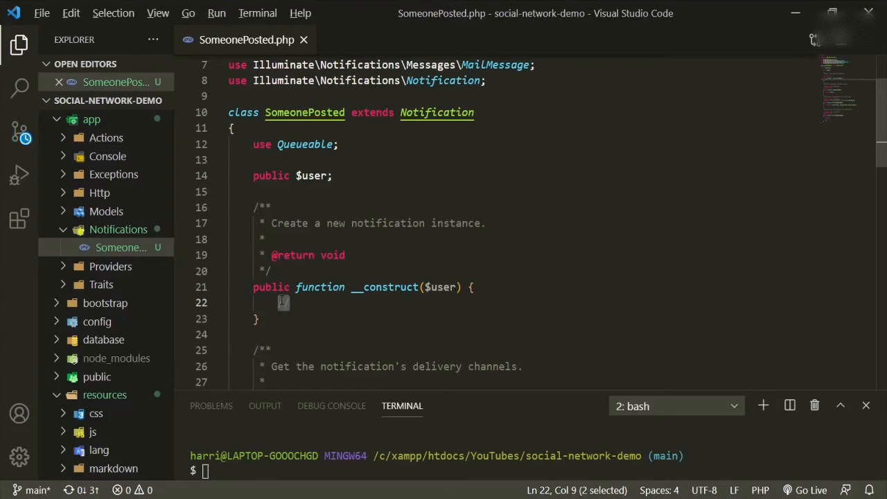
{"action": "type", "text": "$this->;"}
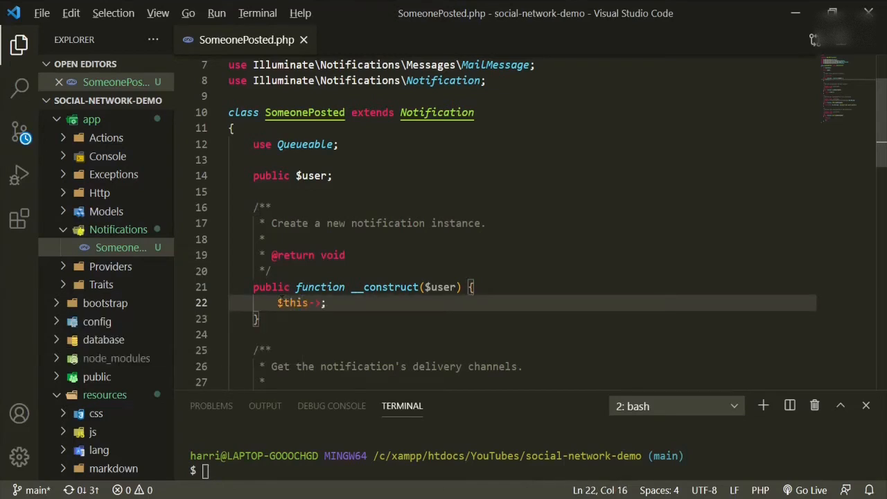
{"action": "type", "text": "user = $"}
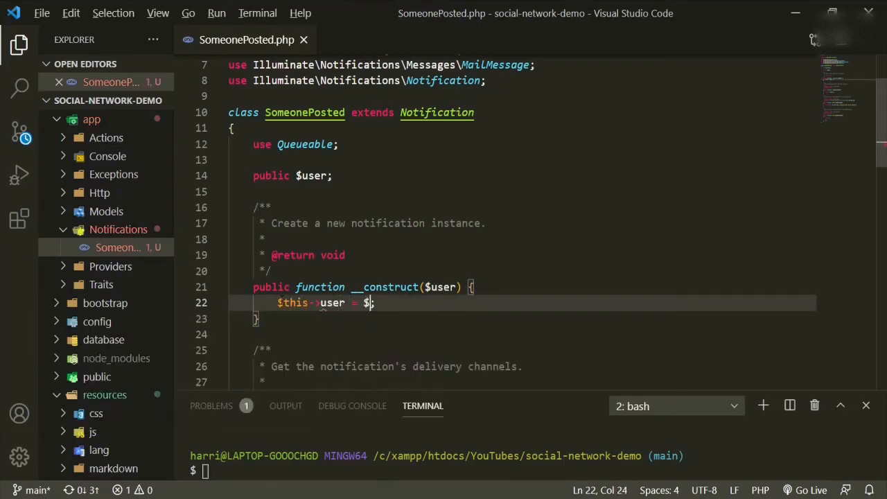
{"action": "type", "text": "user"}
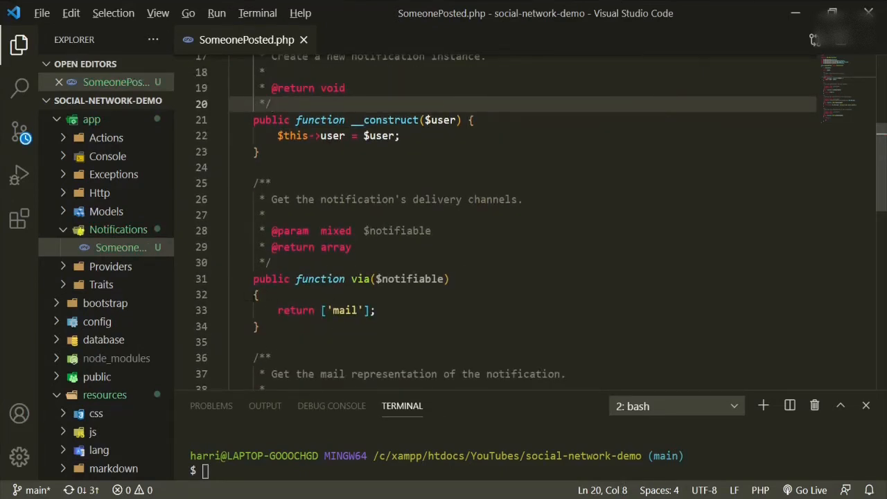
{"action": "left_click", "coordinate": [450, 279]}
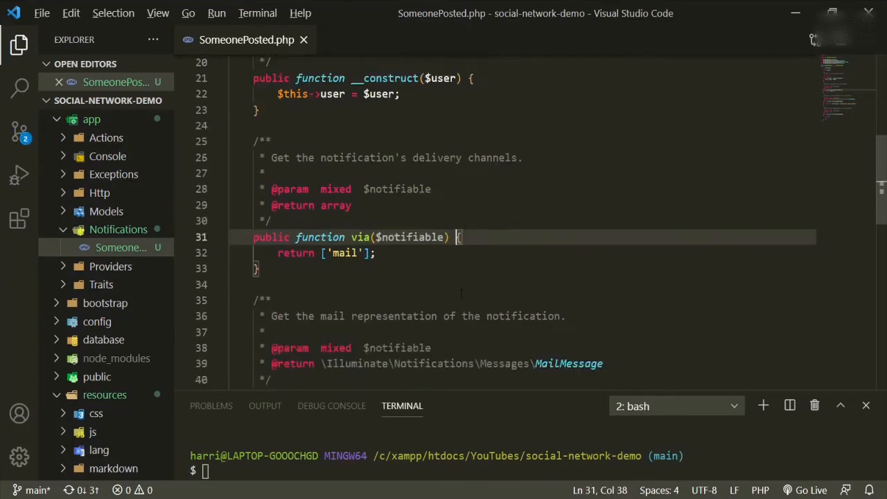
Pass ['user' => $this->user] as data to markdown('mail.posts.posted') in toMail
{"action": "scroll", "scroll_direction": "down", "scroll_amount": 3}
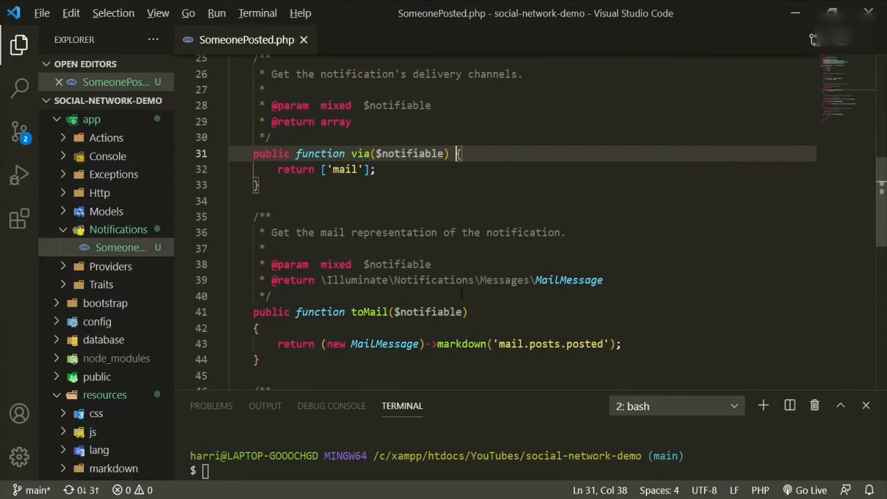
{"action": "scroll", "scroll_direction": "down", "scroll_amount": 3}
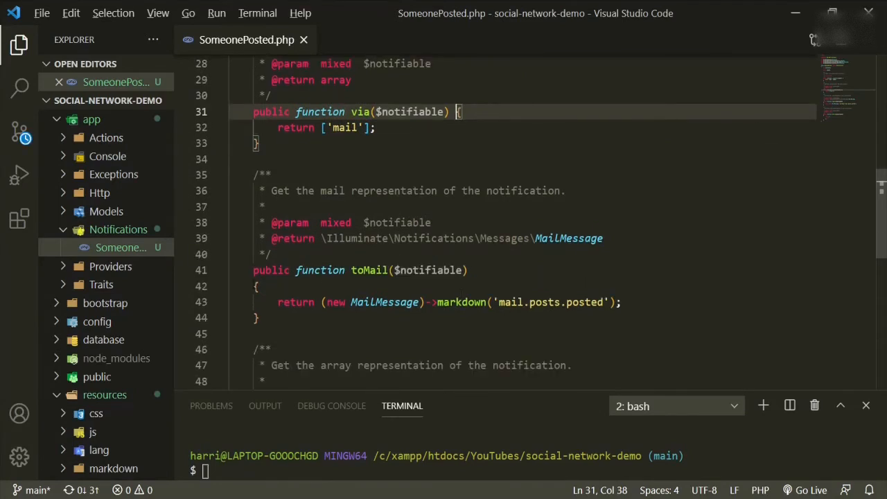
{"action": "left_click", "coordinate": [474, 269]}
{"action": "type", "text": ", "}
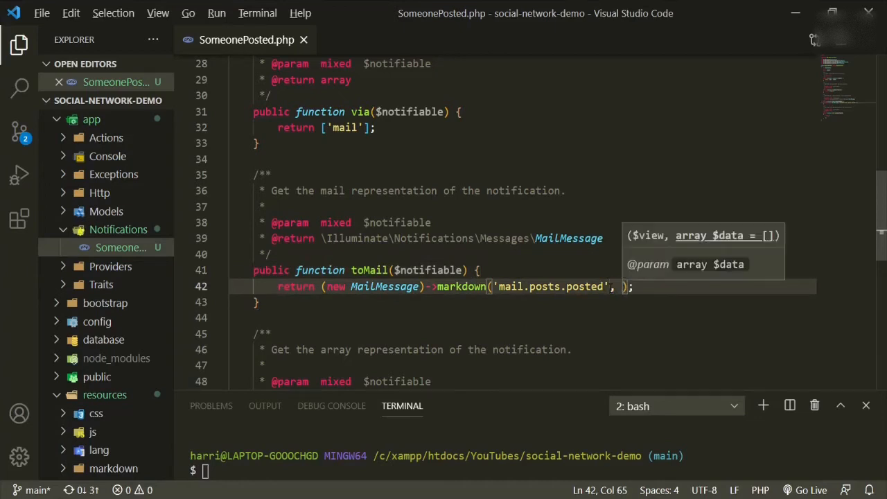
{"action": "key", "text": "Enter"}
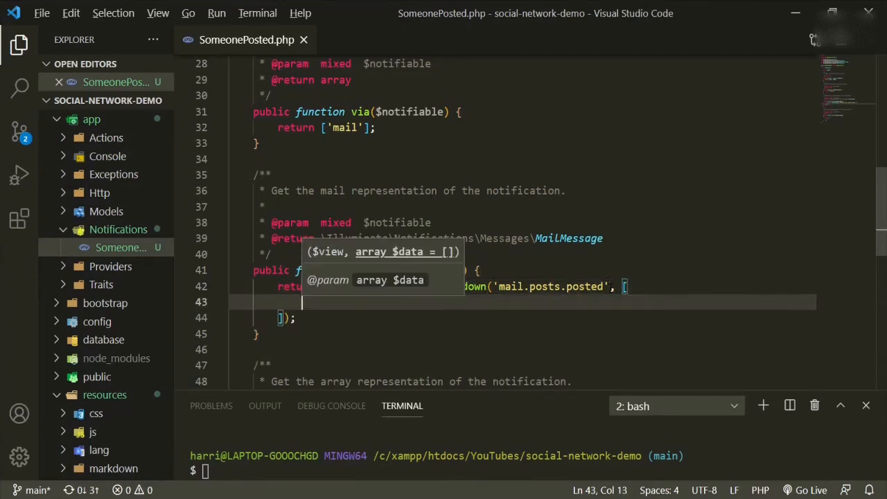
{"action": "type", "text": "'"}
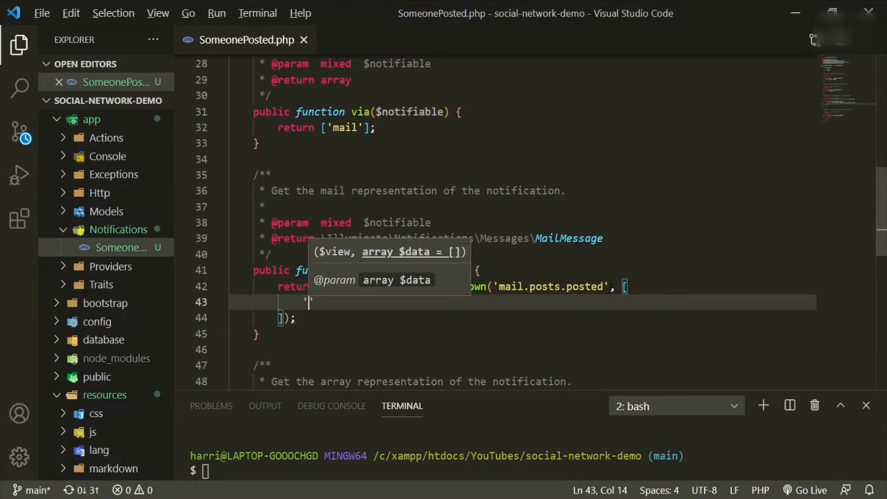
{"action": "type", "text": "'user' =>"}
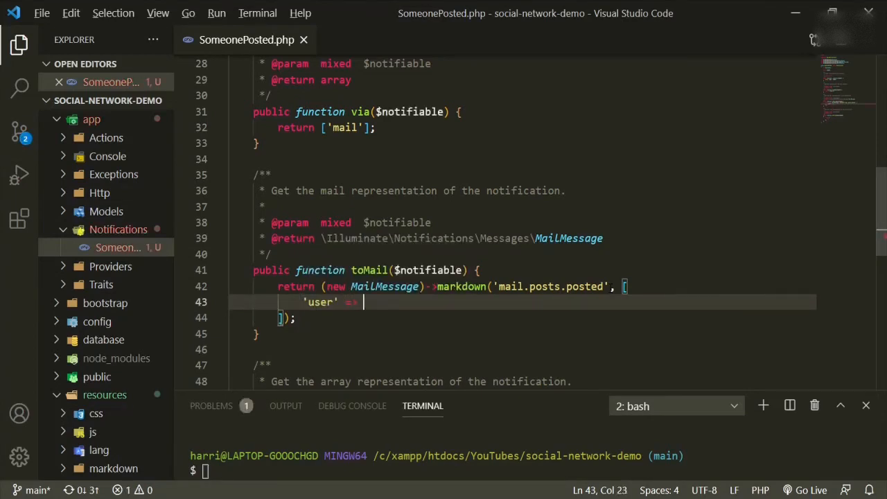
{"action": "type", "text": "$user"}
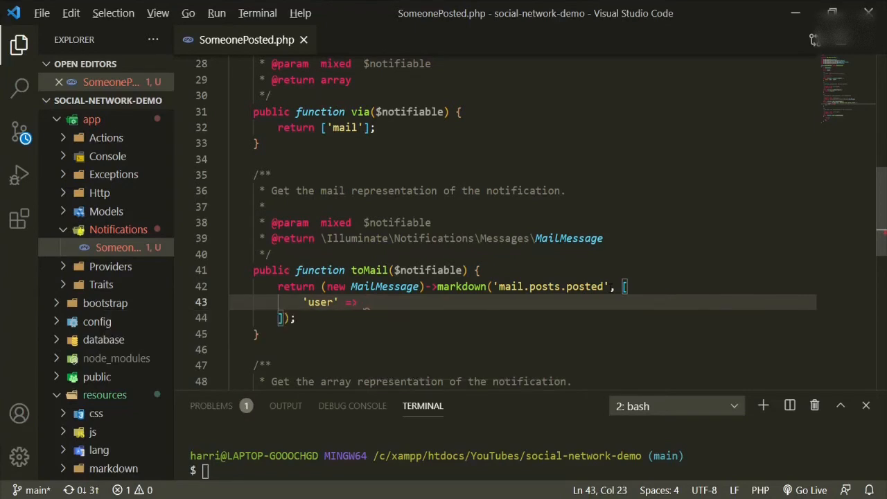
{"action": "type", "text": "$this->us"}
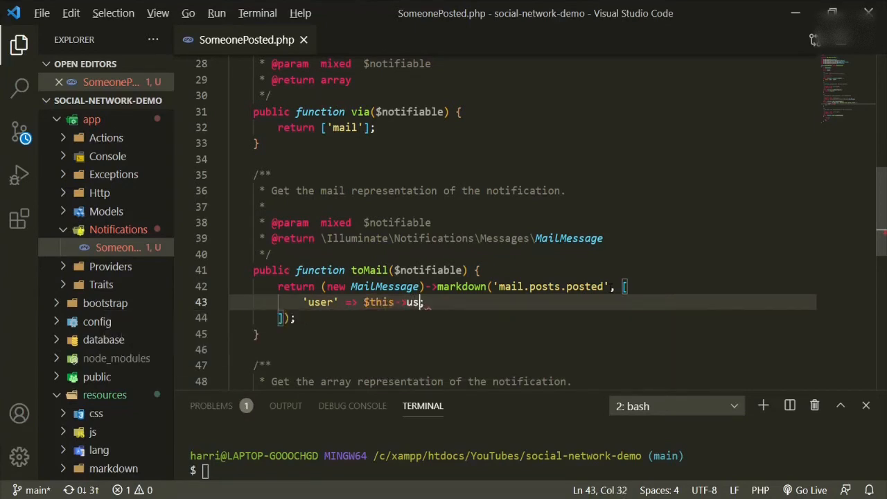
{"action": "type", "text": "er,"}
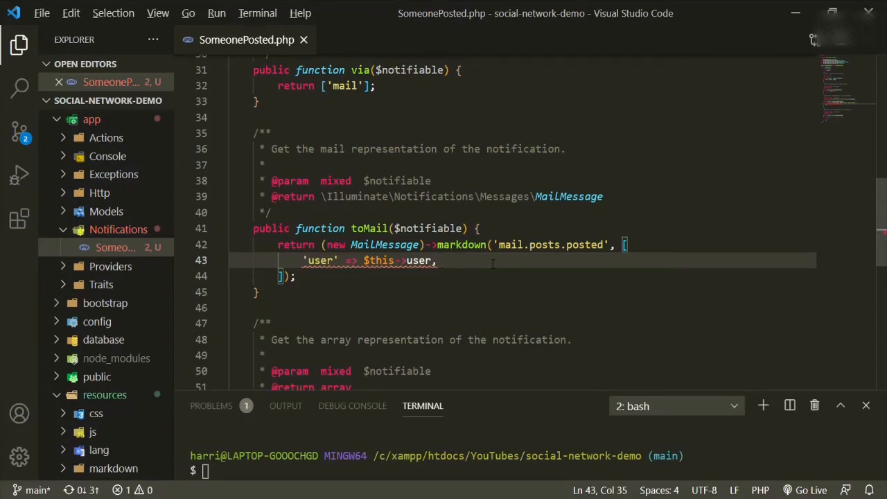
{"action": "scroll", "scroll_direction": "down", "scroll_amount": 3}
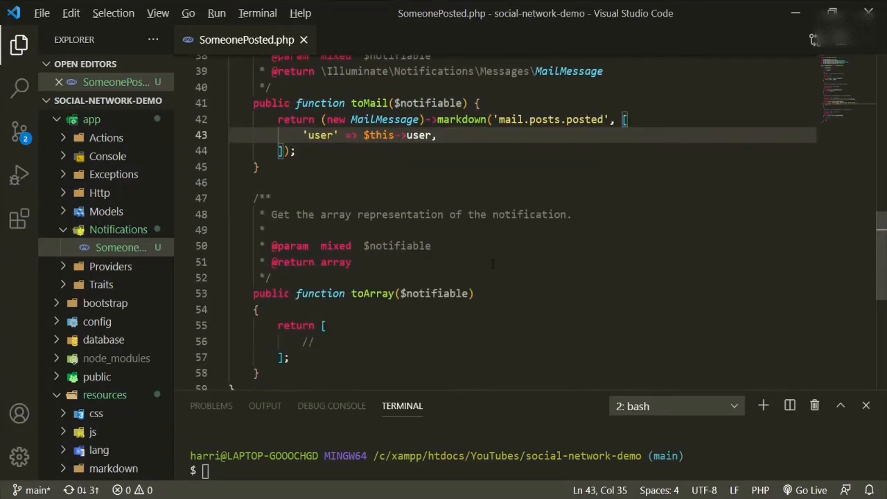
{"action": "scroll", "scroll_direction": "up", "scroll_amount": 3}
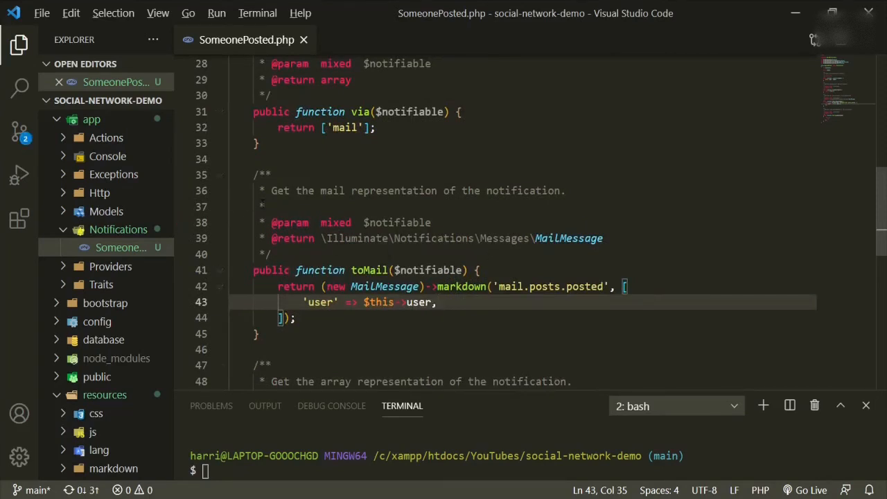
Open PostController.php via quick open 'post' and scroll up to its store() method
{"action": "key", "text": "ctrl+p"}
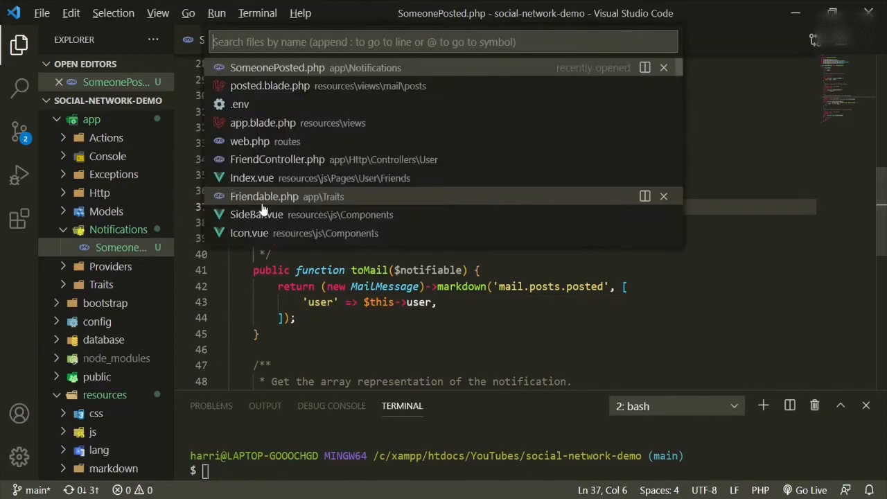
{"action": "type", "text": "post"}
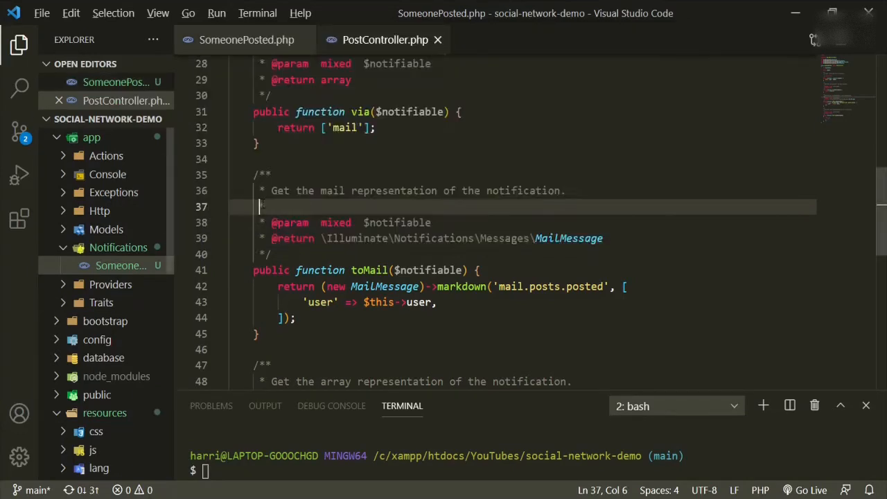
{"action": "left_click", "coordinate": [385, 39]}
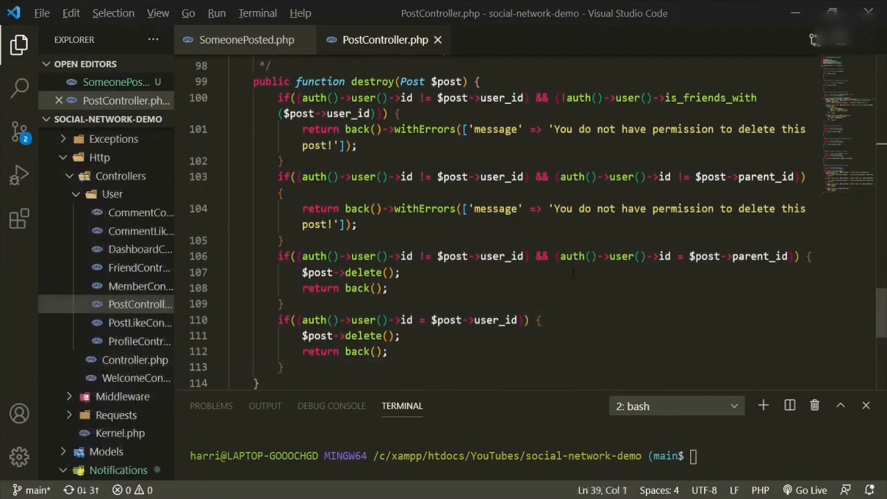
{"action": "scroll", "scroll_direction": "up", "scroll_amount": 3}
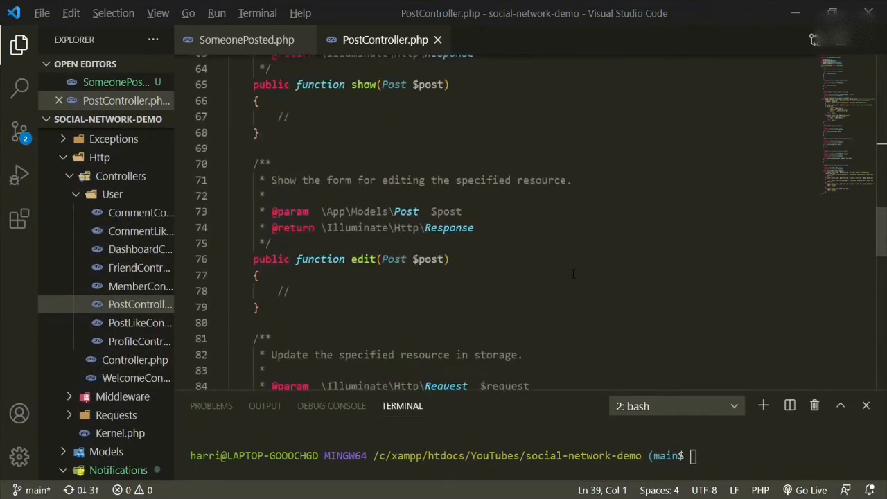
{"action": "scroll", "scroll_direction": "up", "scroll_amount": 3}
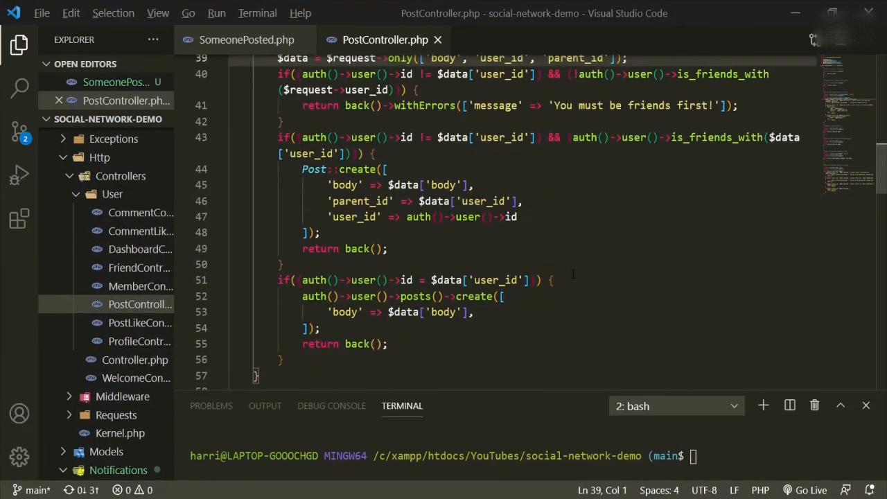
{"action": "scroll", "scroll_direction": "up", "scroll_amount": 3}
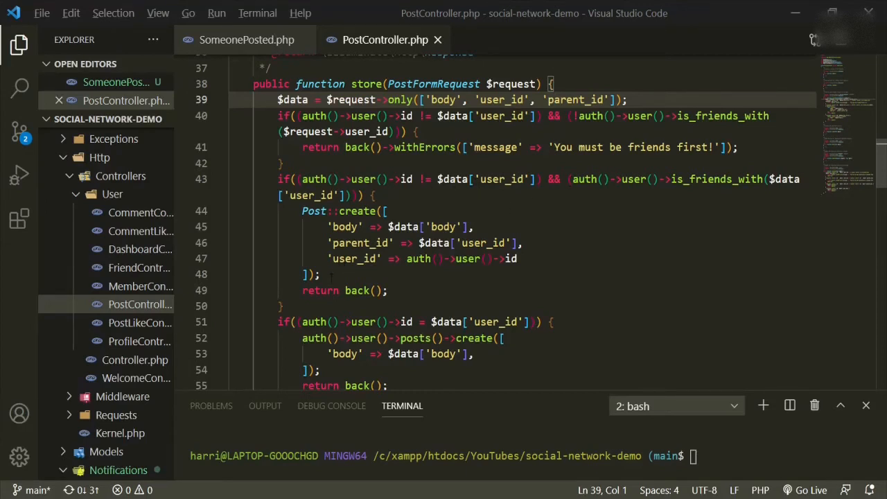
Add $user = User::where('id', $data['user_id'])->first(); right after Post::create in store()
{"action": "left_click", "coordinate": [331, 274]}
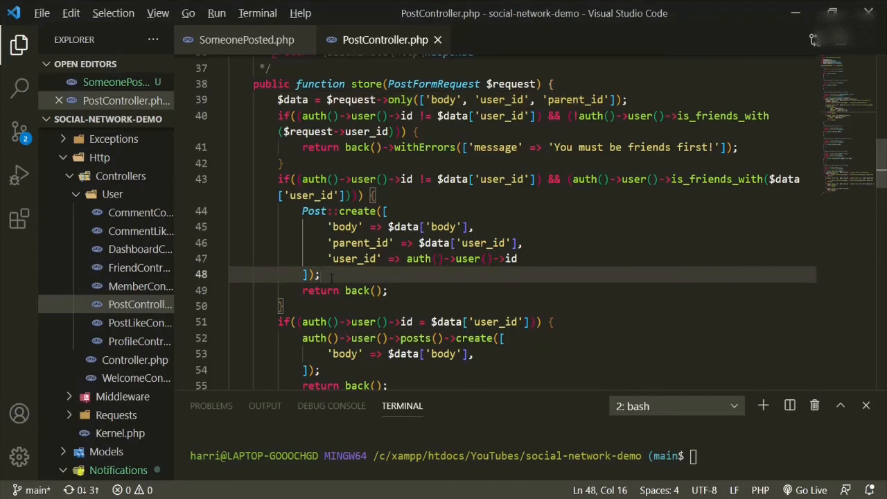
{"action": "type", "text": "$"}
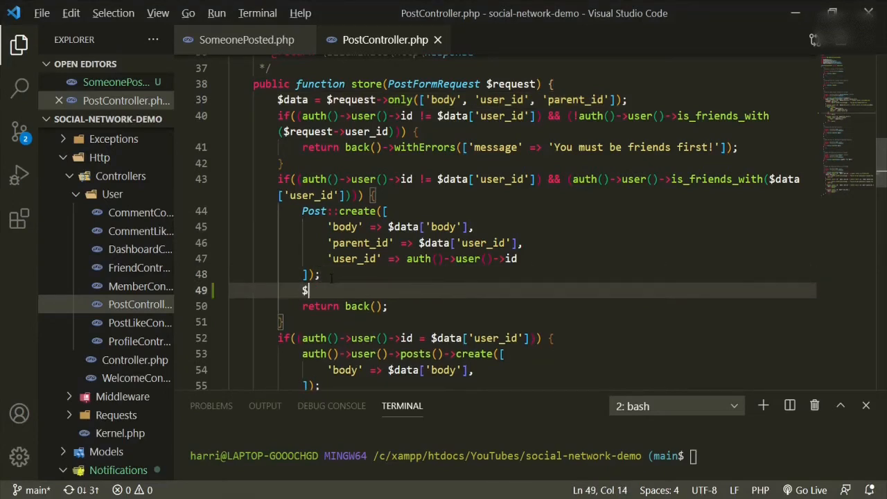
{"action": "type", "text": "user"}
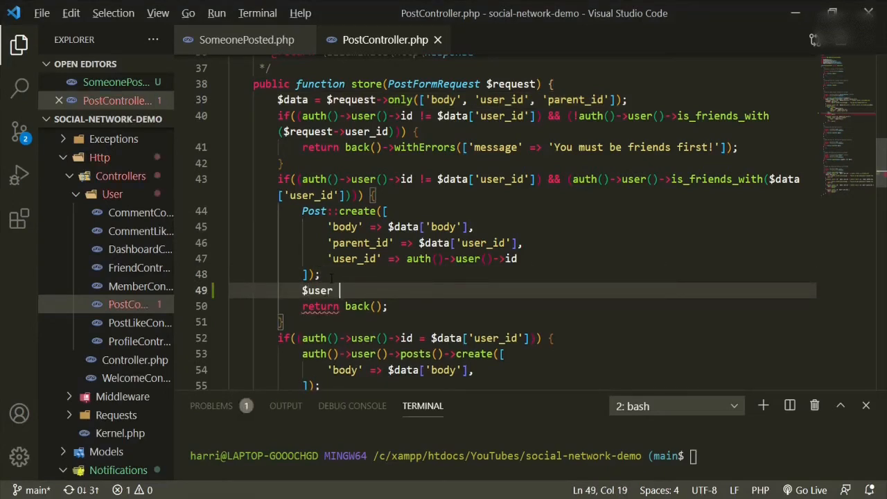
{"action": "type", "text": "="}
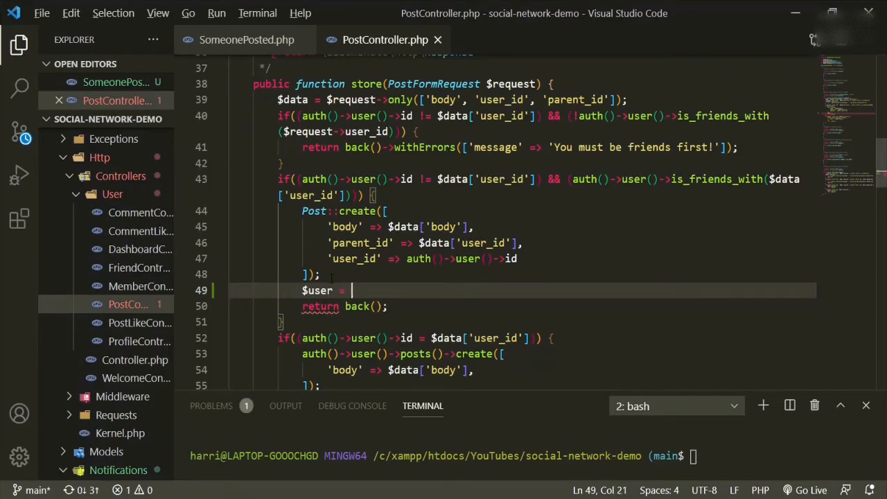
{"action": "type", "text": "User::where("}
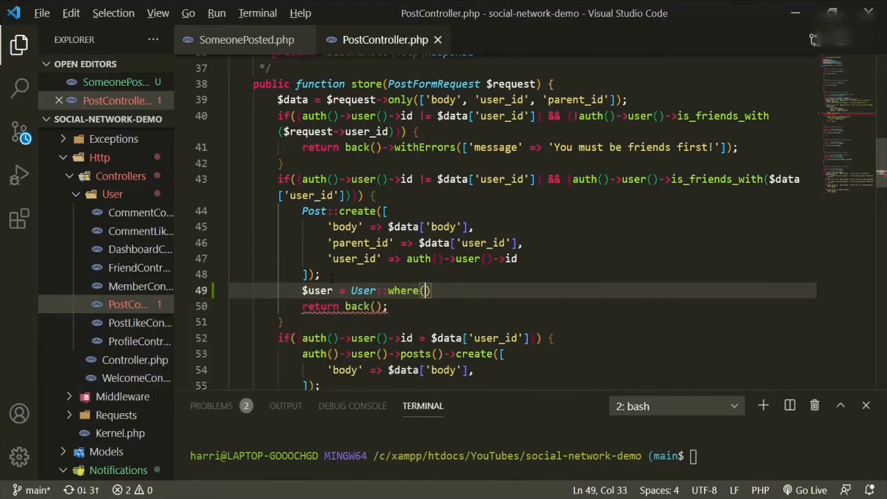
{"action": "type", "text": "'id', $d"}
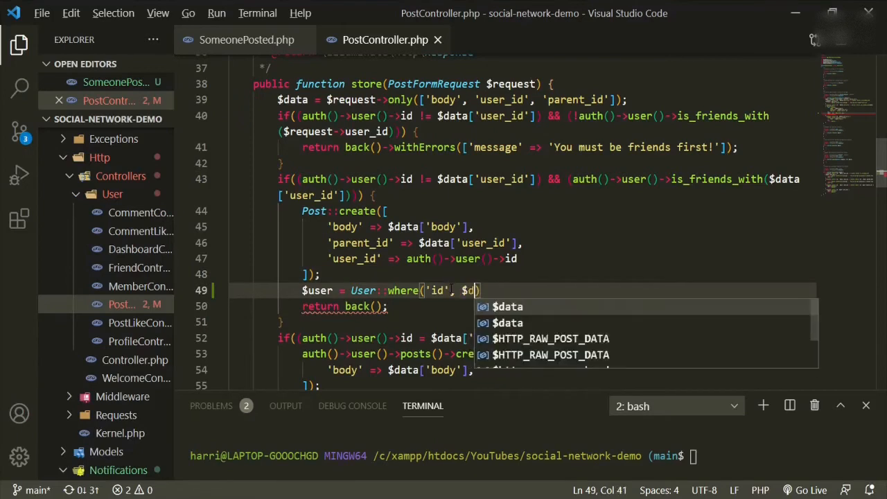
{"action": "type", "text": "ata['user"}
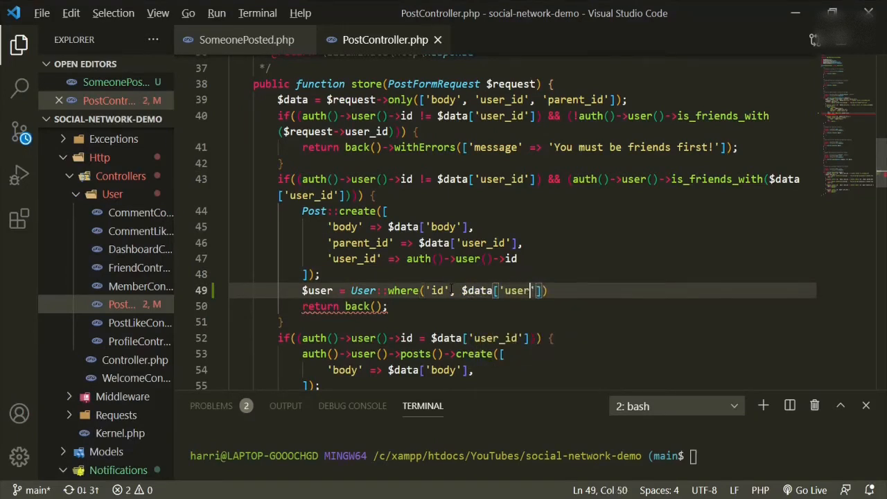
{"action": "type", "text": "_id"}
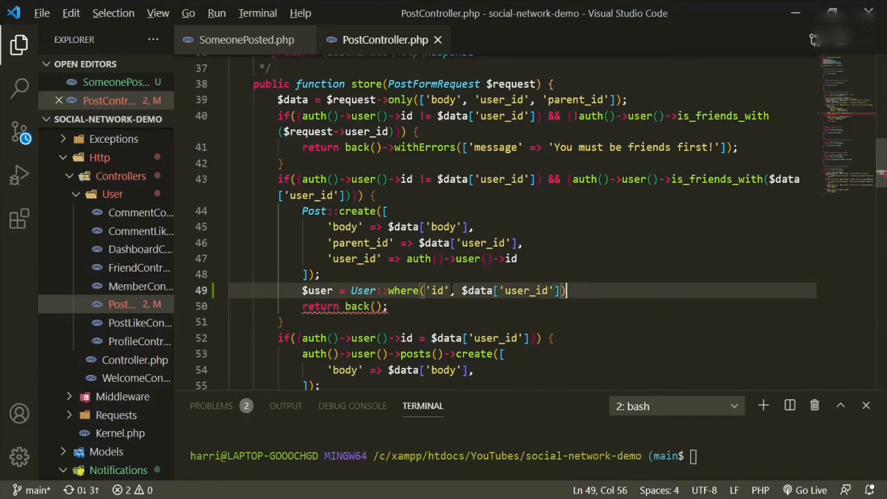
{"action": "type", "text": "->first();"}
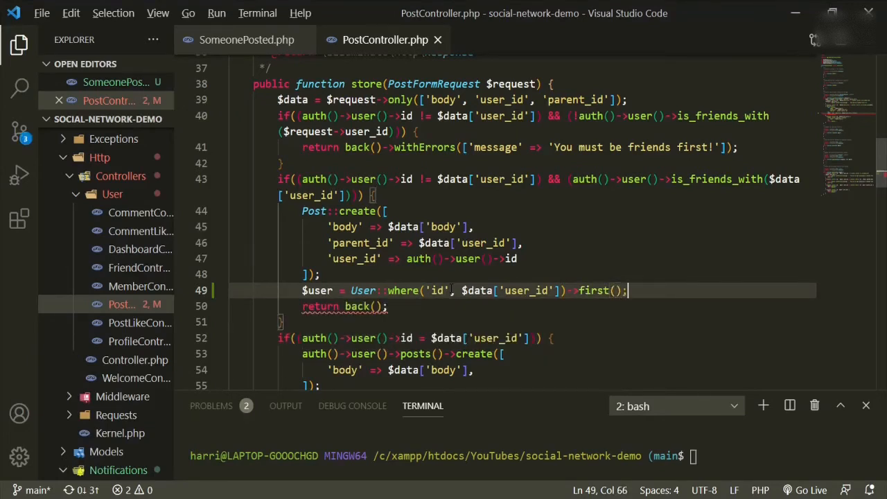
{"action": "mouse_move", "coordinate": [315, 291]}
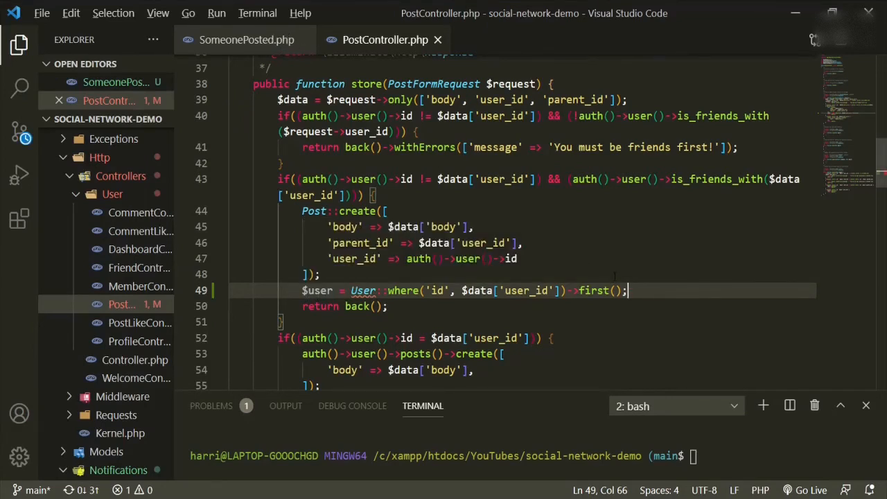
Add $user->notify(new SomeonePosted($user, auth()->user())); below the user lookup
{"action": "key", "text": "Enter"}
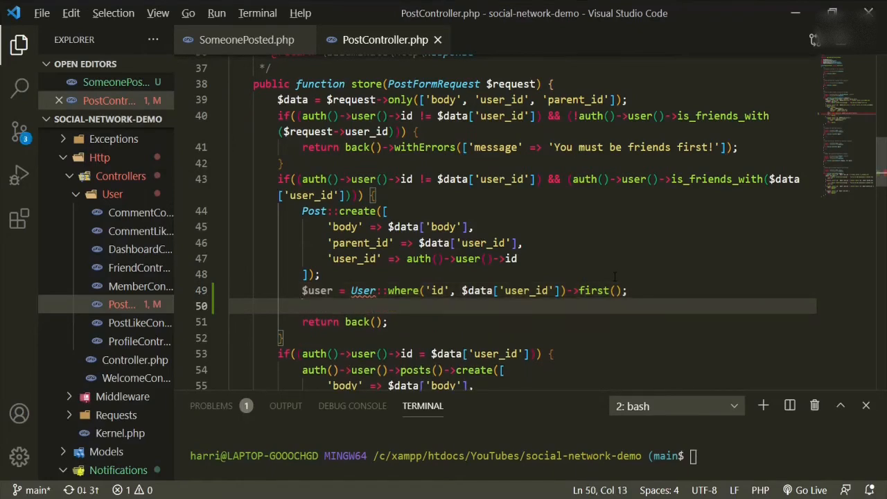
{"action": "type", "text": "$user"}
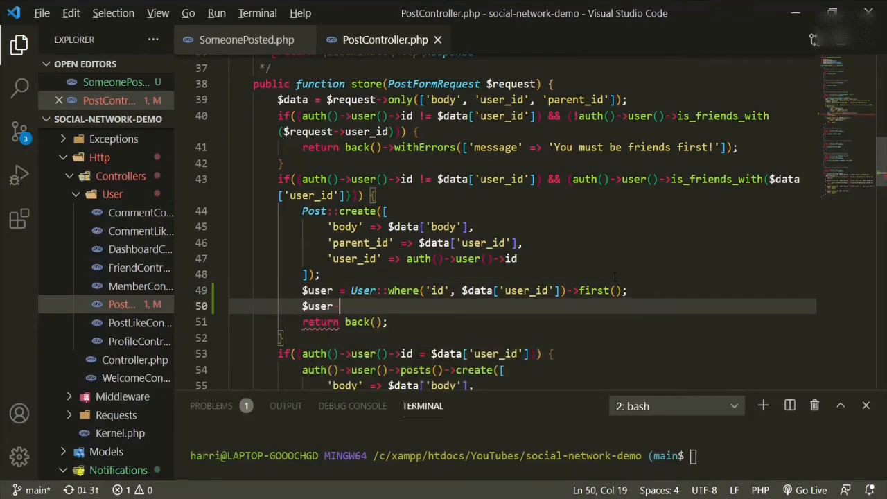
{"action": "type", "text": "->notify"}
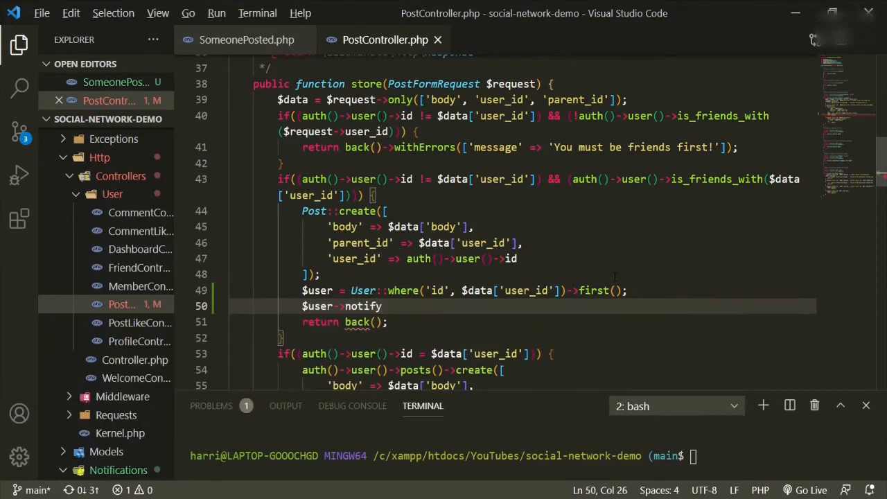
{"action": "type", "text": "()"}
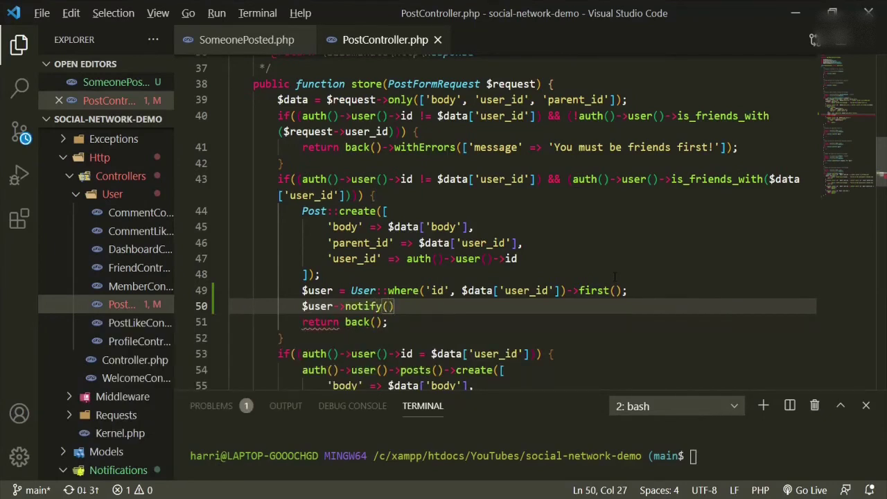
{"action": "type", "text": "new SomeonePosted("}
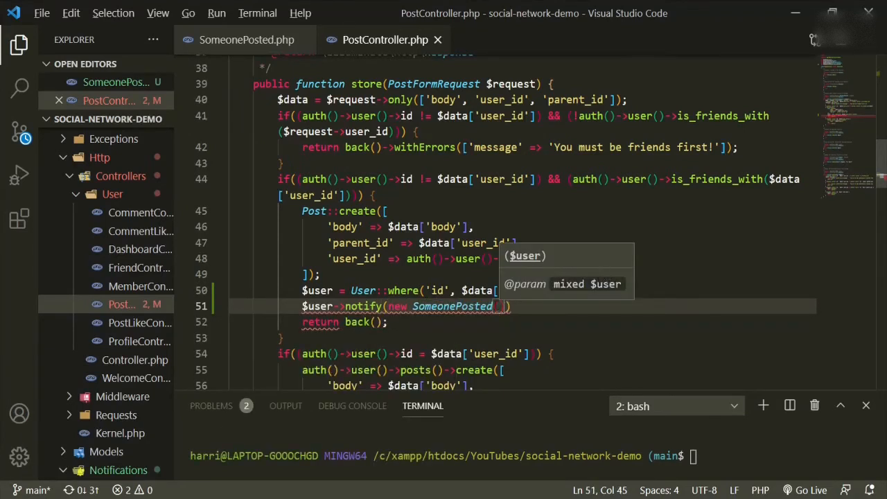
{"action": "mouse_move", "coordinate": [452, 307]}
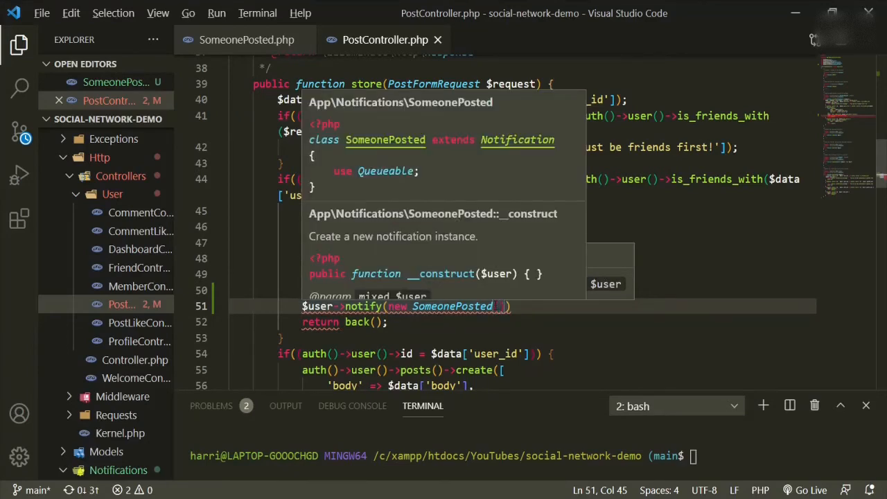
{"action": "type", "text": "$user,"}
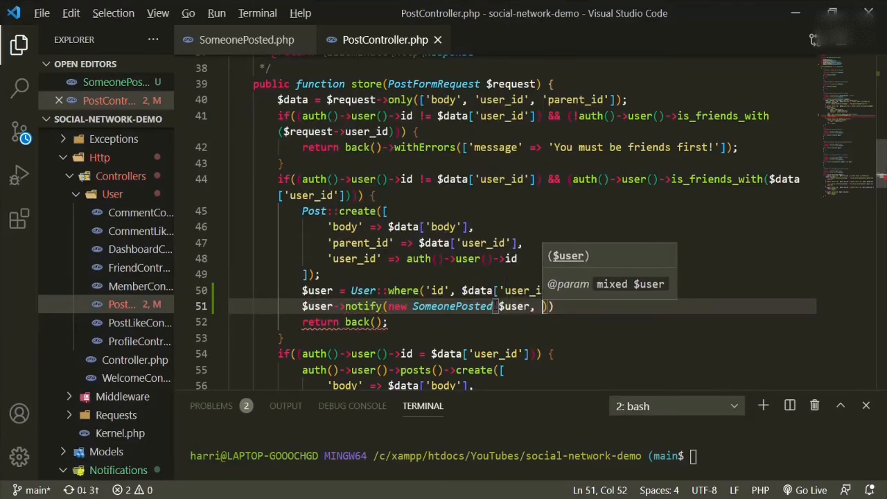
{"action": "type", "text": "auth"}
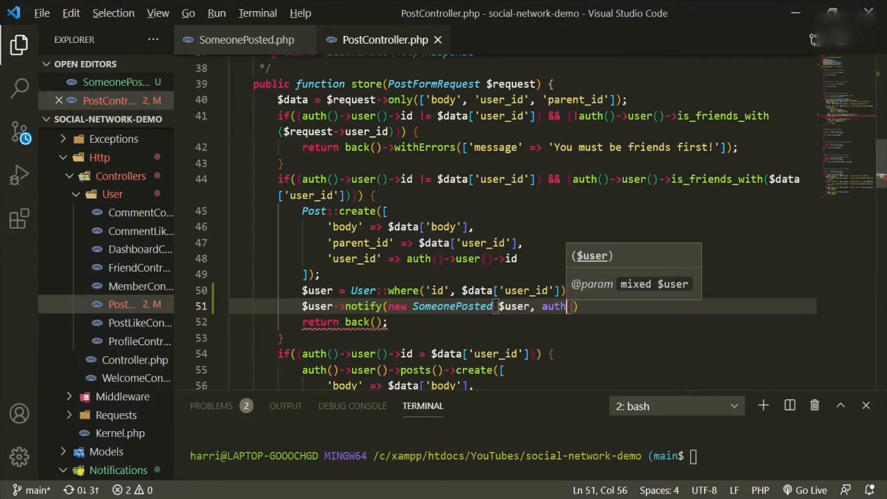
{"action": "type", "text": "()->user("}
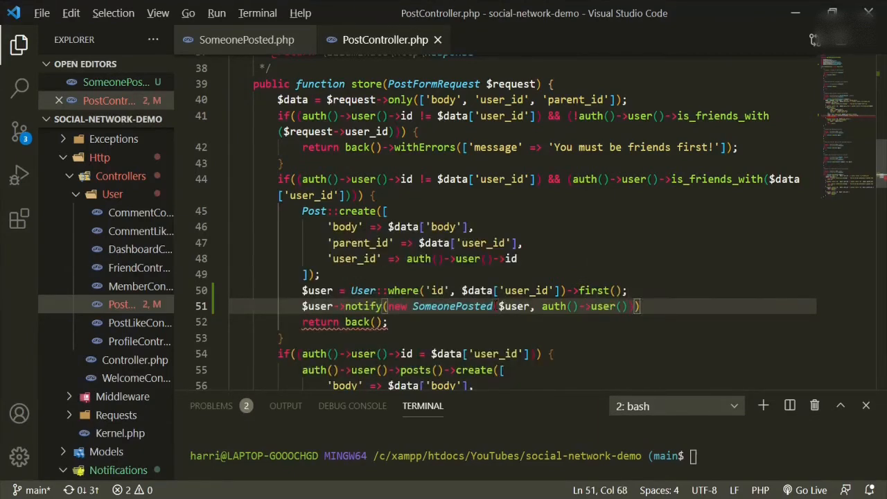
{"action": "type", "text": ";"}
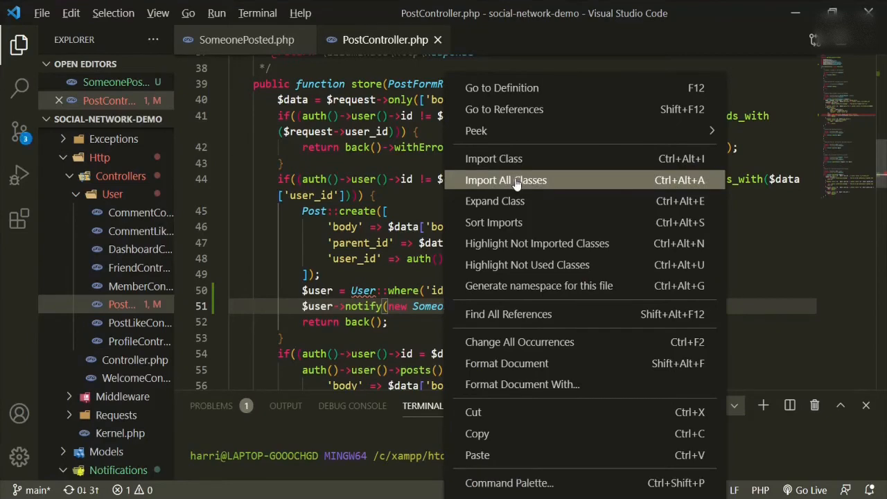
Import all missing classes into PostController and bring up SomeonePosted.php's constructor
{"action": "left_click", "coordinate": [506, 180]}
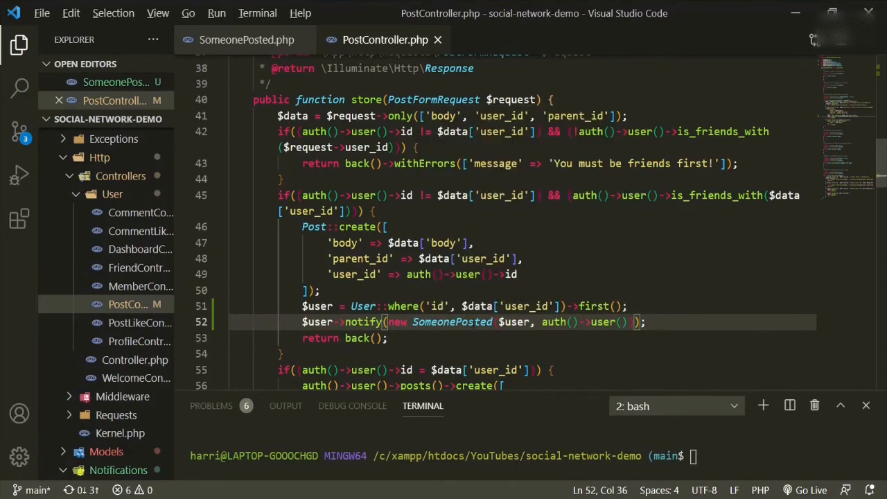
{"action": "mouse_move", "coordinate": [513, 306]}
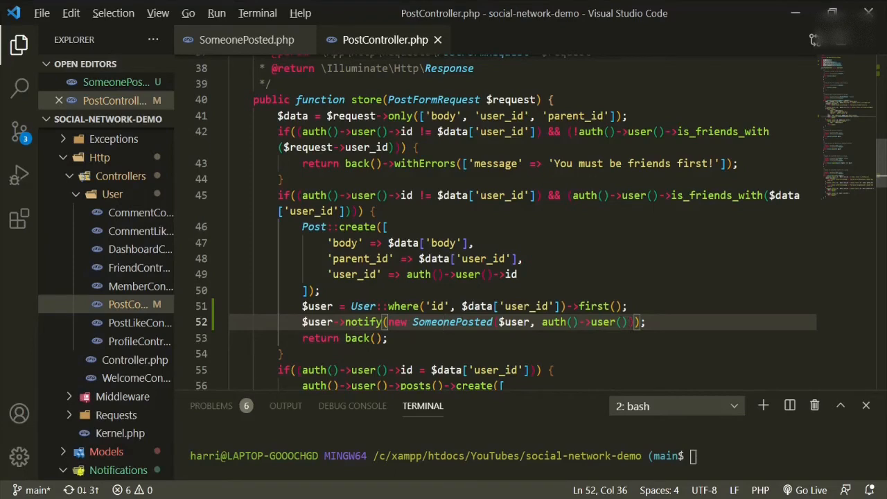
{"action": "left_click", "coordinate": [247, 38]}
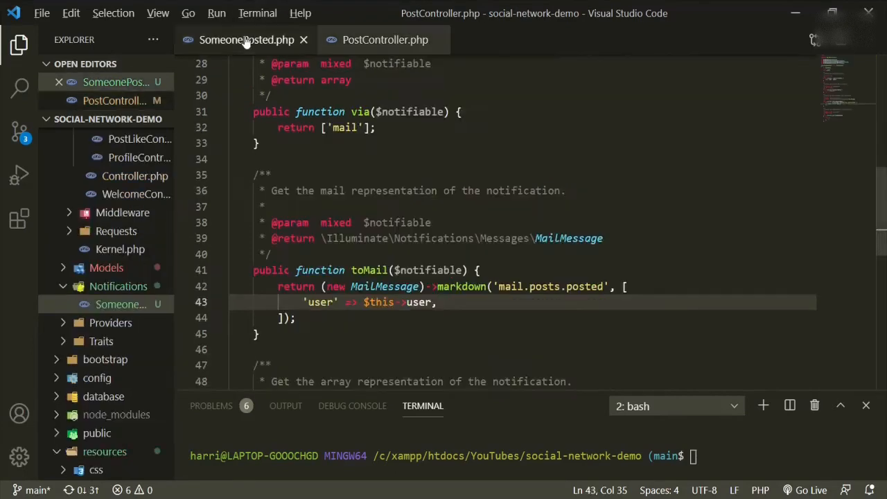
{"action": "left_click", "coordinate": [247, 39]}
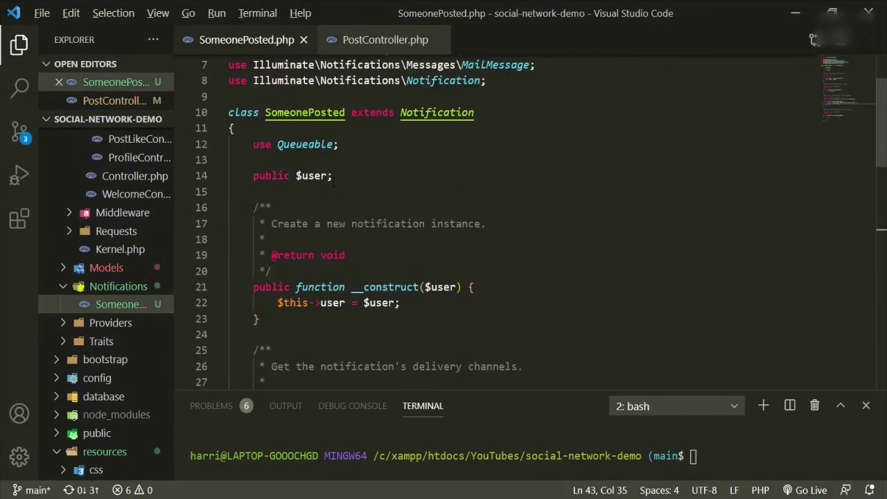
{"action": "scroll", "scroll_direction": "down", "scroll_amount": 3}
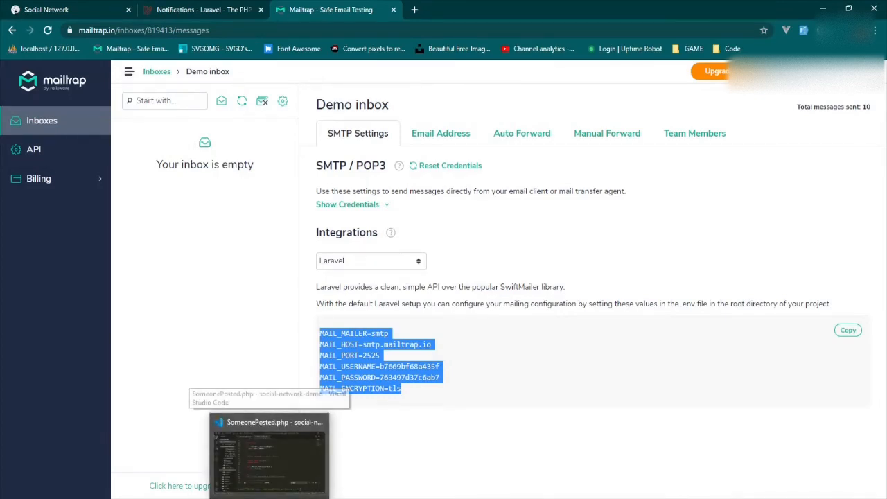
{"action": "left_click", "coordinate": [45, 10]}
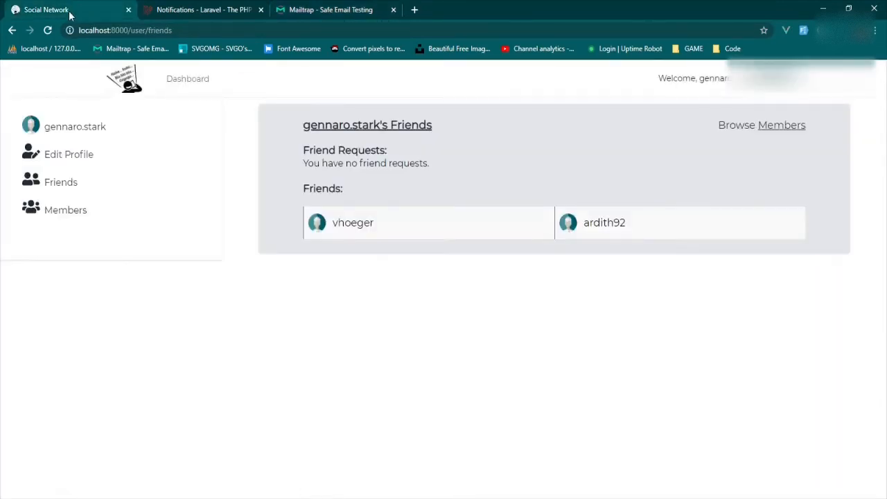
{"action": "left_click", "coordinate": [47, 31]}
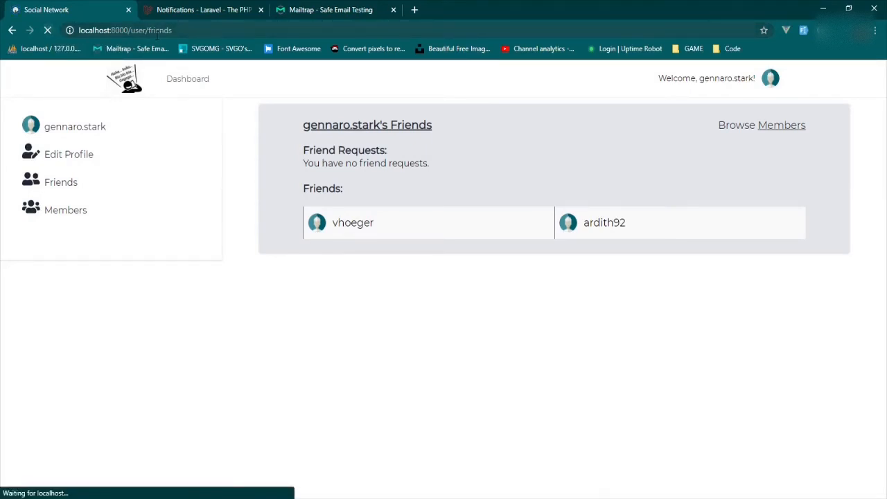
{"action": "left_click", "coordinate": [352, 222]}
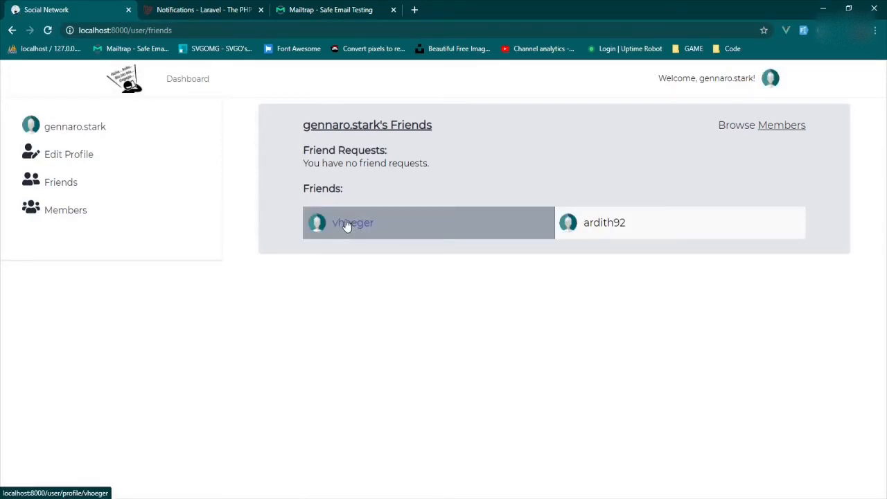
{"action": "left_click", "coordinate": [352, 222]}
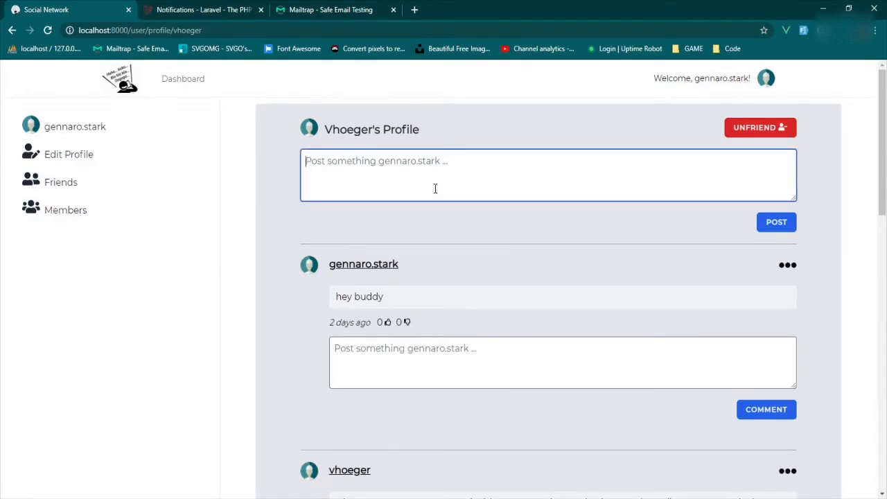
Publish a 'blah blah' test post on vhoeger's profile
{"action": "type", "text": "blah"}
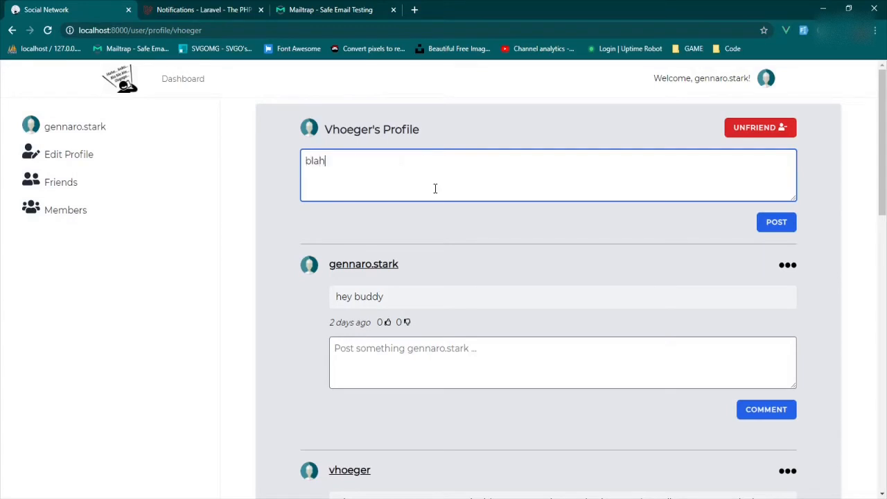
{"action": "type", "text": "blah"}
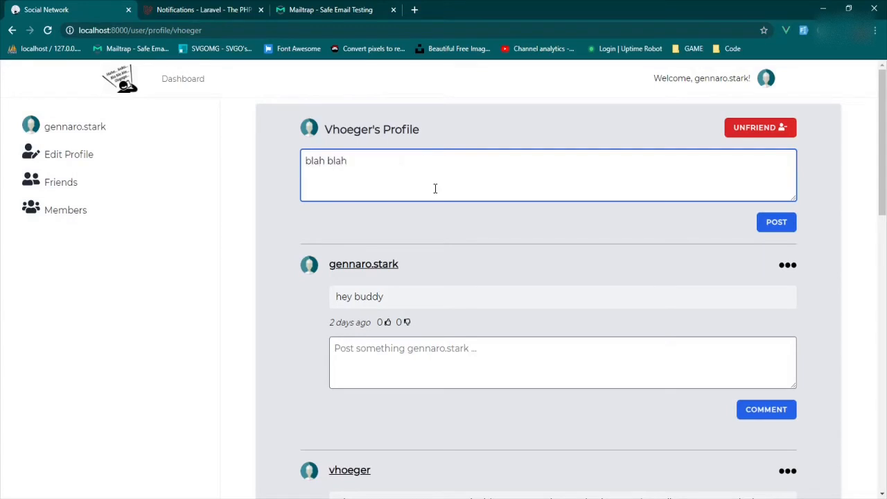
{"action": "left_click", "coordinate": [776, 221]}
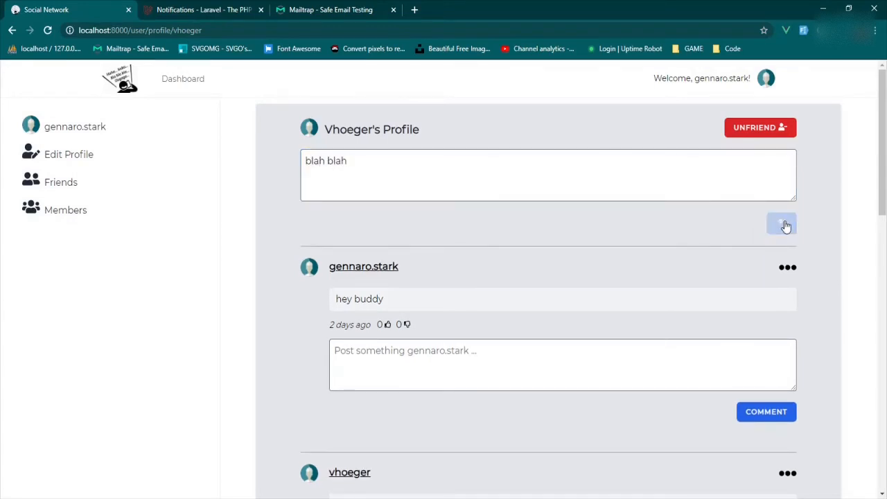
{"action": "left_click", "coordinate": [781, 224]}
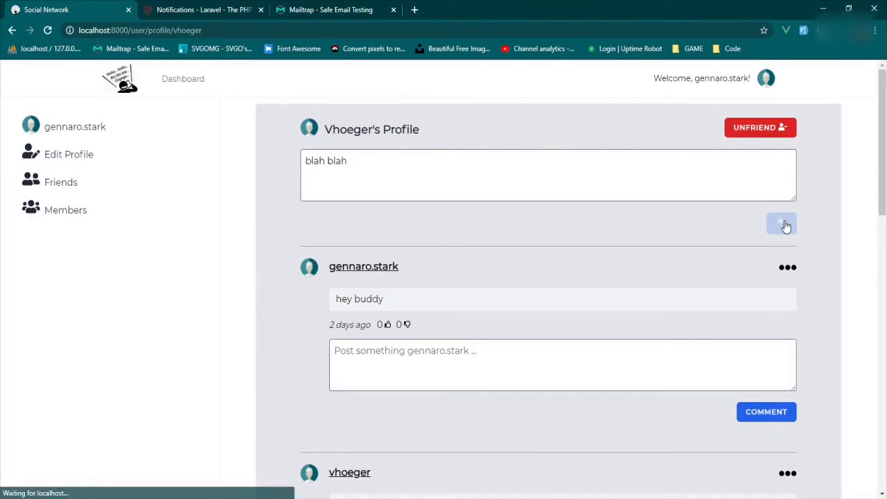
{"action": "left_click", "coordinate": [781, 224]}
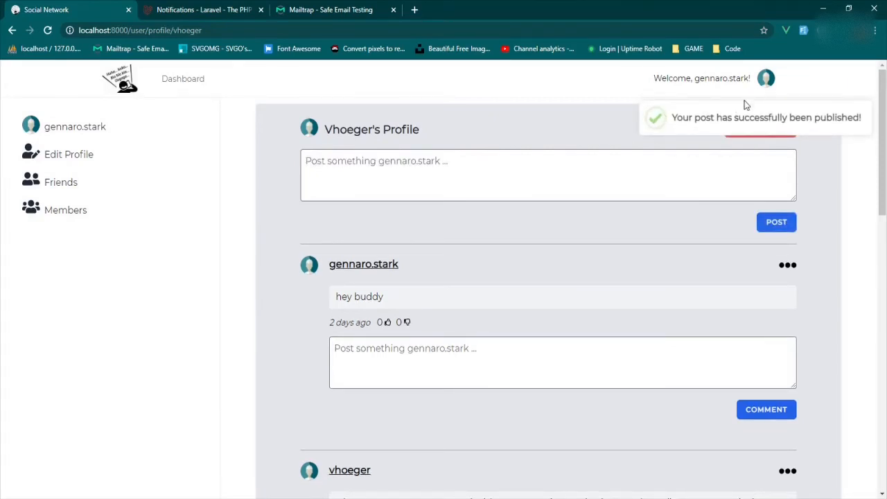
{"action": "scroll", "scroll_direction": "down", "scroll_amount": 3}
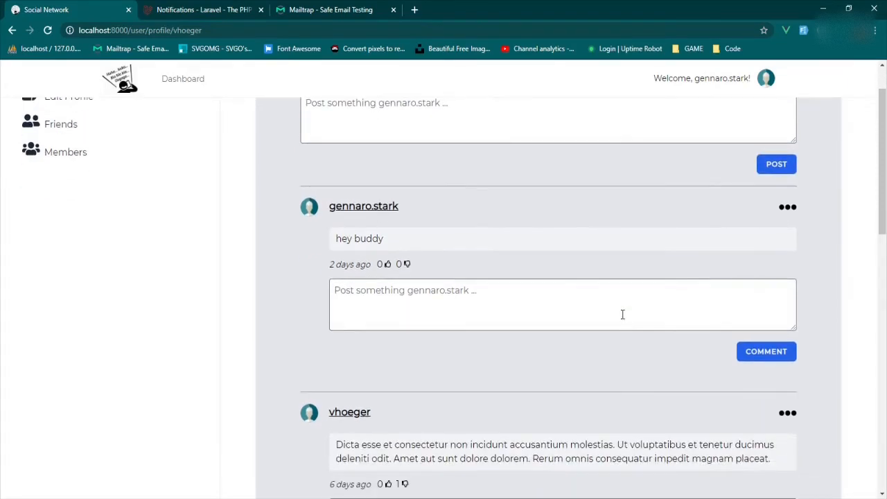
{"action": "mouse_move", "coordinate": [476, 205]}
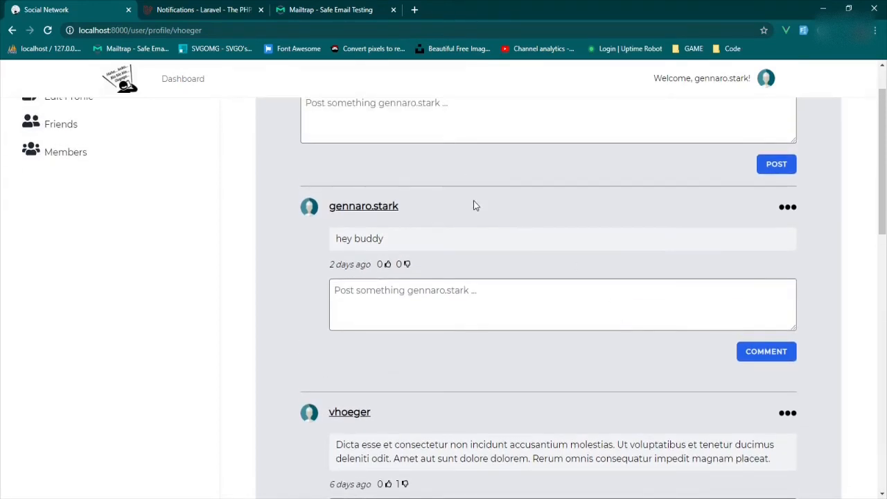
View the newly arrived Someone Posted email in Mailtrap's Demo inbox
{"action": "left_click", "coordinate": [330, 10]}
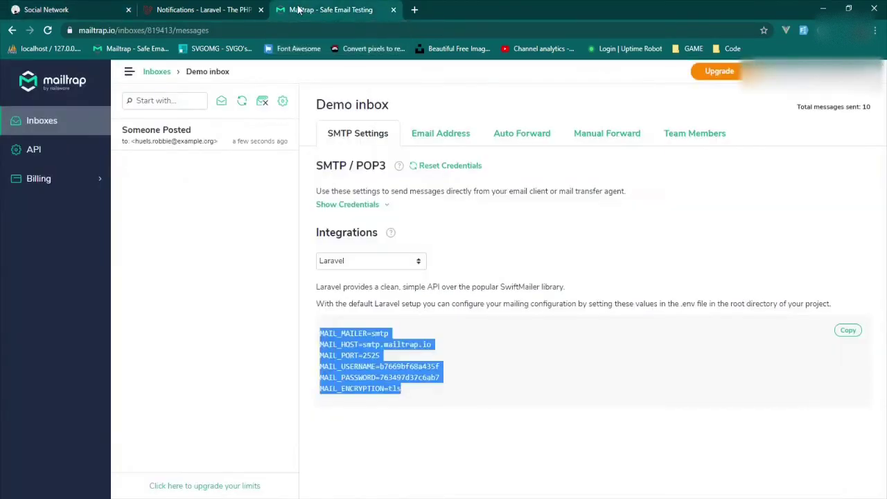
{"action": "left_click", "coordinate": [194, 136]}
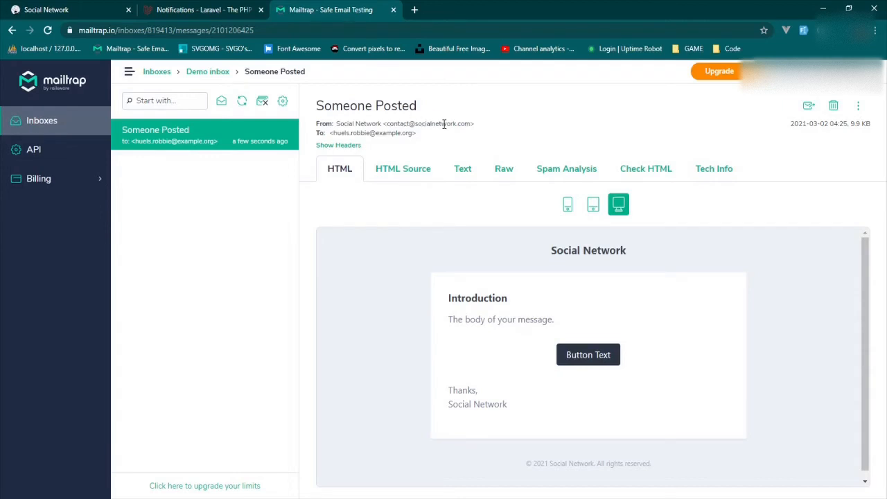
{"action": "mouse_move", "coordinate": [357, 136]}
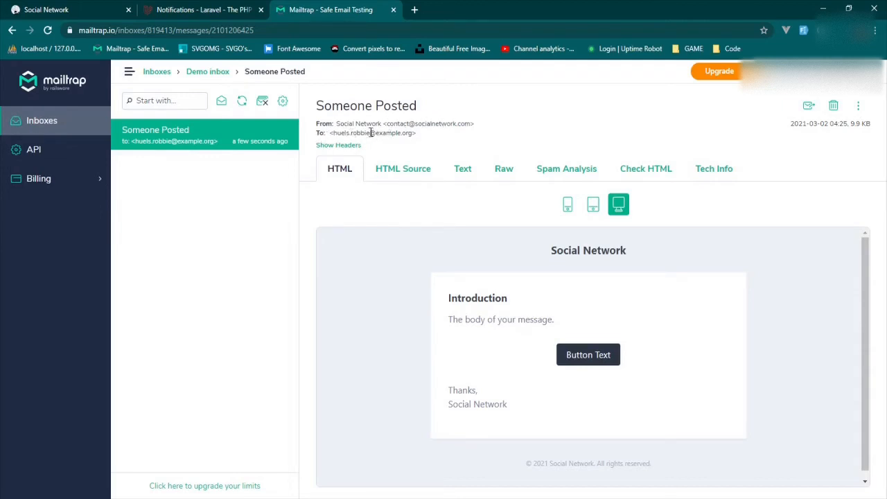
{"action": "mouse_move", "coordinate": [474, 270]}
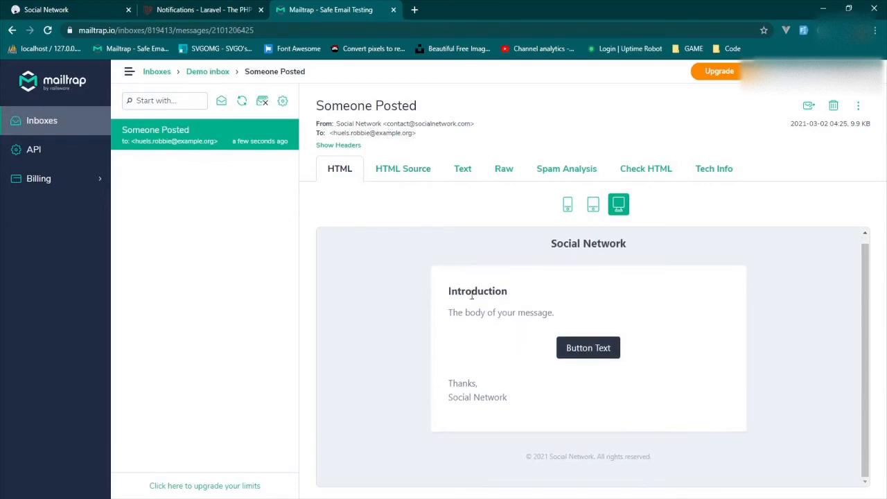
{"action": "mouse_move", "coordinate": [452, 327]}
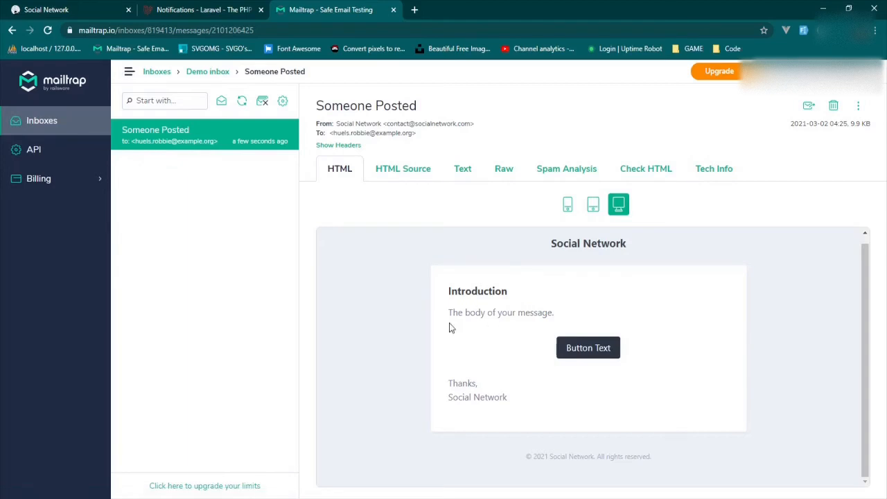
{"action": "mouse_move", "coordinate": [313, 454]}
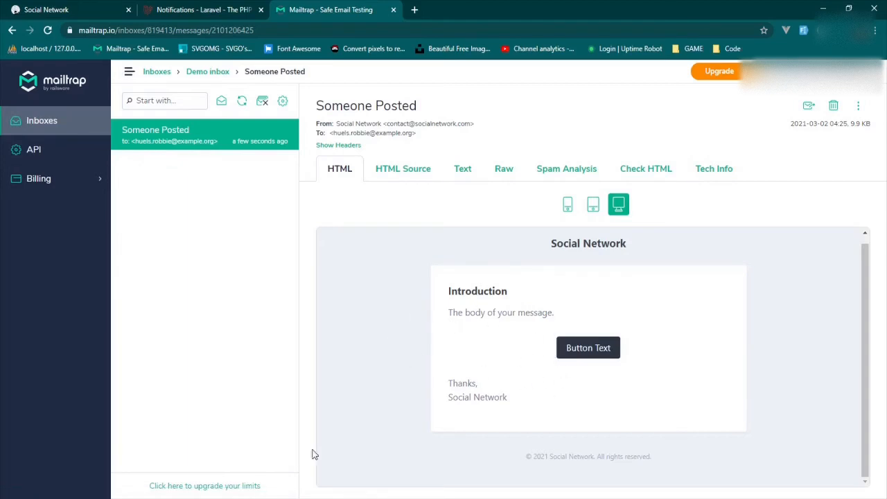
{"action": "mouse_move", "coordinate": [269, 492]}
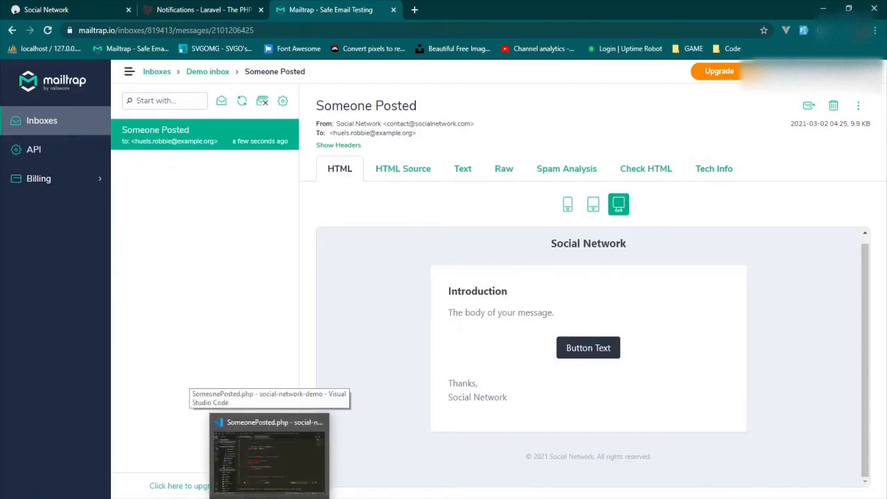
In posted.blade.php replace '# Introduction' with '# Someon Posted' and start a bold body line
{"action": "left_click", "coordinate": [269, 455]}
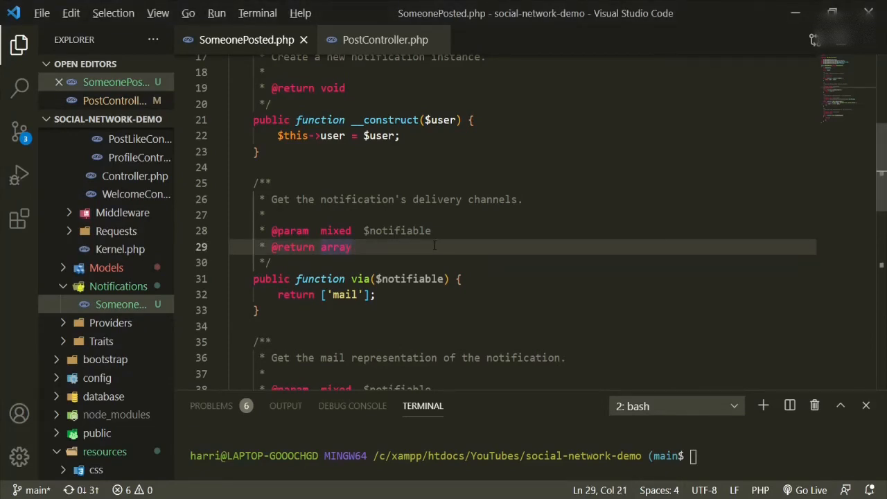
{"action": "scroll", "scroll_direction": "down", "scroll_amount": 3}
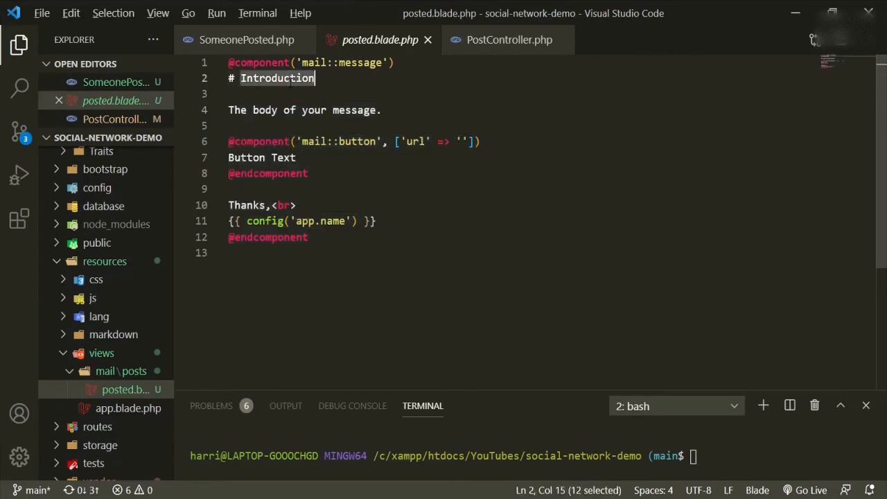
{"action": "type", "text": "Someon Posted"}
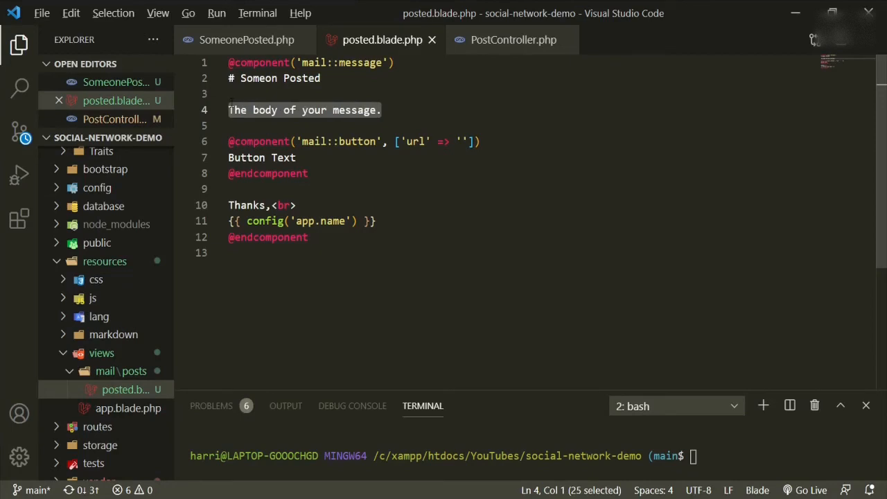
{"action": "type", "text": "**"}
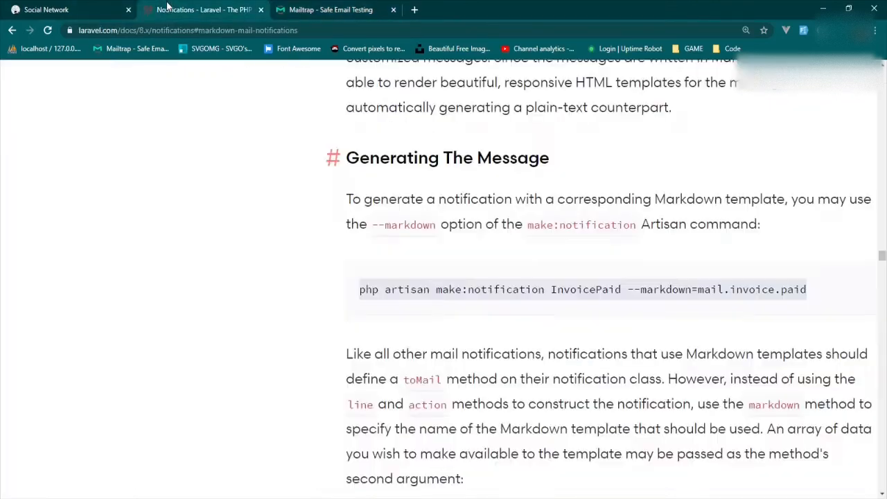
Scroll the Laravel Notifications docs down to the Button Component example
{"action": "scroll", "scroll_direction": "down", "scroll_amount": 3}
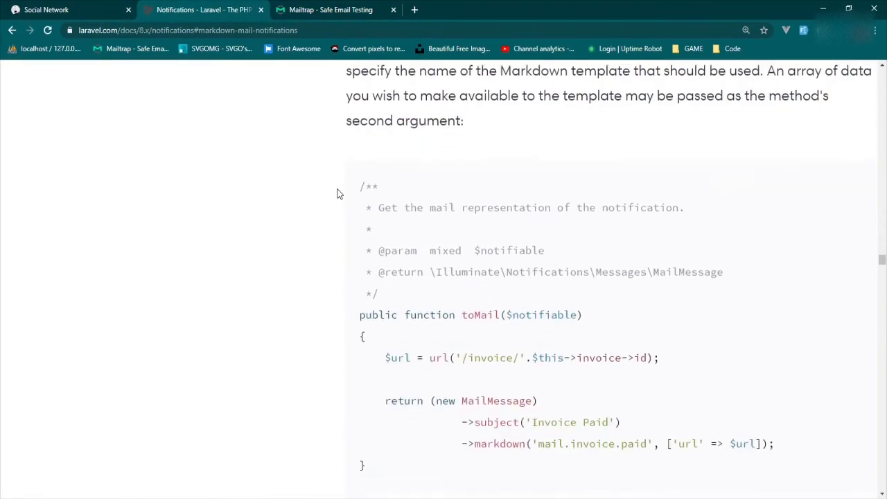
{"action": "scroll", "scroll_direction": "down", "scroll_amount": 3}
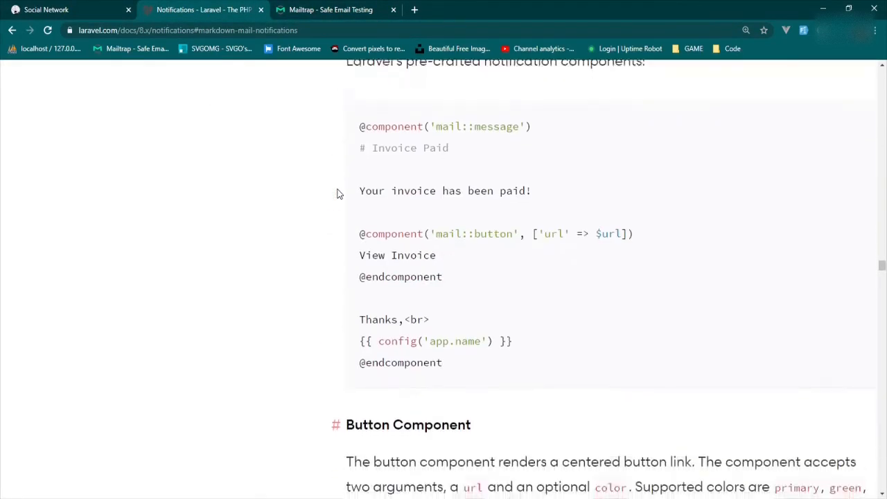
{"action": "scroll", "scroll_direction": "down", "scroll_amount": 3}
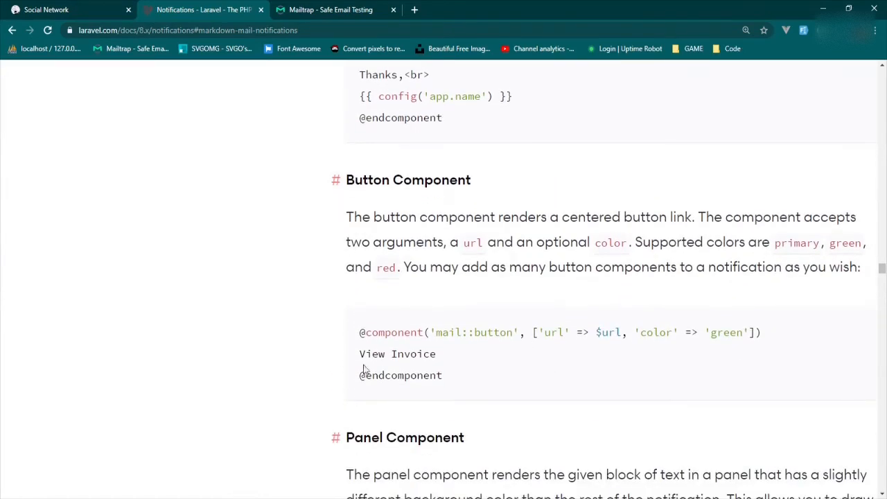
{"action": "mouse_move", "coordinate": [659, 346]}
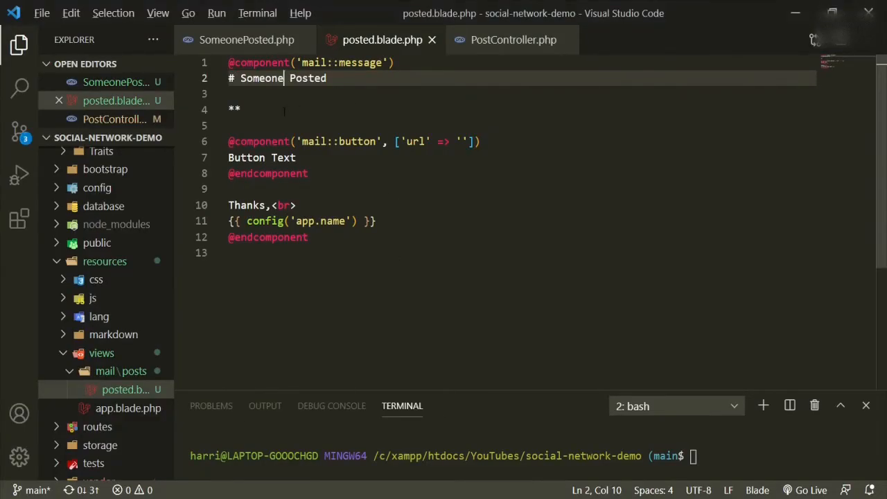
Write the body line **{{ $user->username }}** has posted on your timeline
{"action": "left_click", "coordinate": [284, 109]}
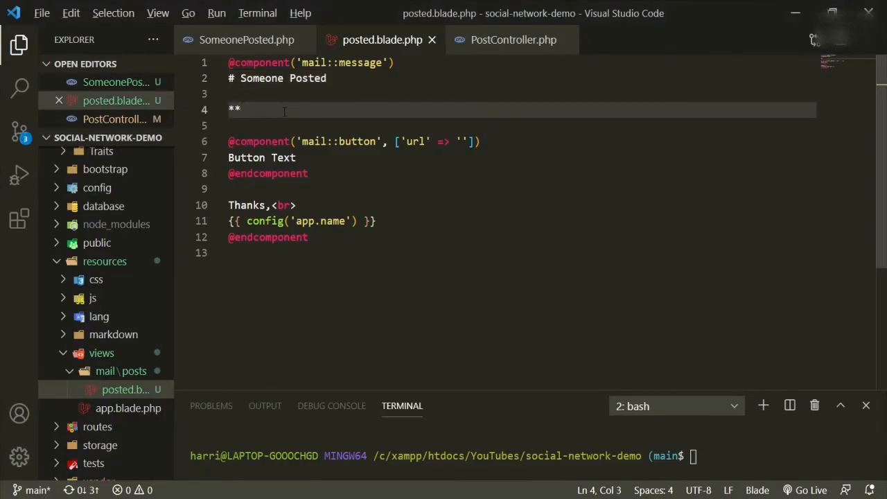
{"action": "type", "text": "{}"}
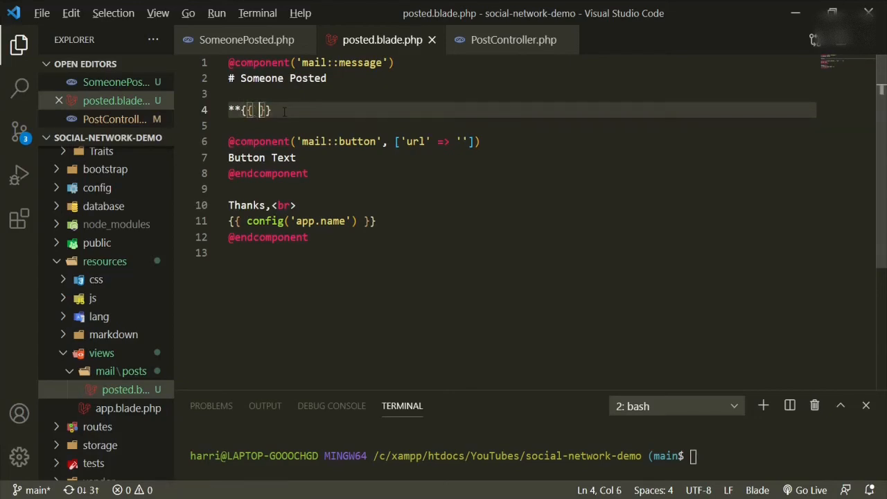
{"action": "type", "text": "$user"}
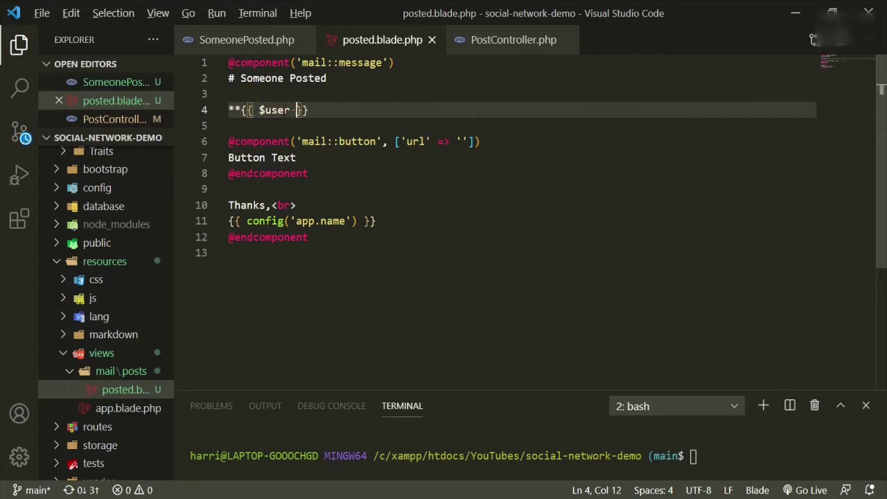
{"action": "type", "text": "->u"}
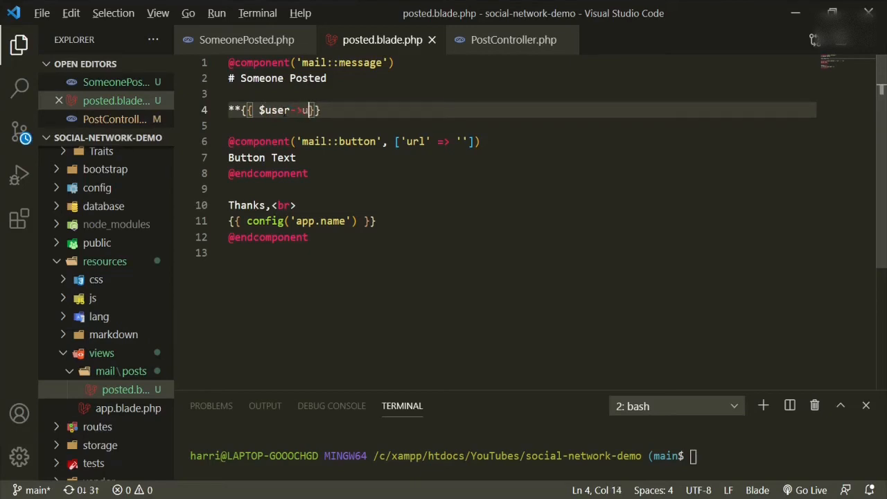
{"action": "type", "text": "sername"}
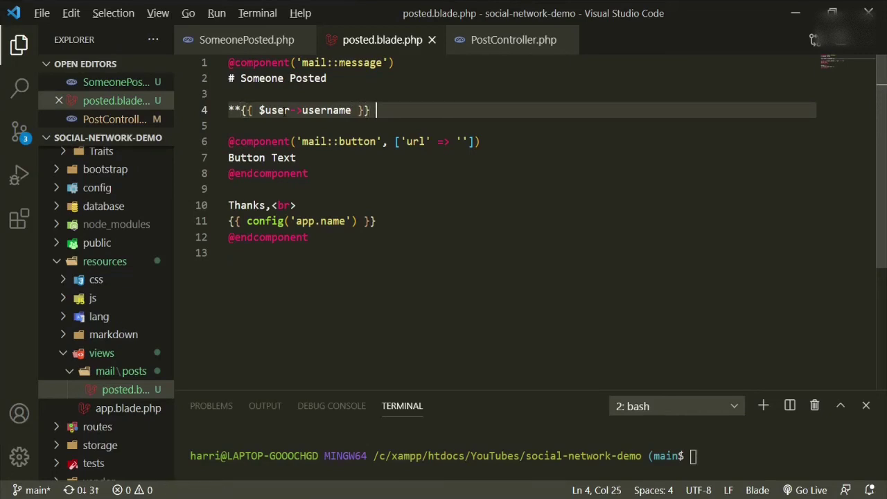
{"action": "type", "text": "**"}
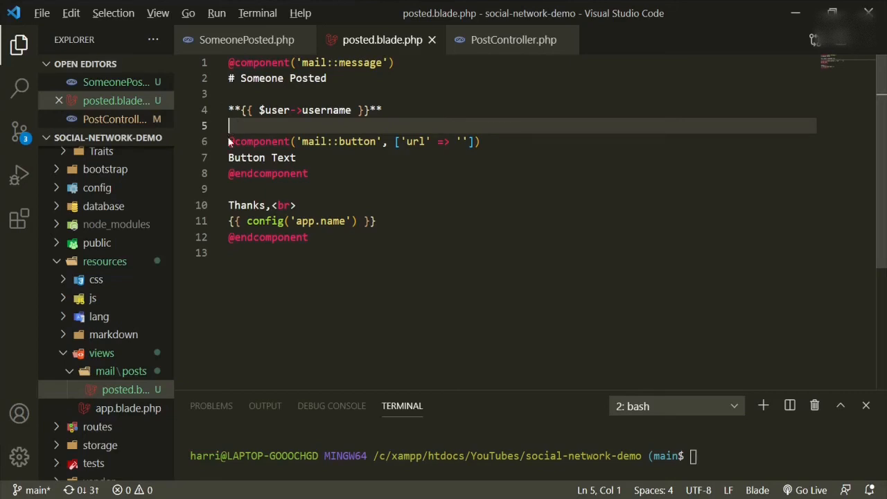
{"action": "left_click", "coordinate": [381, 109]}
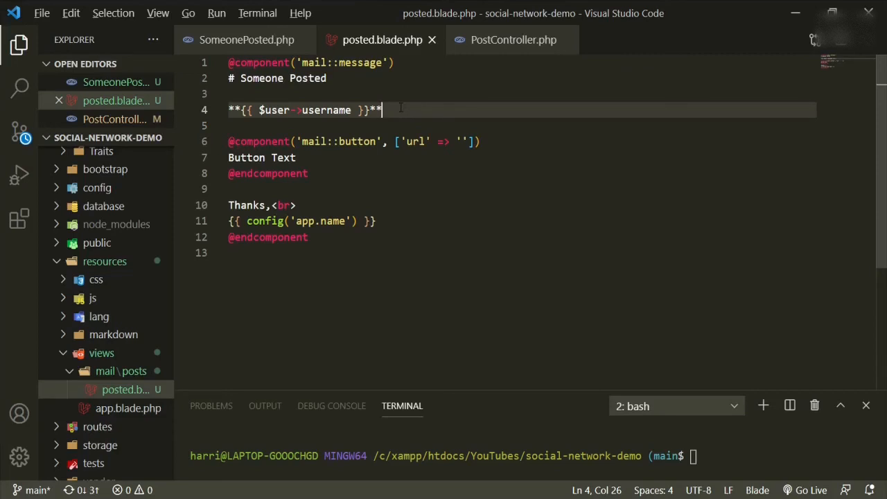
{"action": "type", "text": "has"}
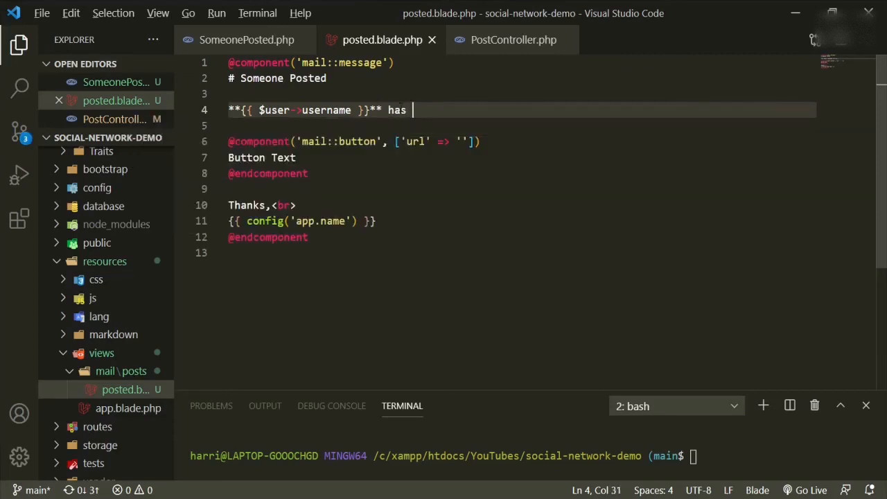
{"action": "type", "text": "posted"}
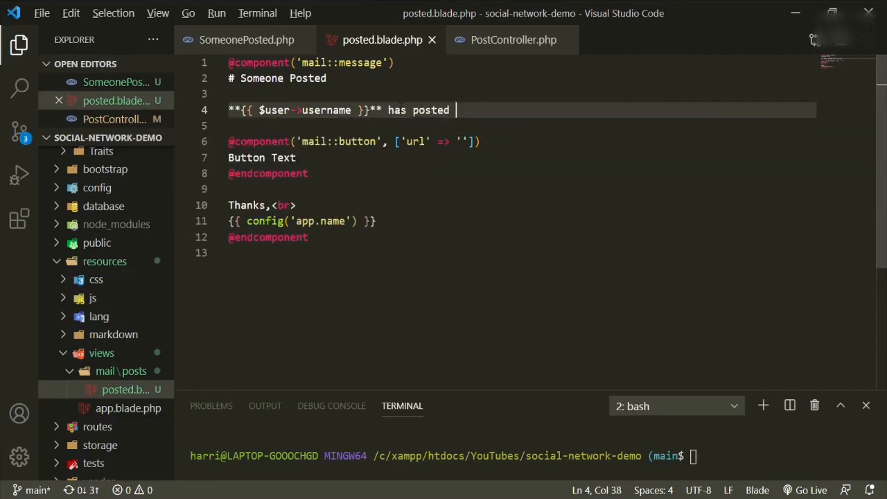
{"action": "type", "text": "on your timeline"}
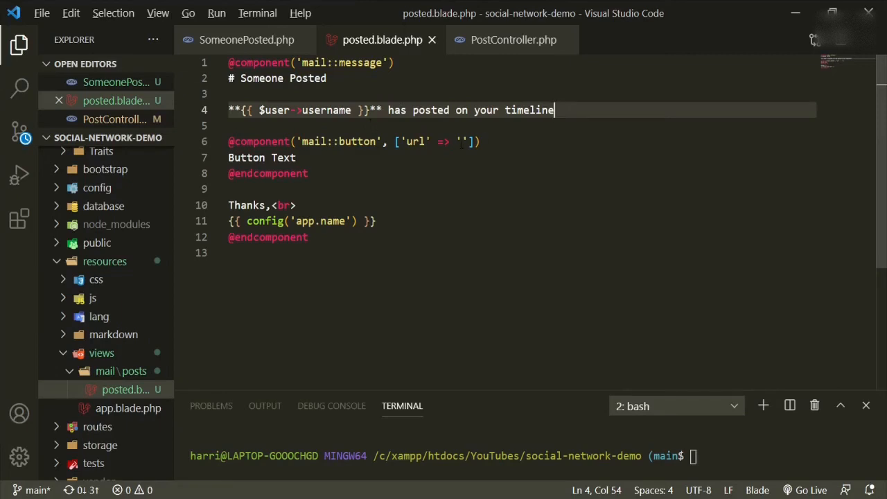
Link the button to route('dashboard.index') with text 'Go see what they wrote'
{"action": "left_click", "coordinate": [464, 141]}
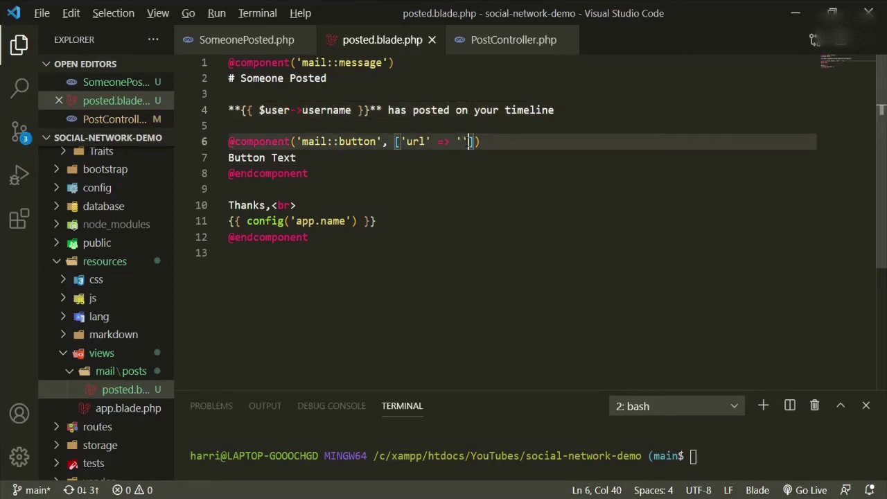
{"action": "type", "text": "route("}
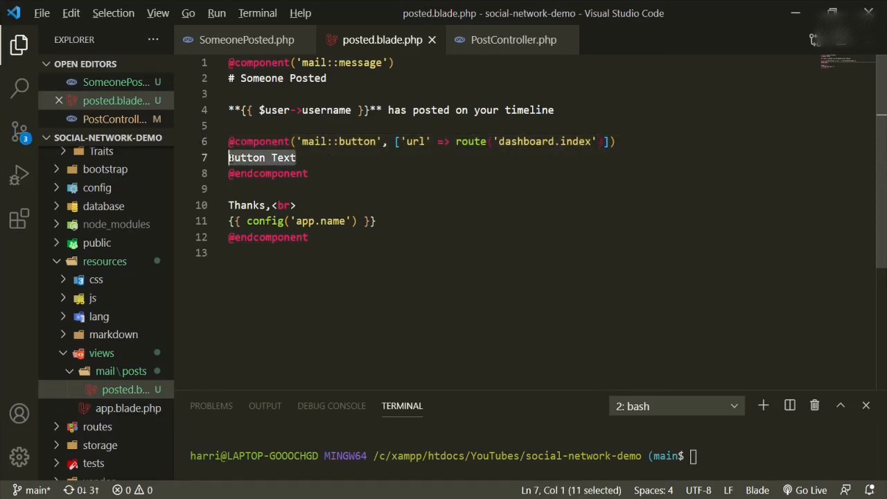
{"action": "type", "text": "Go"}
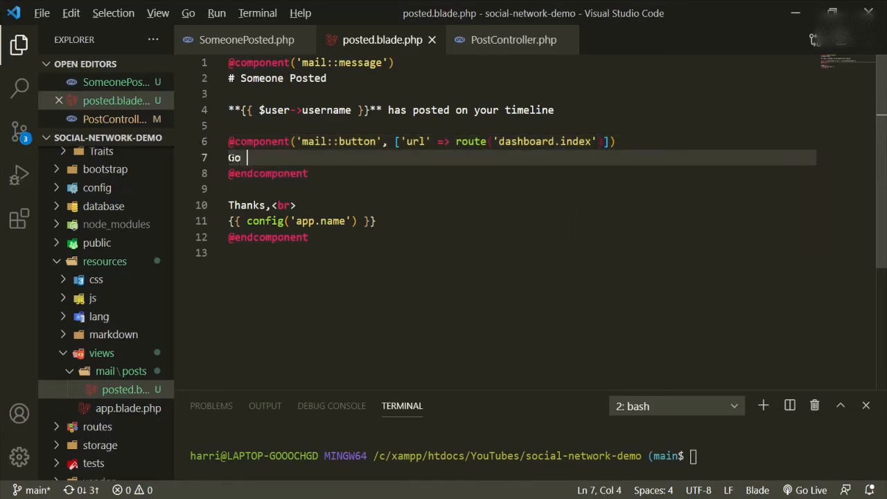
{"action": "type", "text": "see what"}
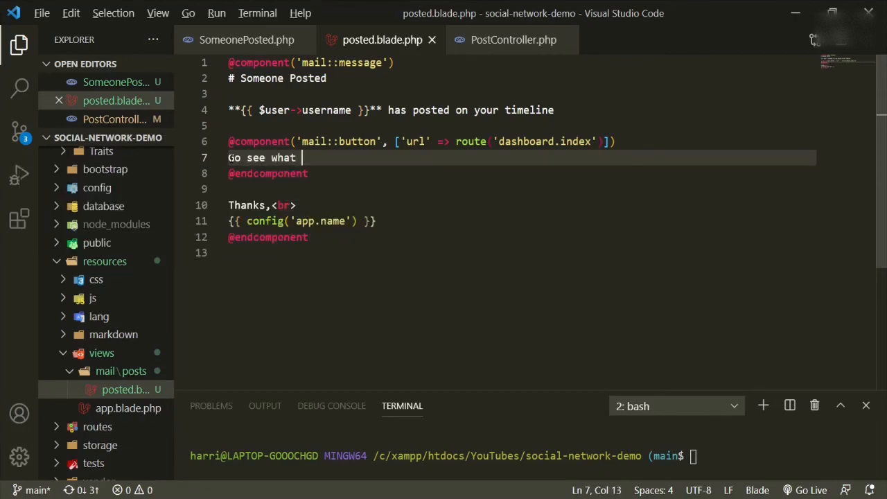
{"action": "type", "text": "they wrote"}
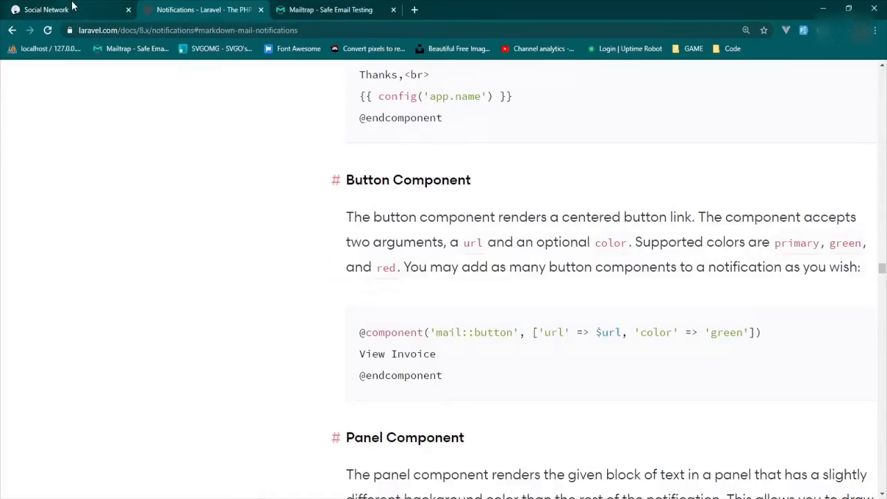
Publish a 'blah blah 2' post on vhoeger's Social Network profile
{"action": "left_click", "coordinate": [47, 10]}
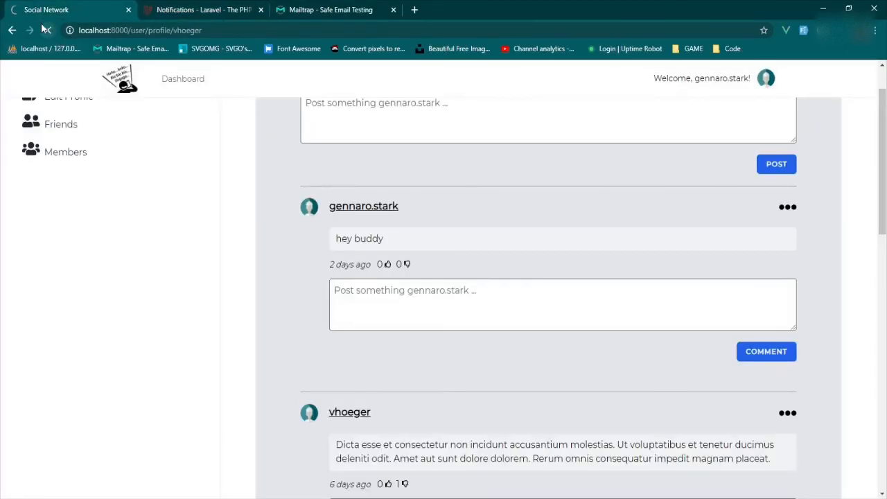
{"action": "scroll", "scroll_direction": "up", "scroll_amount": 3}
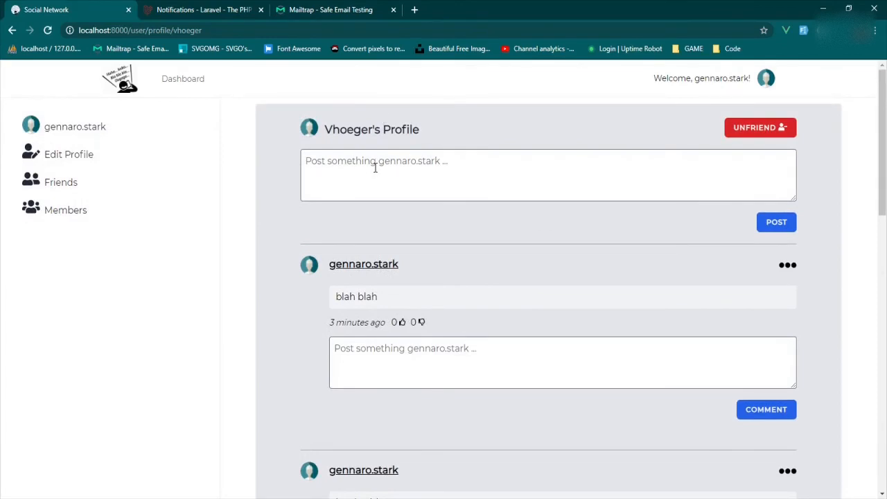
{"action": "left_click", "coordinate": [548, 175]}
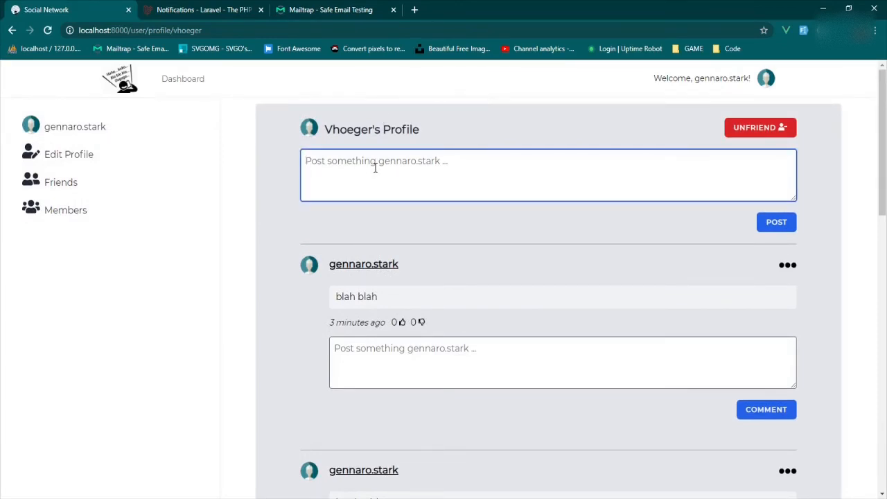
{"action": "type", "text": "blah blah"}
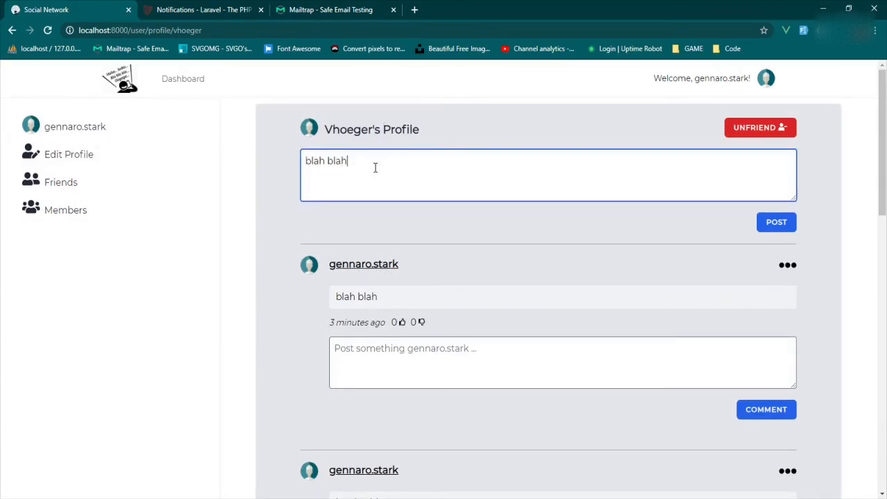
{"action": "type", "text": "2"}
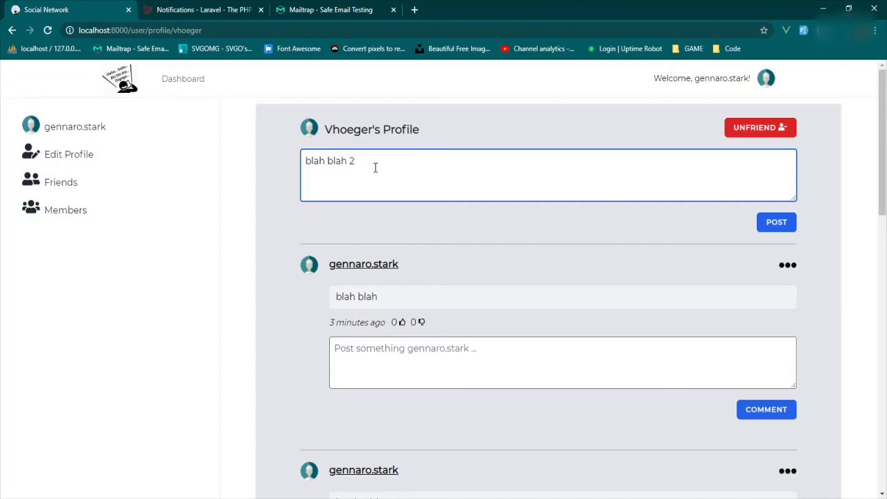
{"action": "left_click", "coordinate": [776, 222]}
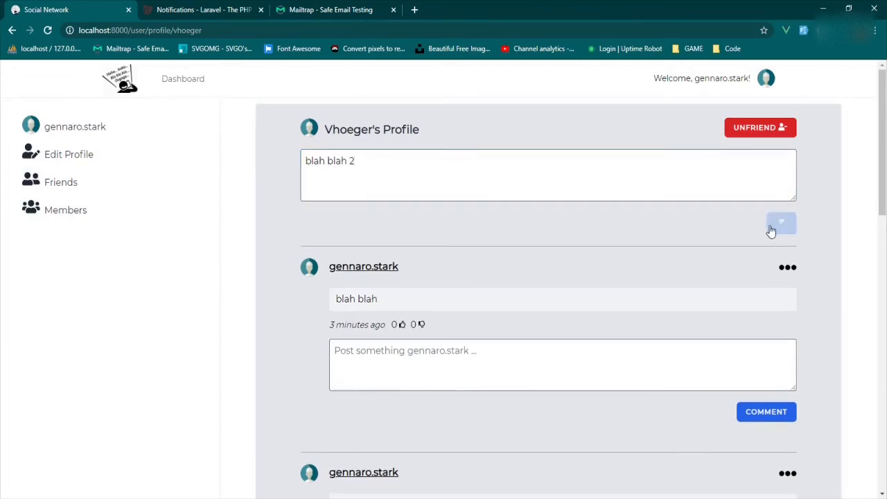
{"action": "left_click", "coordinate": [782, 224]}
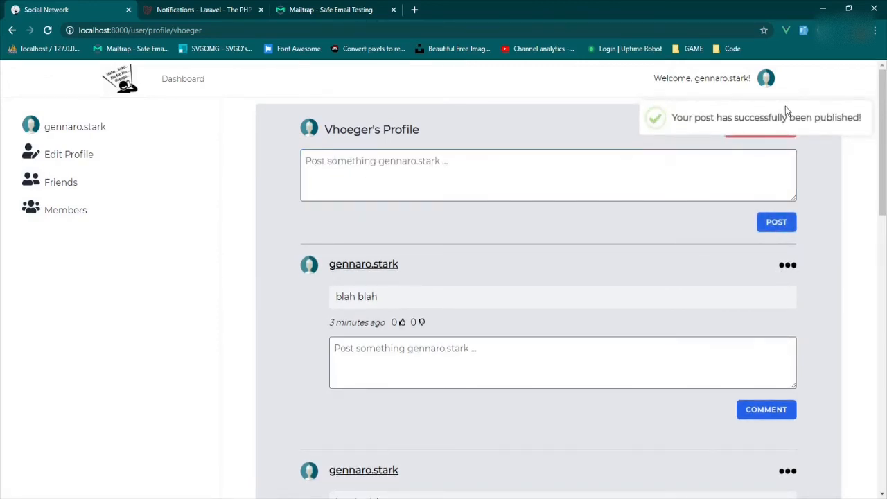
{"action": "mouse_move", "coordinate": [443, 85]}
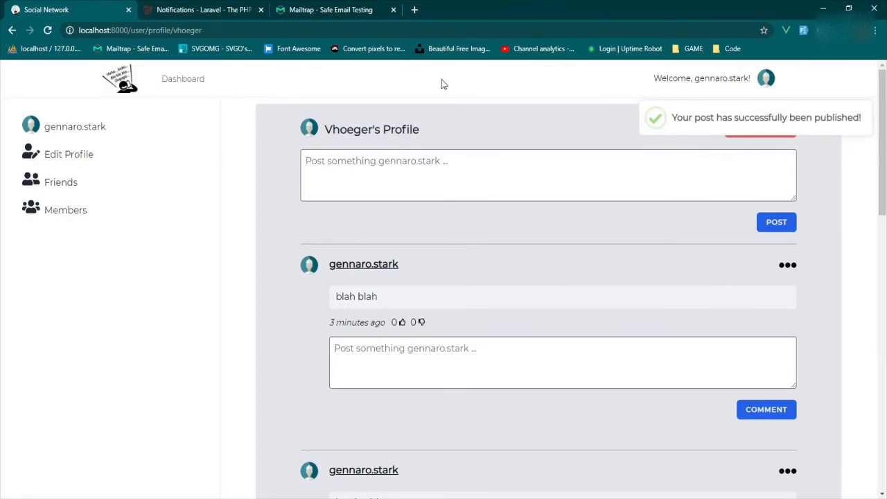
{"action": "mouse_move", "coordinate": [311, 9]}
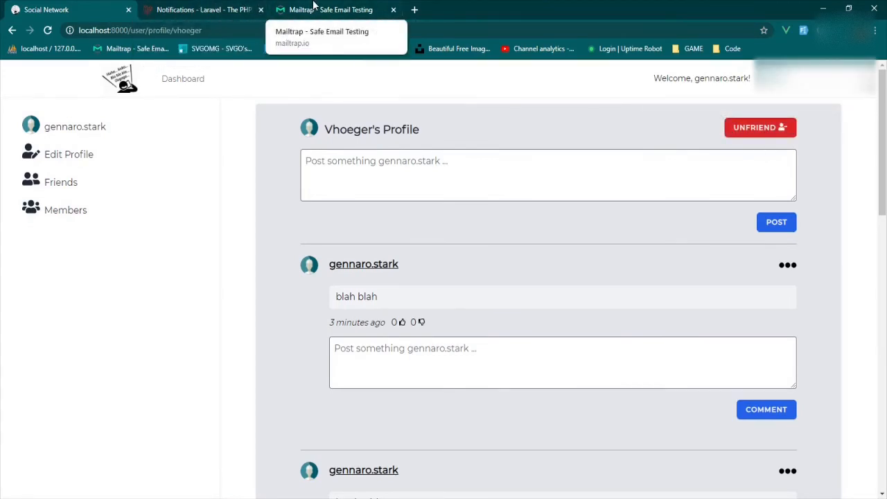
Follow the new Mailtrap email's 'Go see what they wrote' button to the dashboard
{"action": "left_click", "coordinate": [331, 10]}
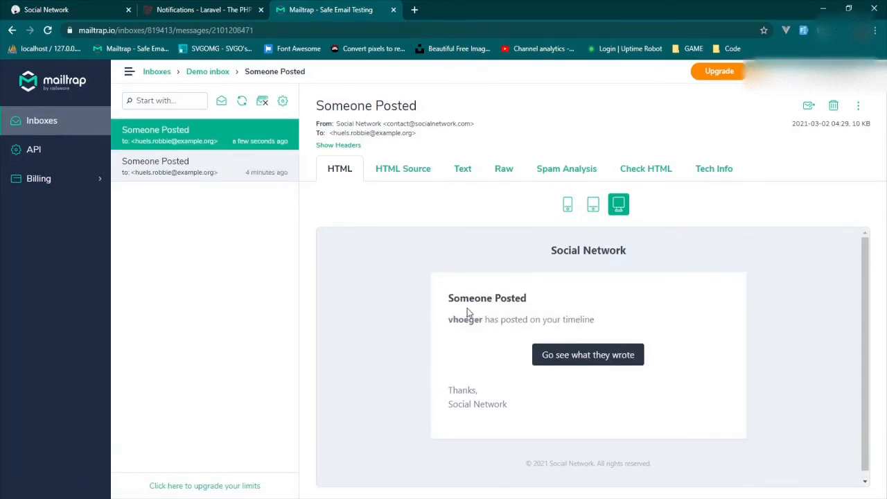
{"action": "mouse_move", "coordinate": [575, 355]}
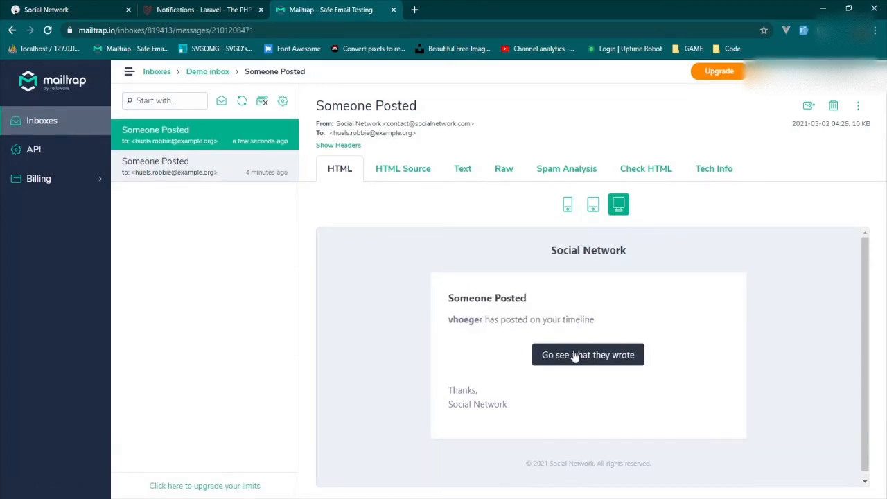
{"action": "left_click", "coordinate": [587, 355]}
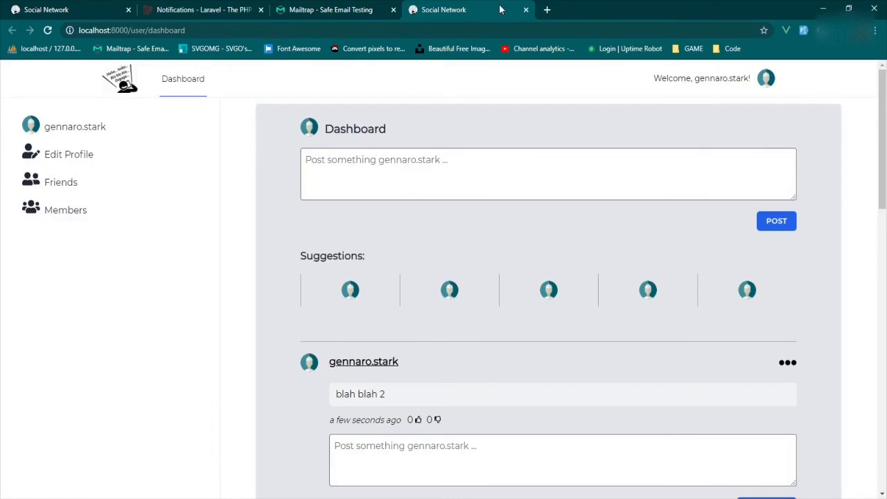
{"action": "left_click", "coordinate": [330, 9]}
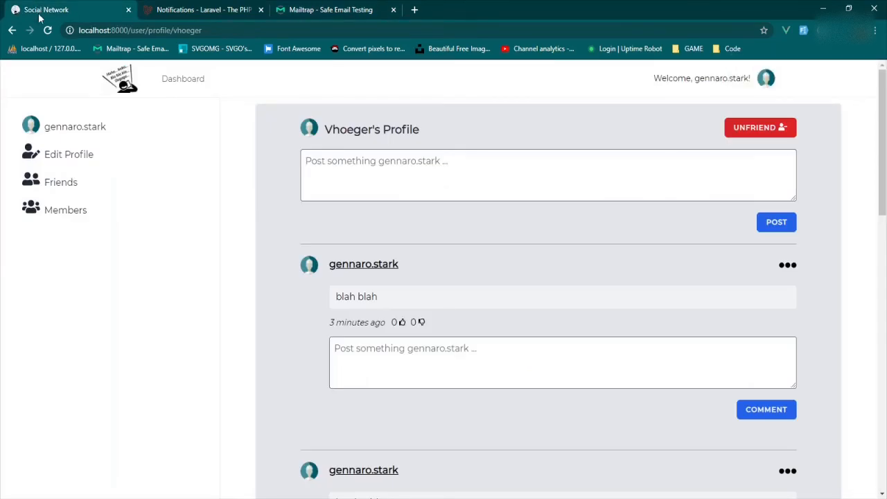
{"action": "scroll", "scroll_direction": "down", "scroll_amount": 3}
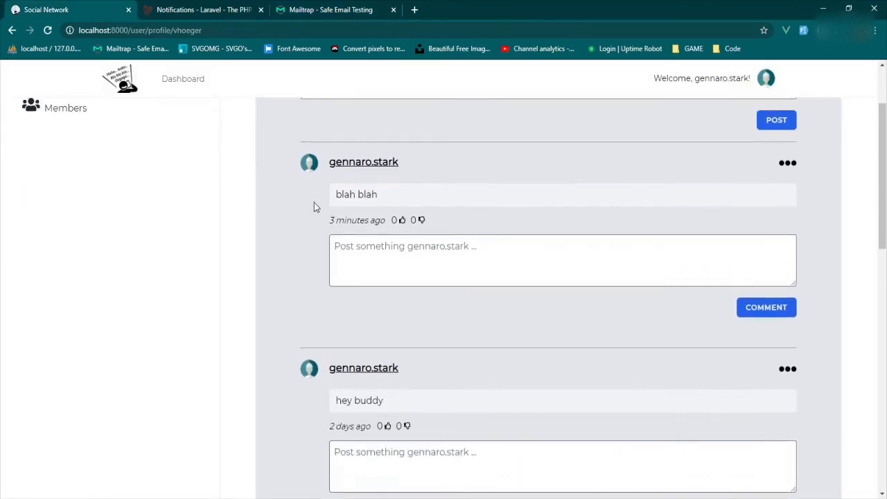
{"action": "scroll", "scroll_direction": "up", "scroll_amount": 3}
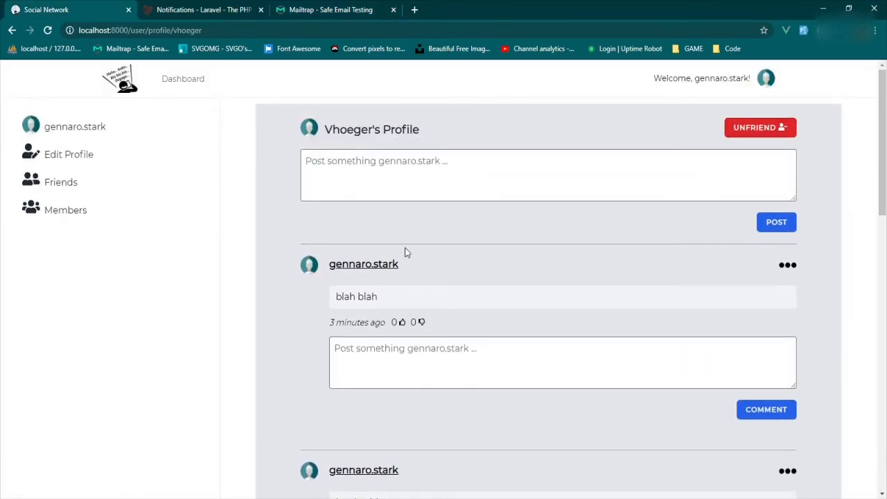
{"action": "mouse_move", "coordinate": [441, 269]}
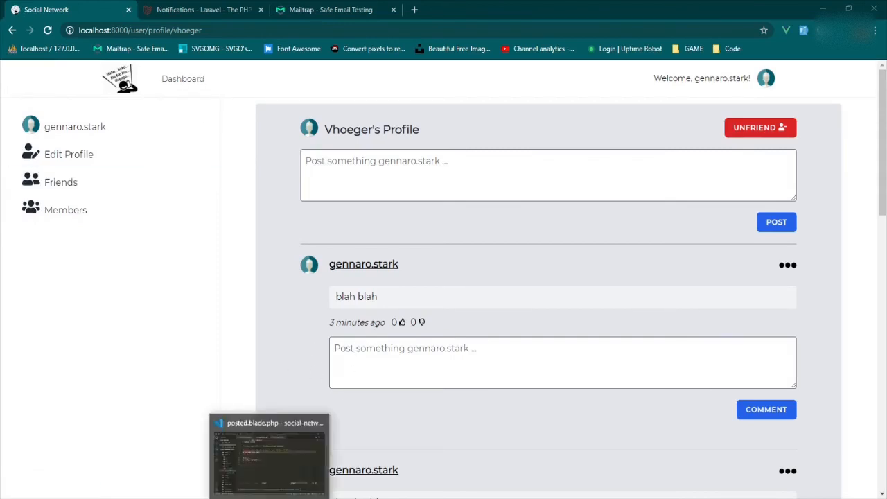
Open Dashboard.vue from resources/js/Pages and scroll to its computed pagination() block
{"action": "left_click", "coordinate": [269, 454]}
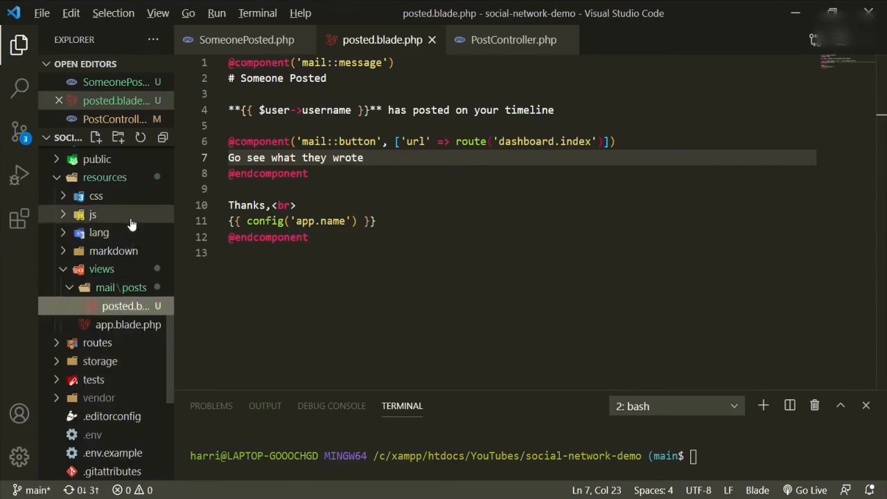
{"action": "left_click", "coordinate": [91, 213]}
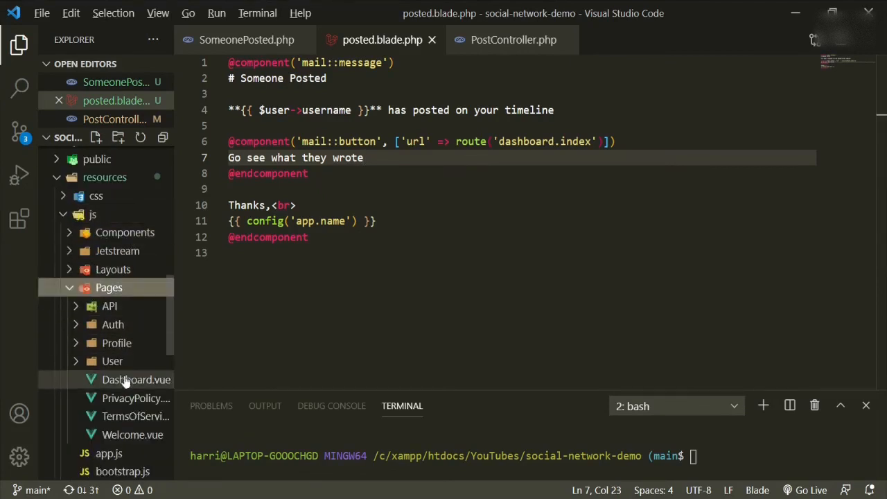
{"action": "left_click", "coordinate": [136, 380]}
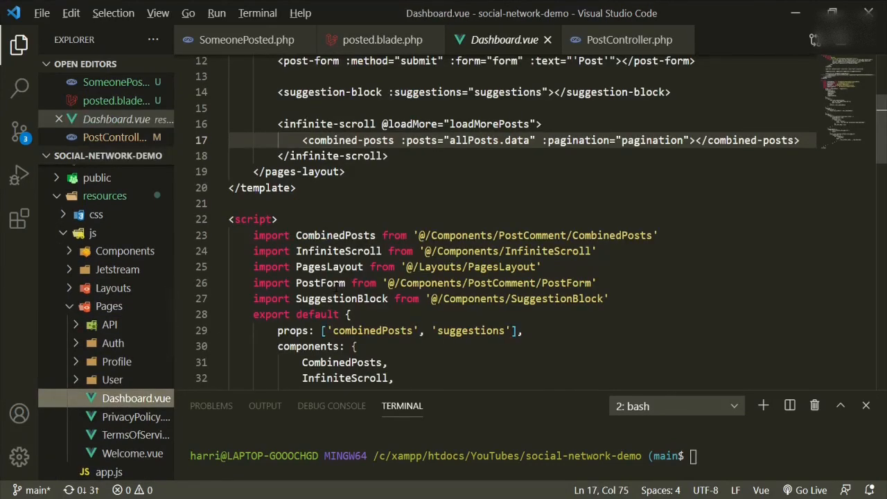
{"action": "scroll", "scroll_direction": "down", "scroll_amount": 3}
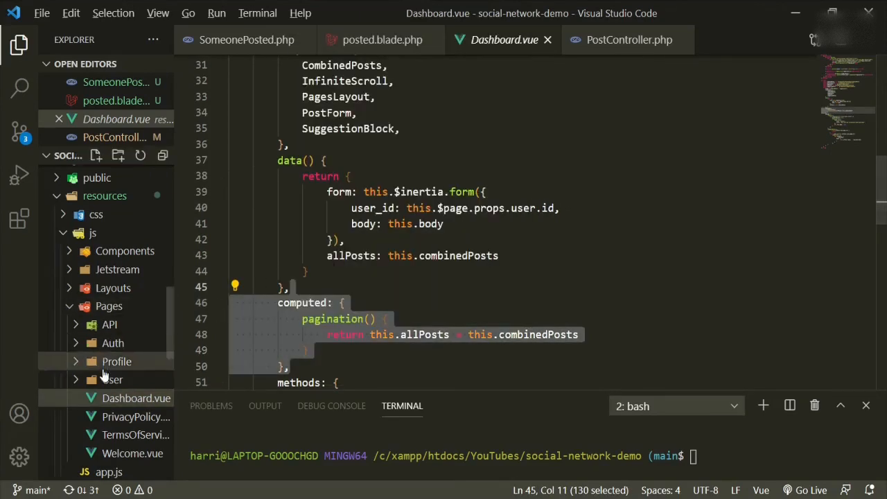
Add computed pagination() returning this.allPosts = this.posts to profile Show.vue and bind :pagination on combined-posts
{"action": "left_click", "coordinate": [111, 380]}
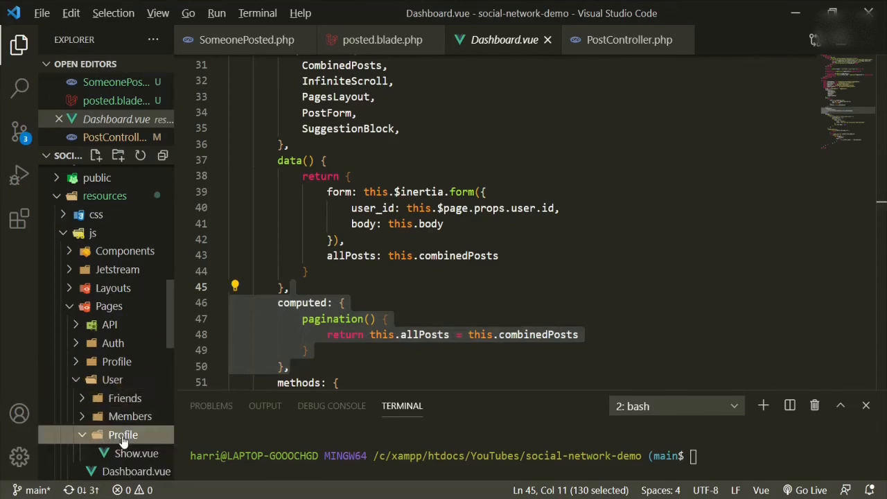
{"action": "left_click", "coordinate": [135, 453]}
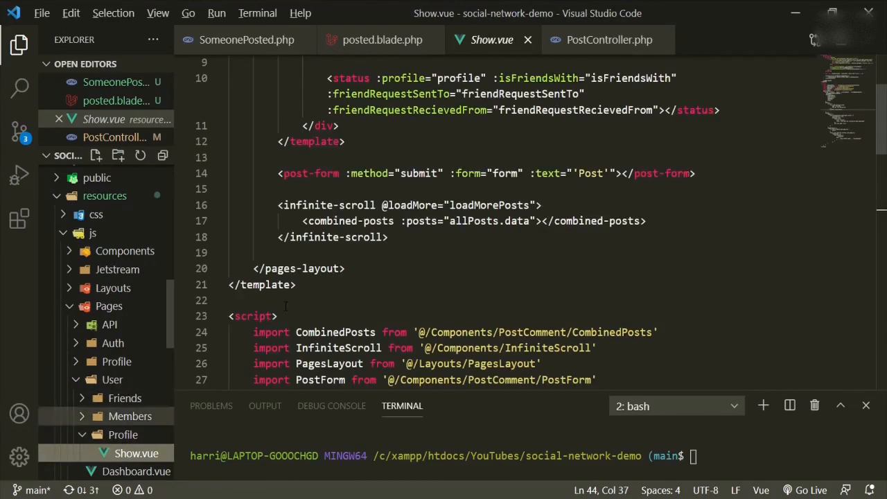
{"action": "scroll", "scroll_direction": "down", "scroll_amount": 3}
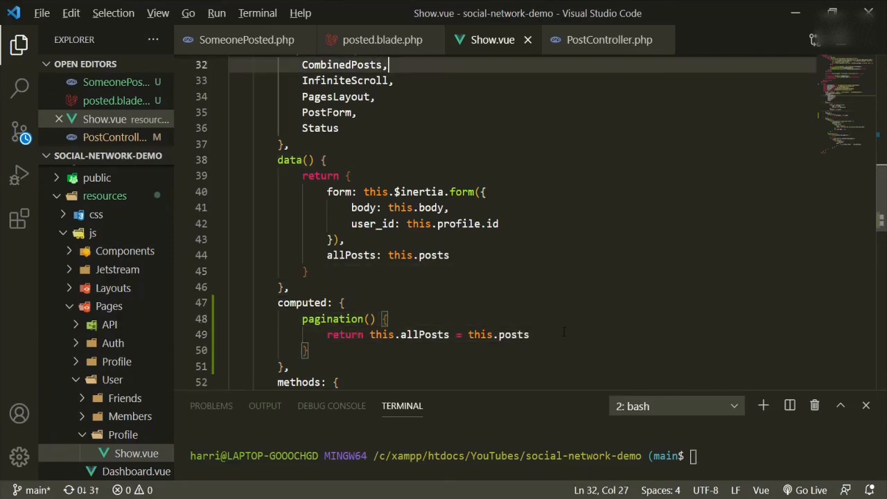
{"action": "scroll", "scroll_direction": "up", "scroll_amount": 3}
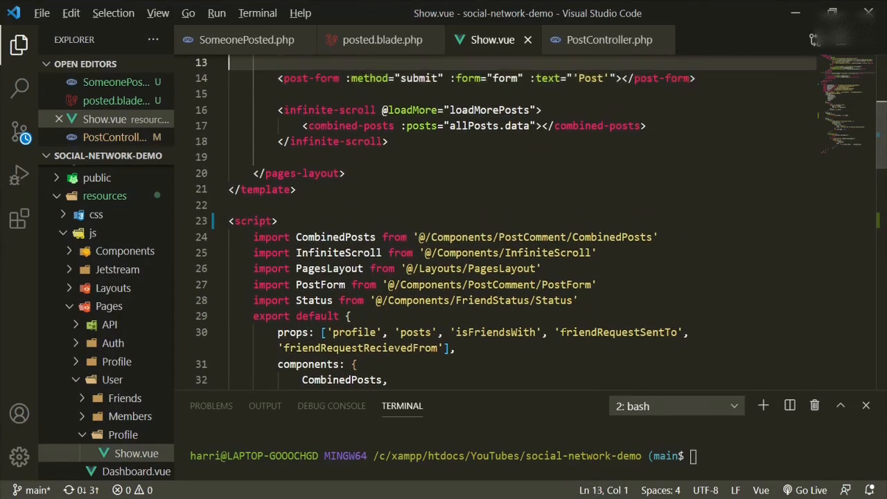
{"action": "scroll", "scroll_direction": "up", "scroll_amount": 3}
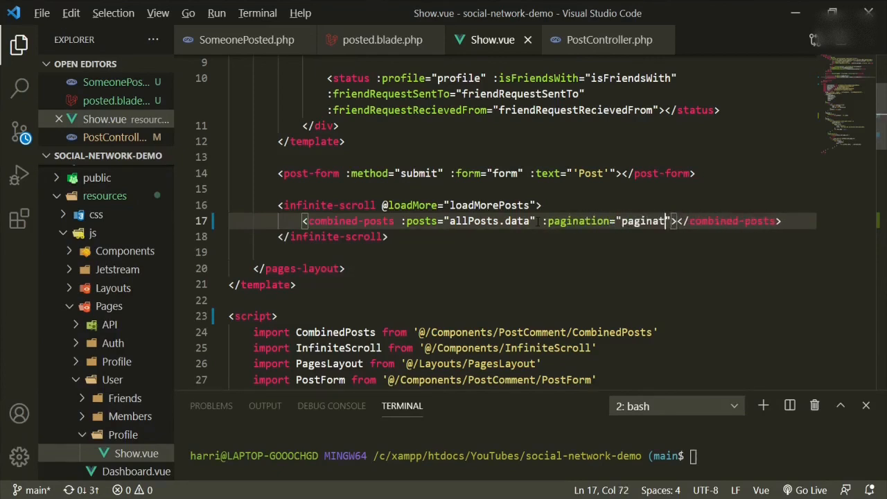
{"action": "type", "text": "ion"}
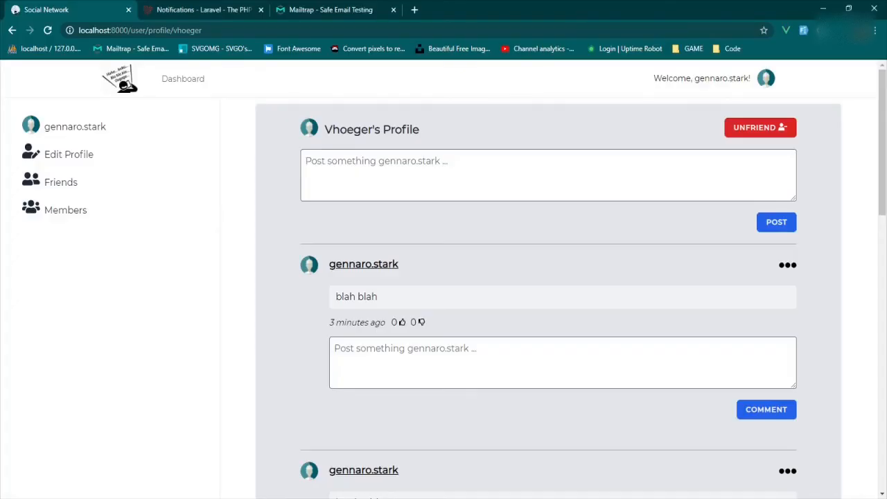
{"action": "left_click", "coordinate": [48, 31]}
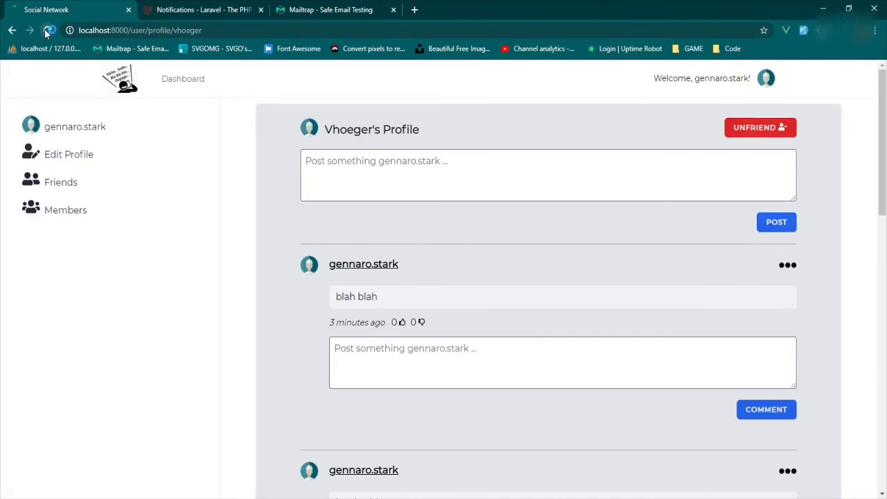
{"action": "left_click", "coordinate": [49, 30]}
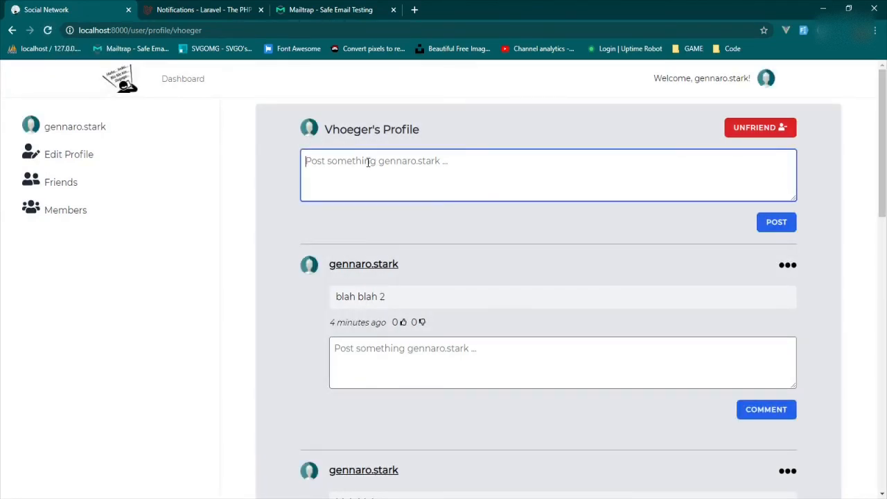
{"action": "type", "text": "blah blah 3"}
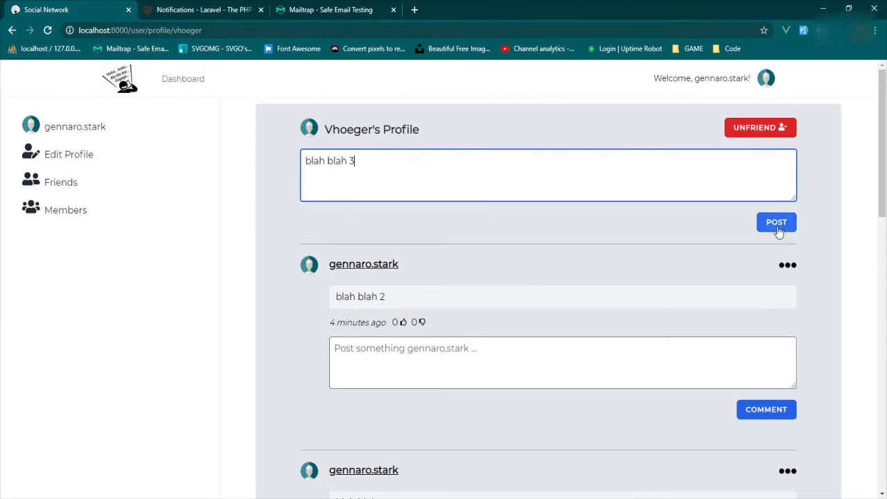
{"action": "left_click", "coordinate": [776, 222]}
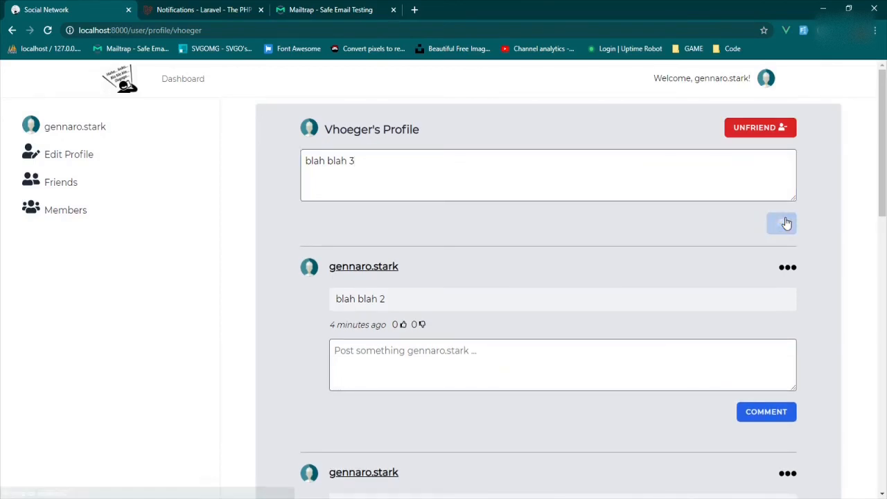
{"action": "left_click", "coordinate": [781, 223]}
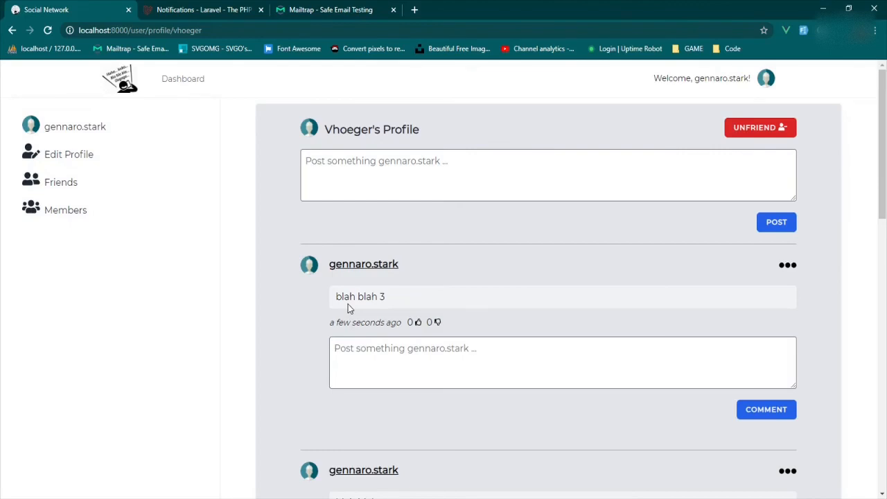
{"action": "mouse_move", "coordinate": [782, 86]}
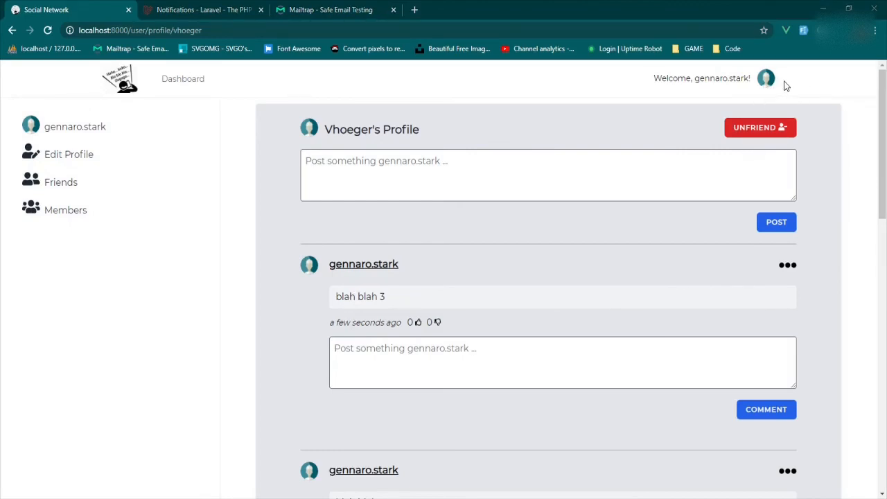
{"action": "mouse_move", "coordinate": [801, 86]}
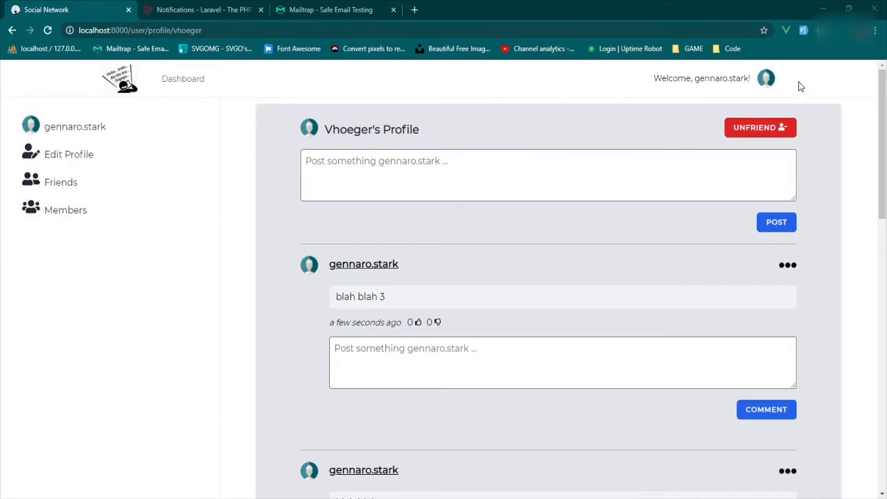
{"action": "mouse_move", "coordinate": [795, 86]}
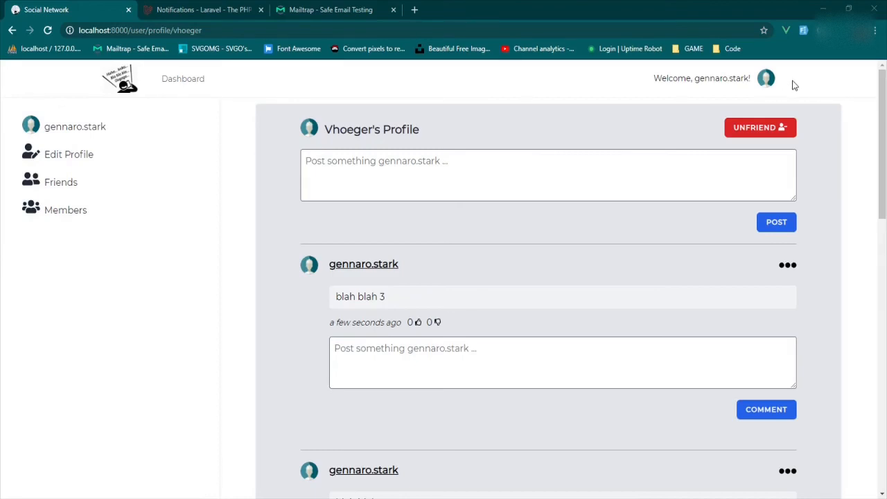
{"action": "mouse_move", "coordinate": [806, 86]}
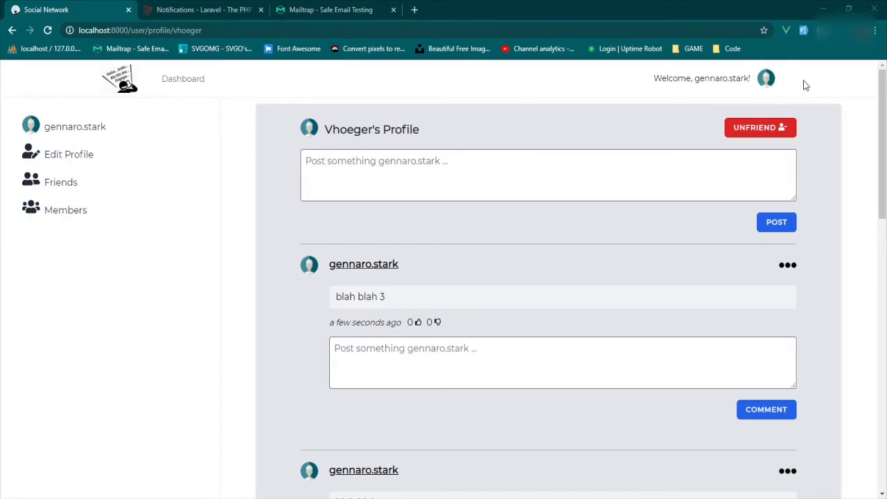
{"action": "mouse_move", "coordinate": [788, 83]}
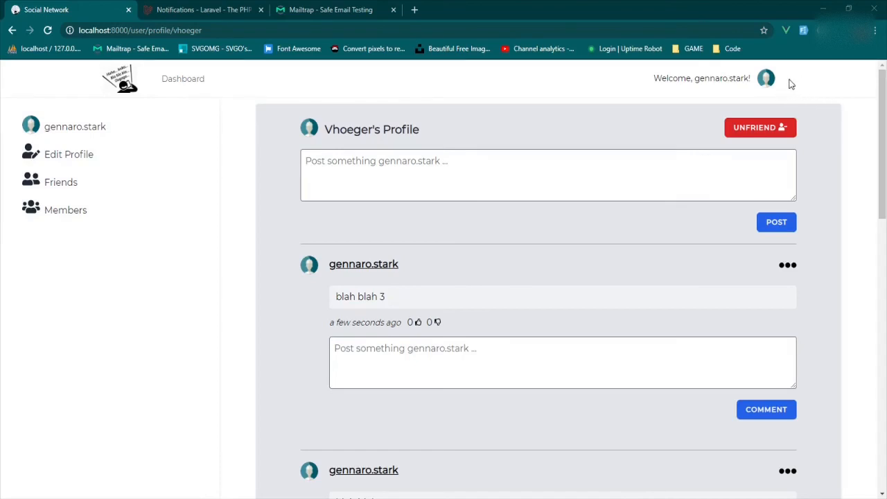
{"action": "mouse_move", "coordinate": [782, 87]}
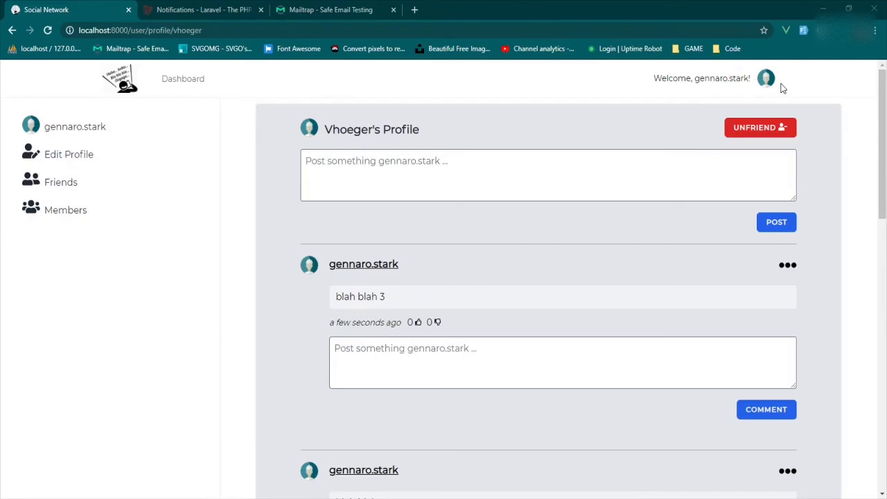
{"action": "mouse_move", "coordinate": [791, 84]}
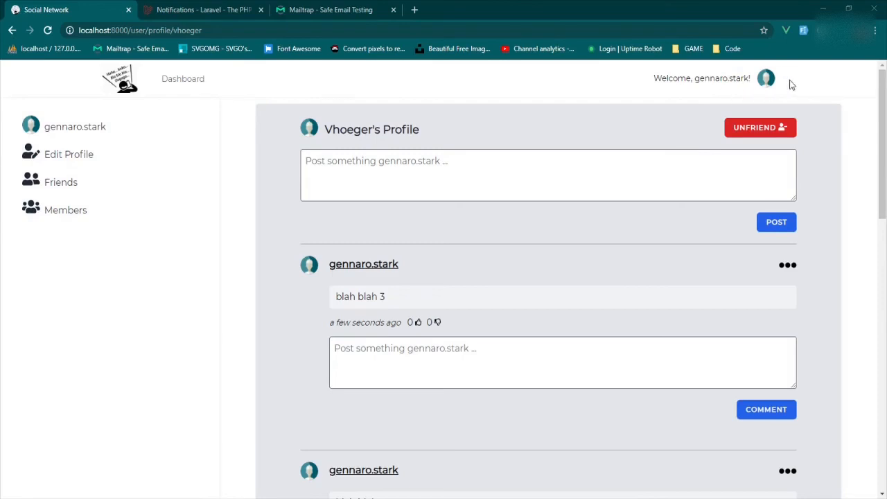
{"action": "mouse_move", "coordinate": [796, 86]}
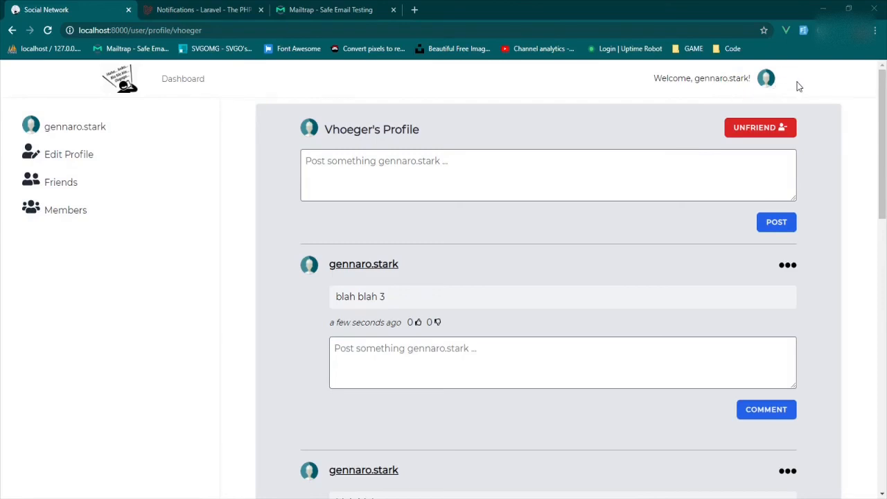
{"action": "mouse_move", "coordinate": [806, 86]}
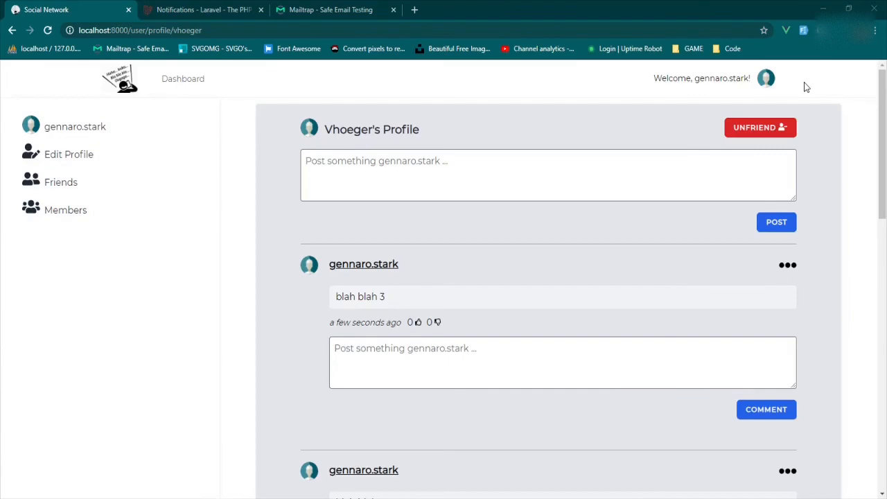